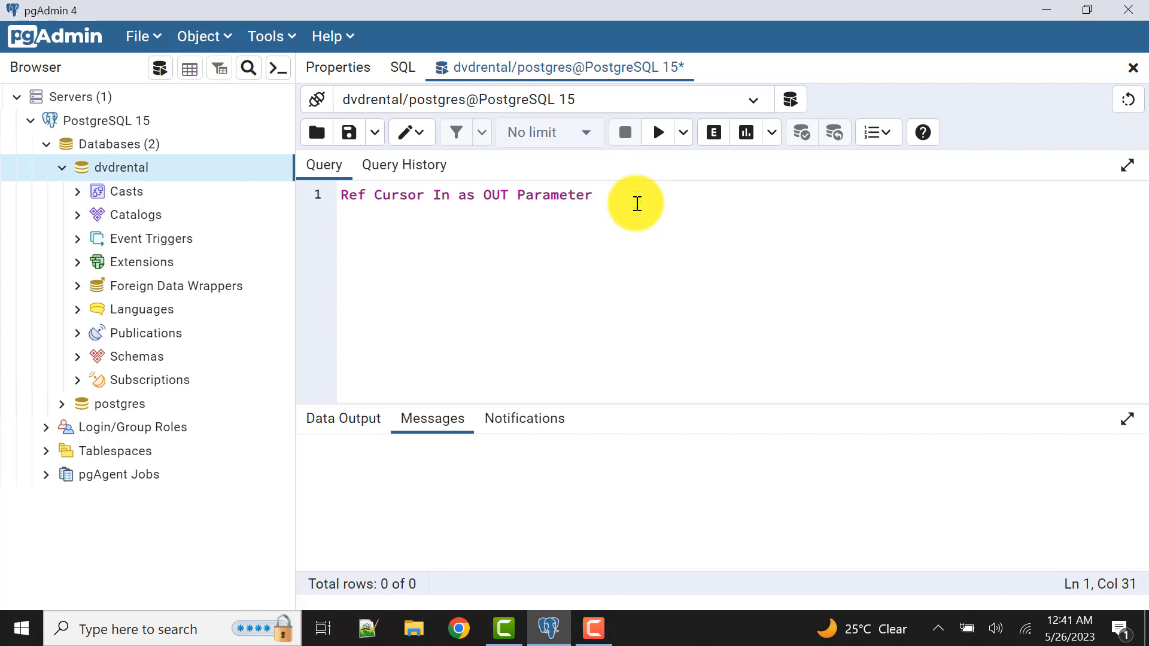
# Add a 'Function' line below the 'Ref Cursor In as OUT Parameter' title in the notes.
pyautogui.click(636, 204)
pyautogui.write('Function')
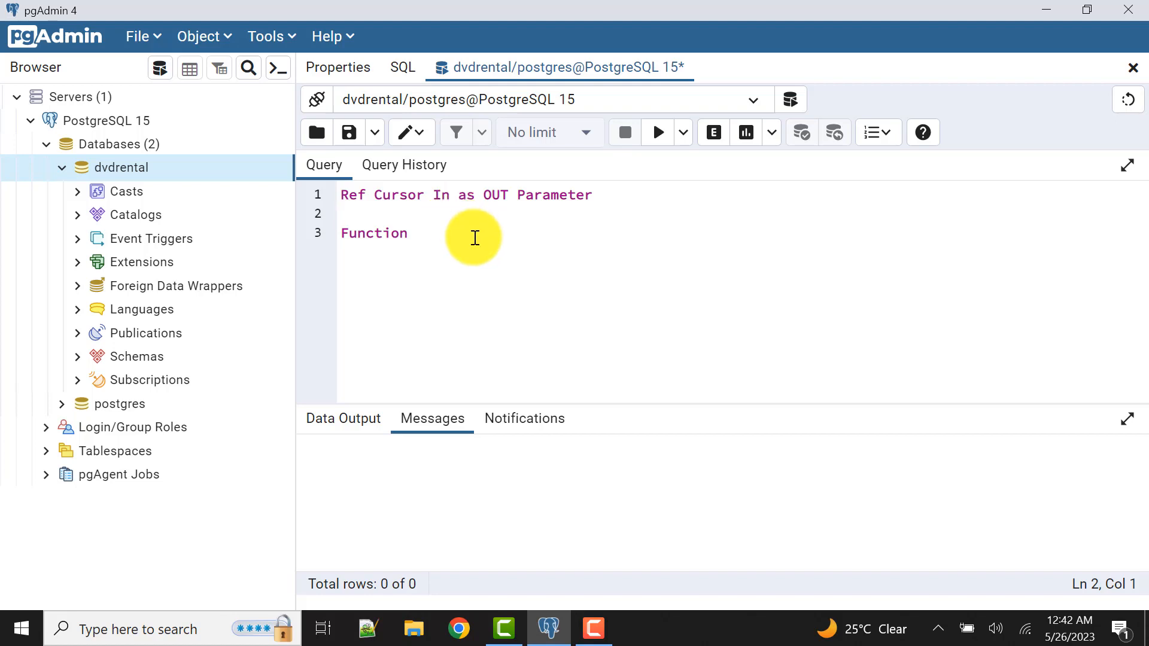
pyautogui.click(407, 233)
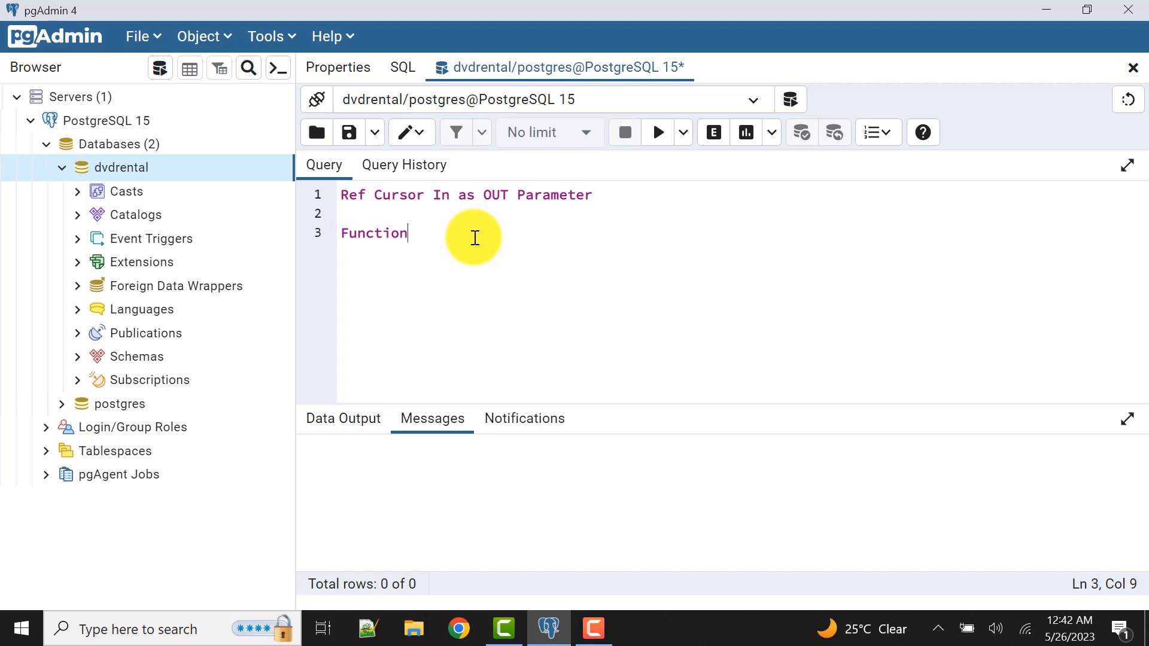
pyautogui.moveTo(601, 619)
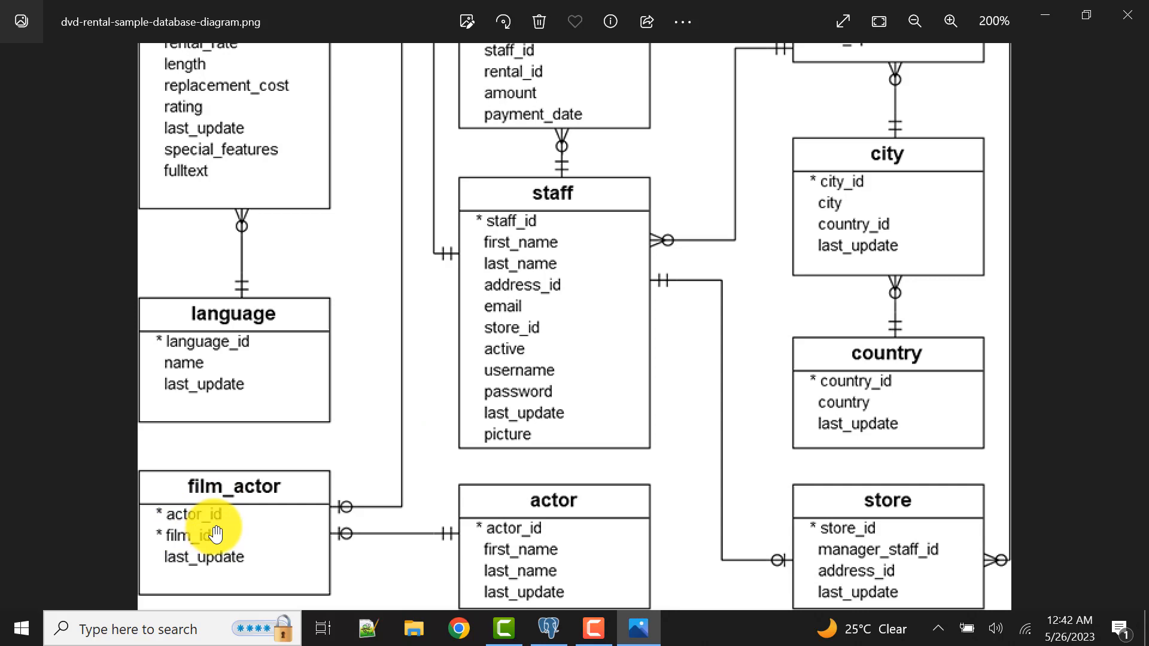
pyautogui.moveTo(277, 287)
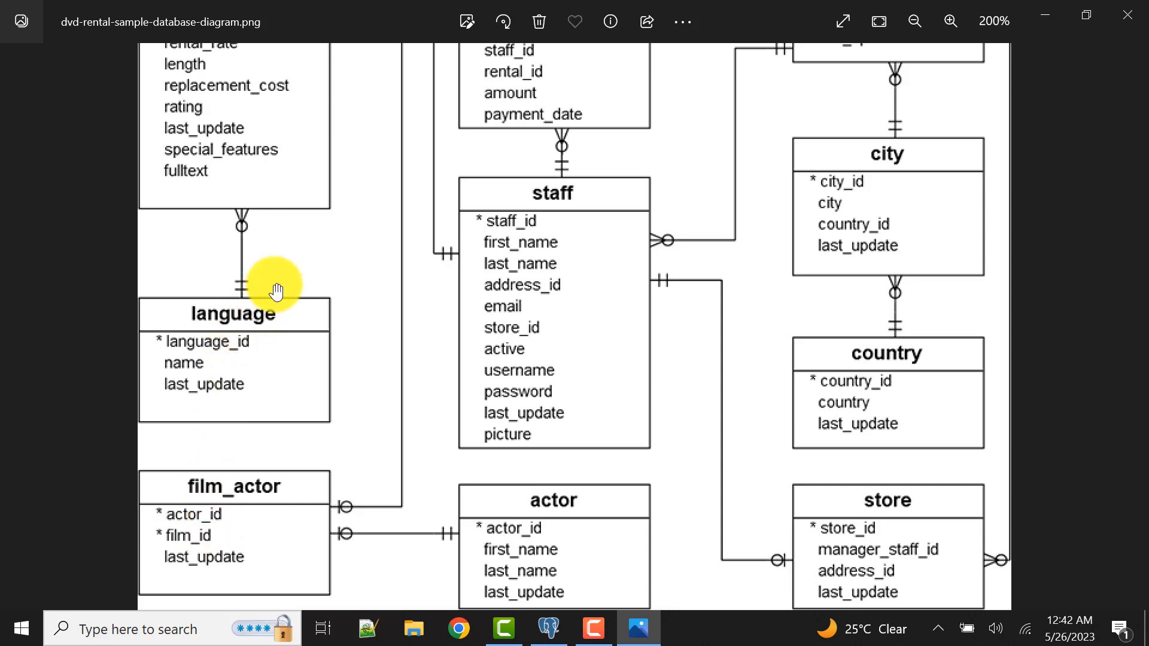
# Browse the DVD rental ERD in Photos to view the film table's columns.
pyautogui.click(362, 237)
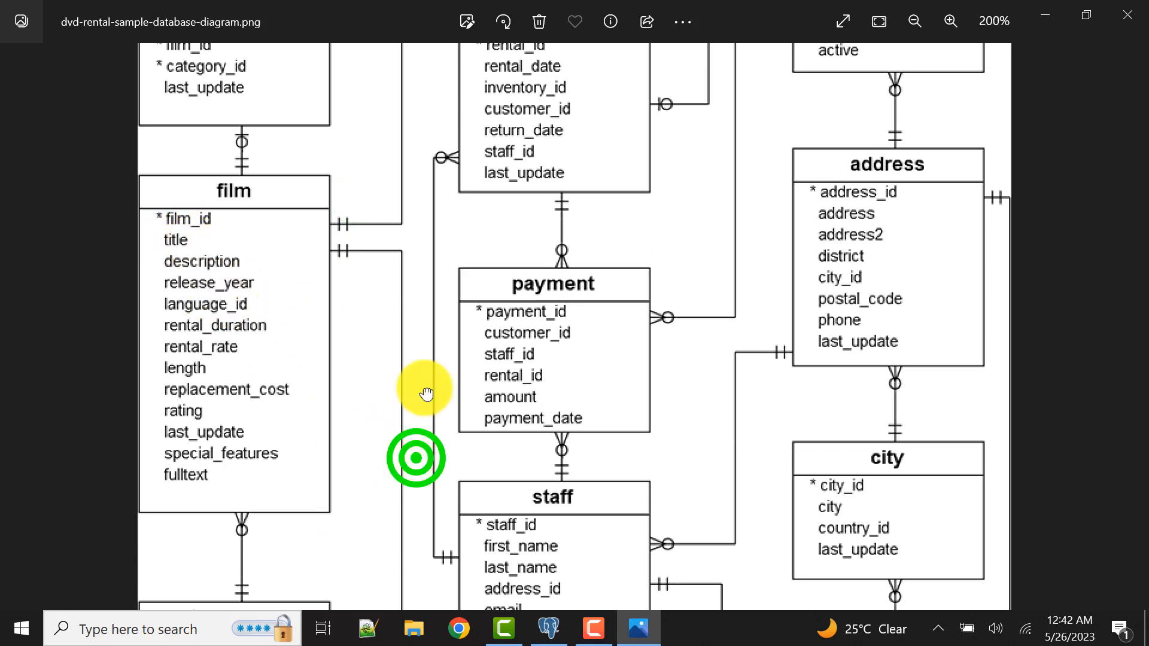
pyautogui.click(549, 629)
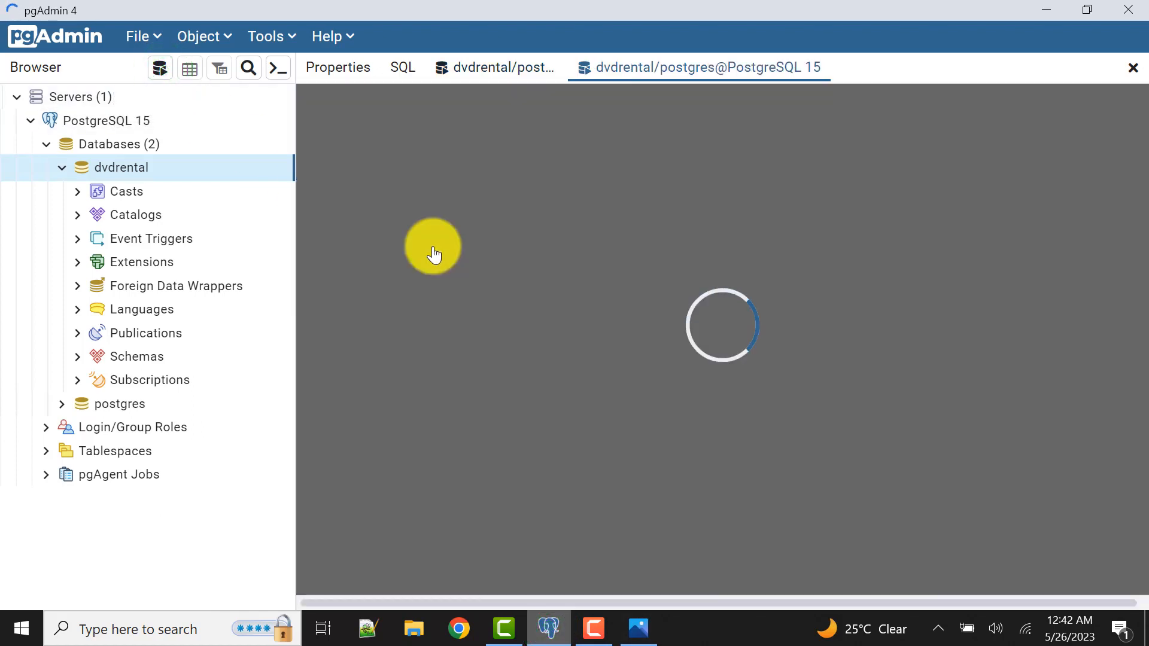
pyautogui.moveTo(447, 249)
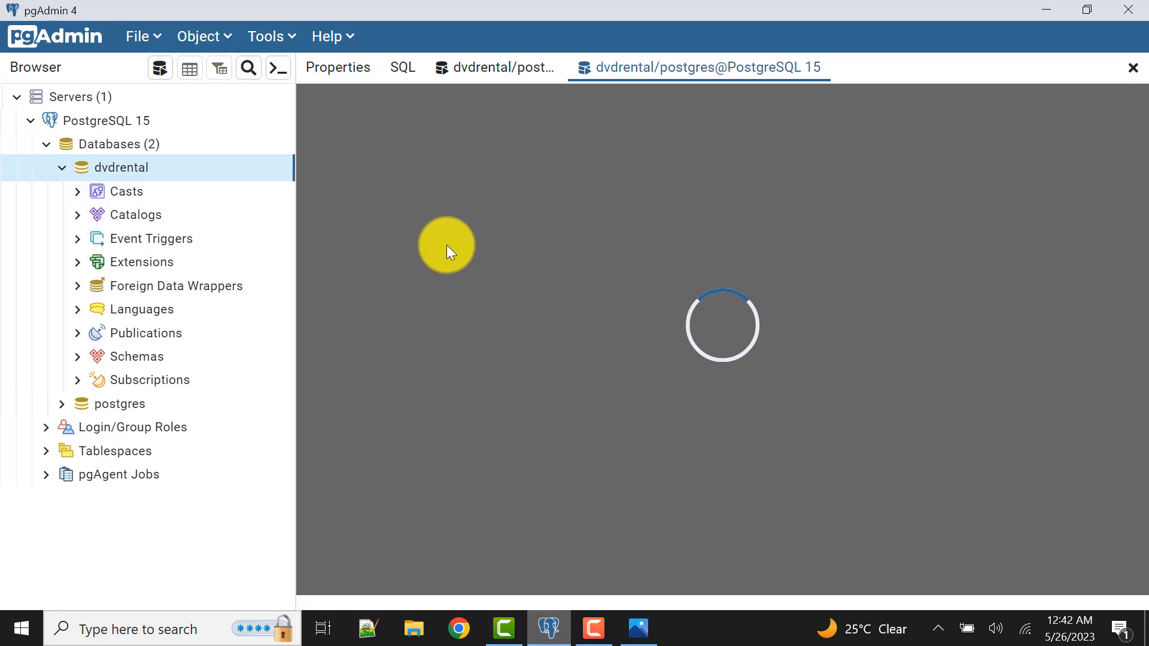
# Write 'Select title from film, film_actor' in the new query tab.
pyautogui.write('S')
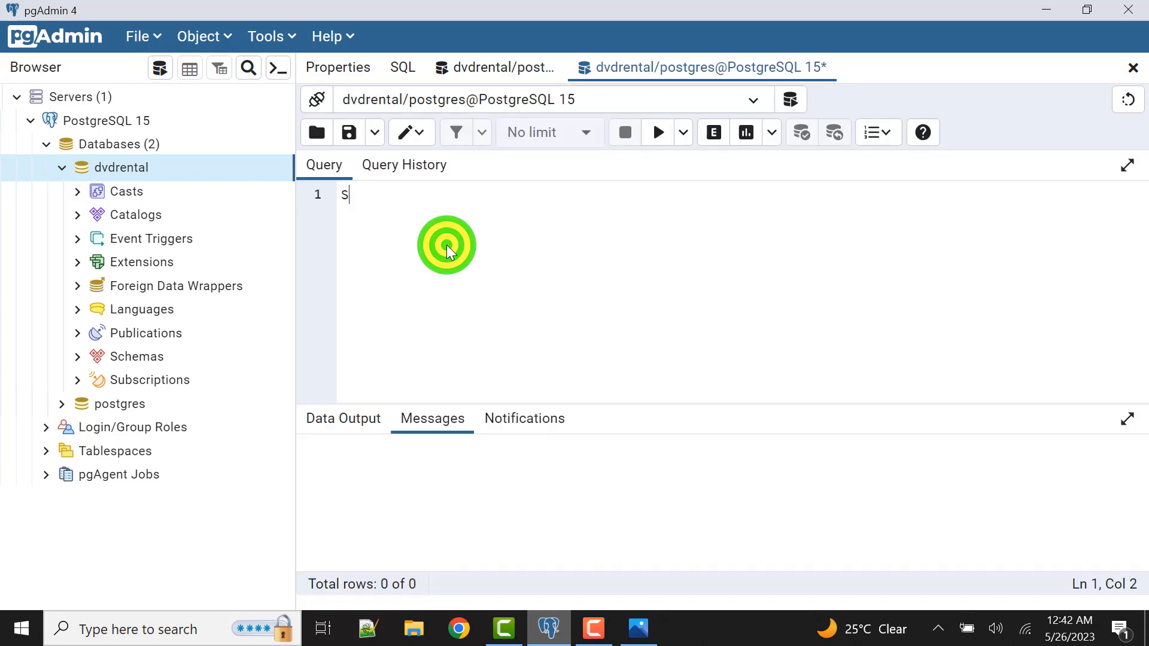
pyautogui.write('elect')
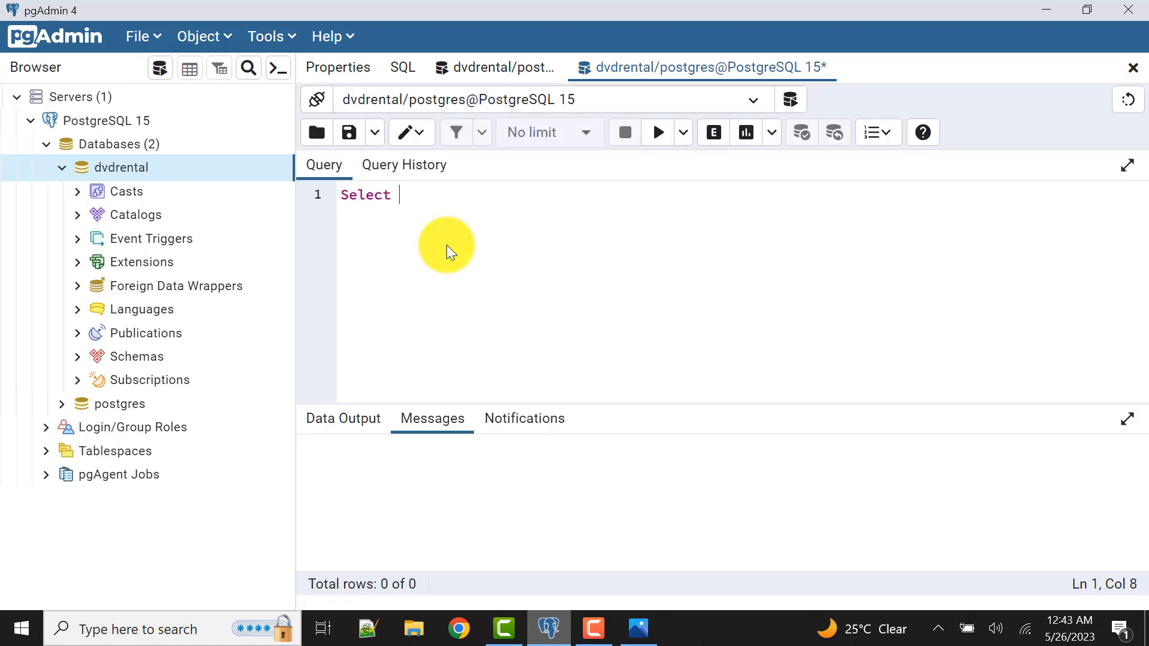
pyautogui.write('title fr')
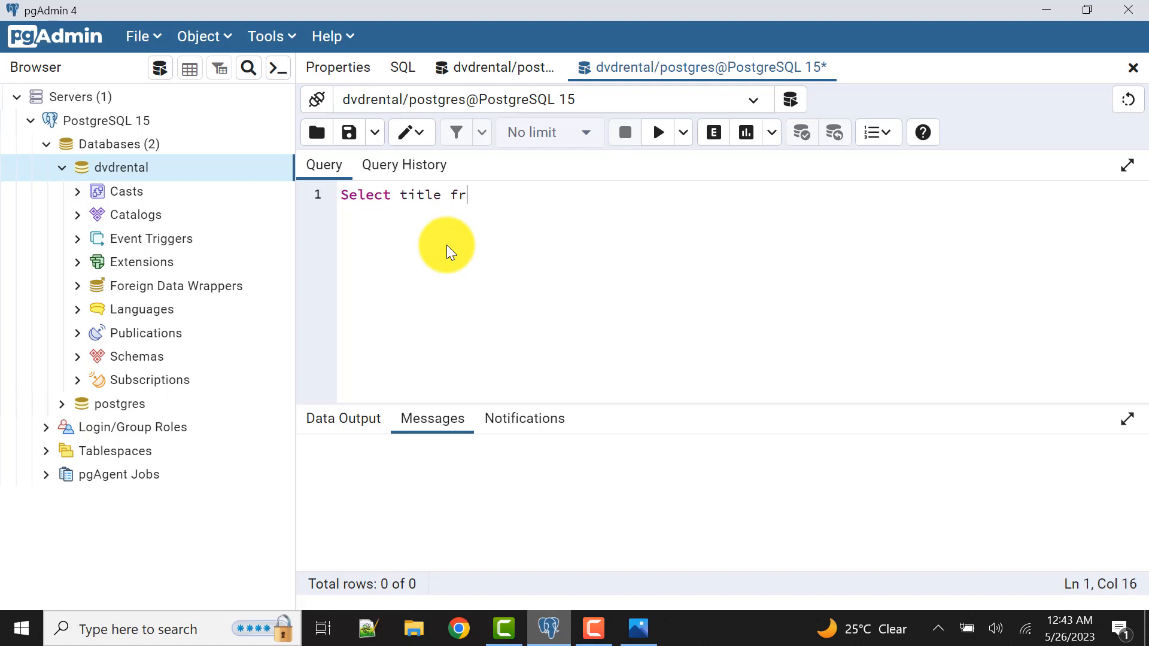
pyautogui.write('om film,')
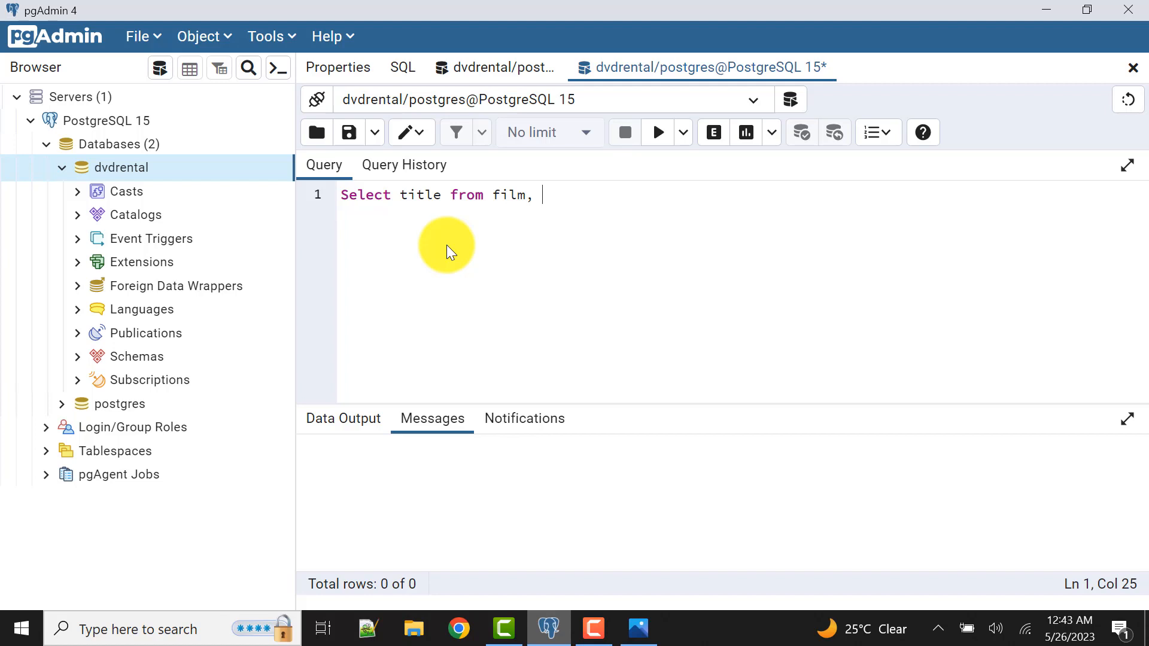
pyautogui.write('film_acto')
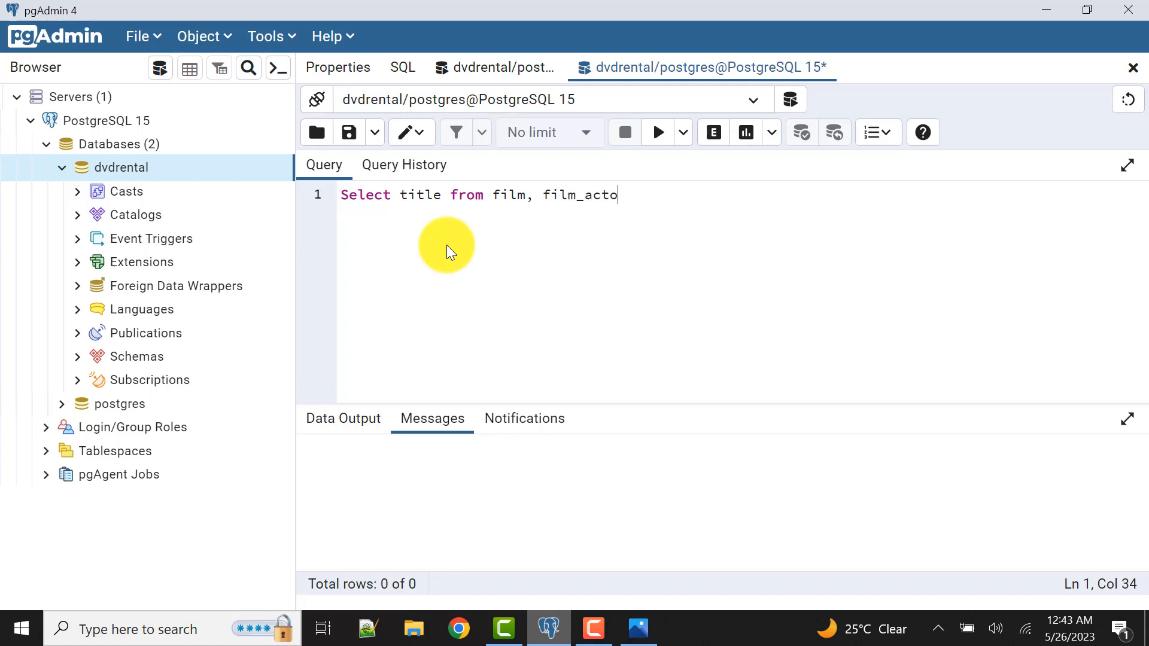
pyautogui.write('r')
pyautogui.write('where f')
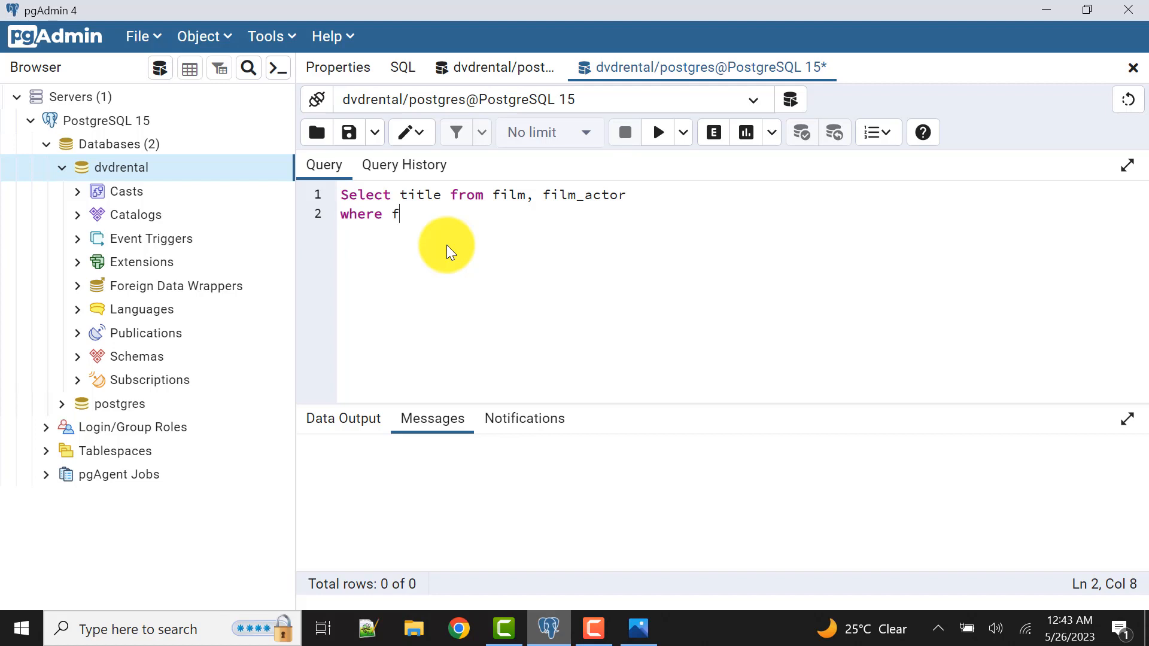
# Add the join film.film_id = film_actor.film_id and the filter film_actor.actor_id = 1.
pyautogui.write('ilm.f')
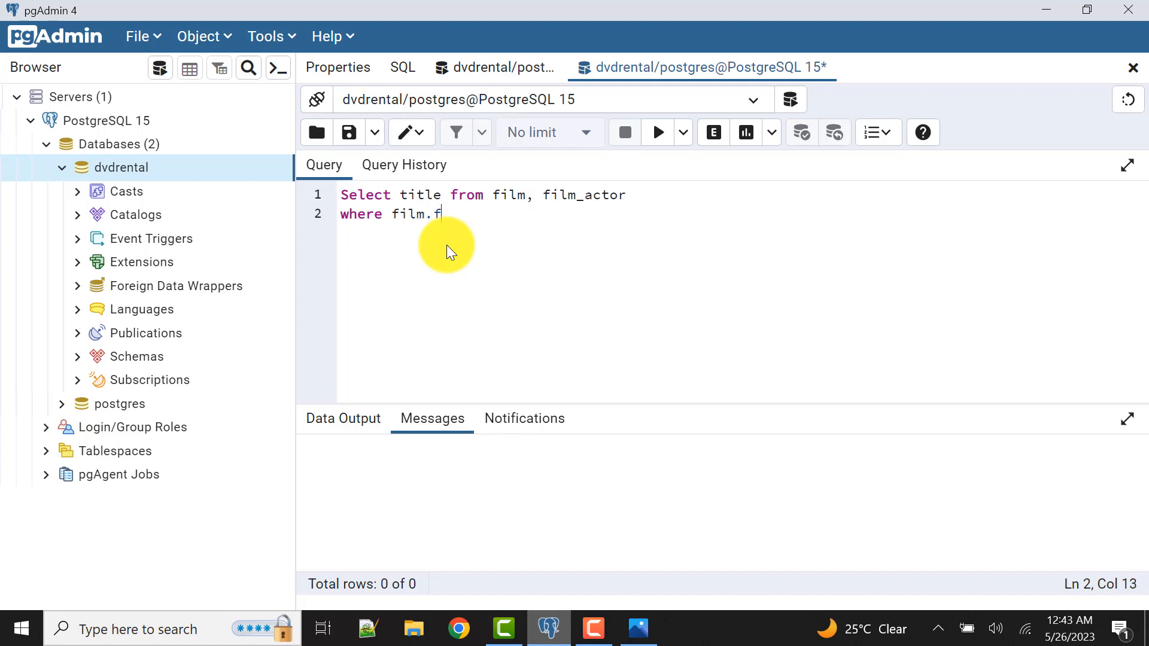
pyautogui.write('ilm_id =')
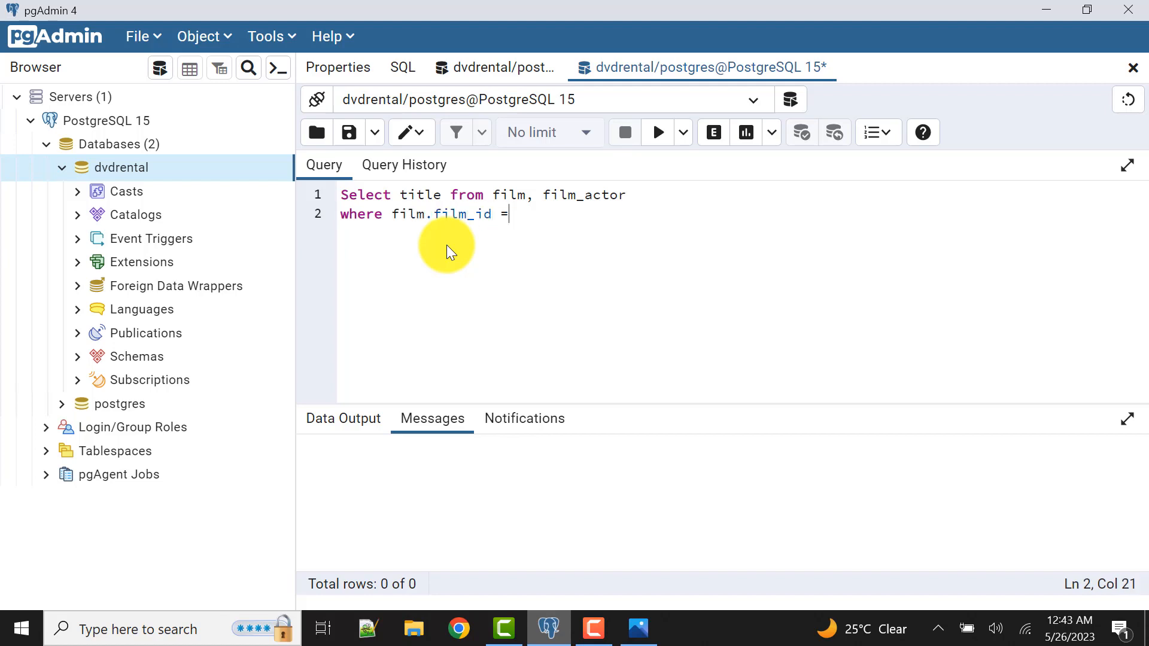
pyautogui.write('fi')
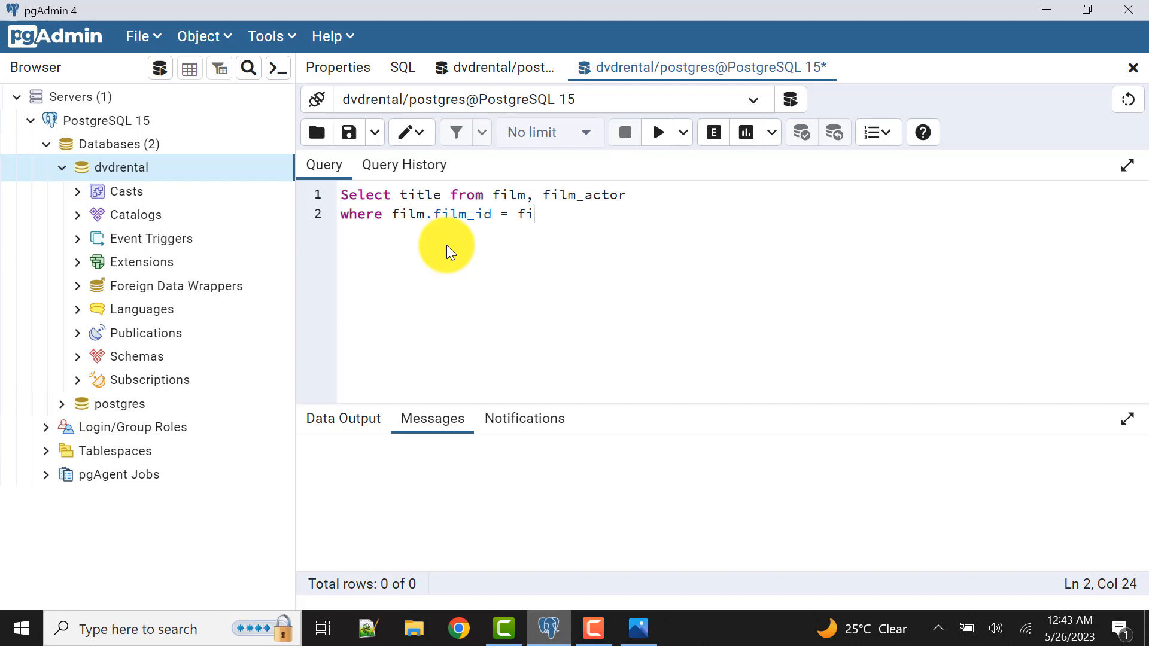
pyautogui.write('lm_actor')
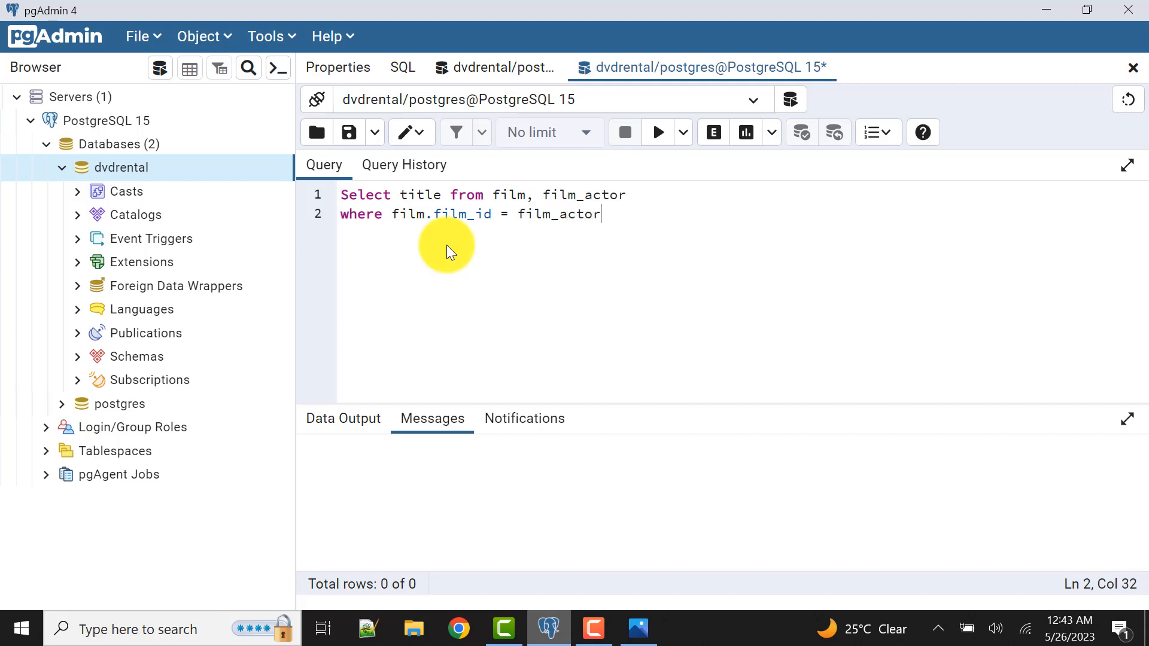
pyautogui.write('.film_')
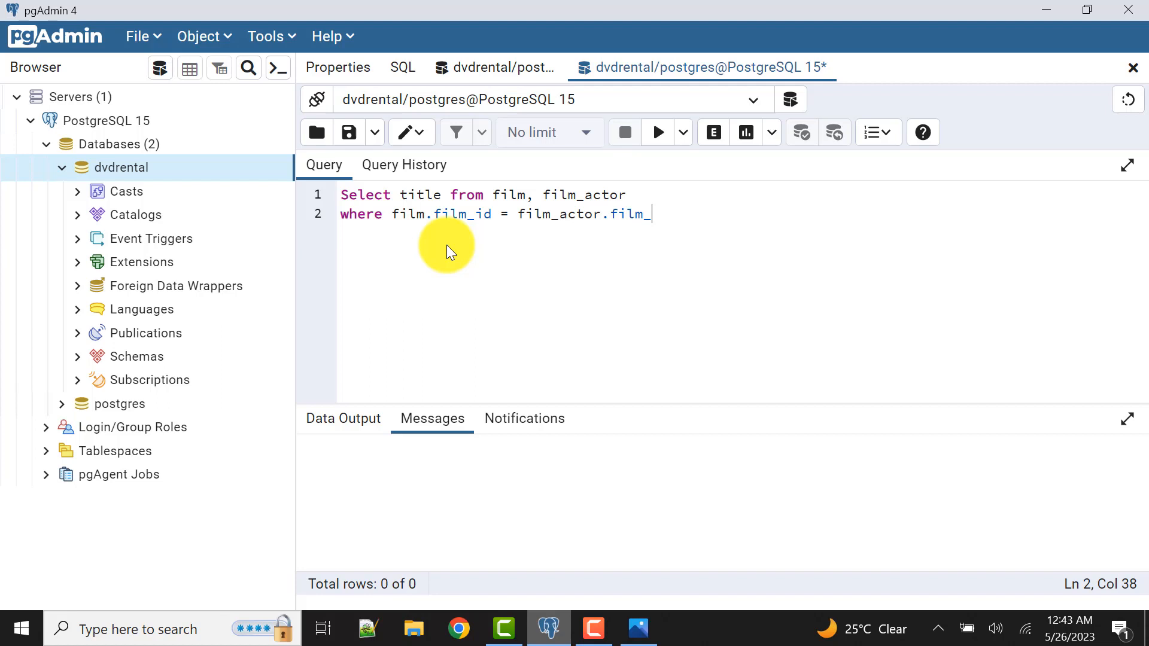
pyautogui.write('id')
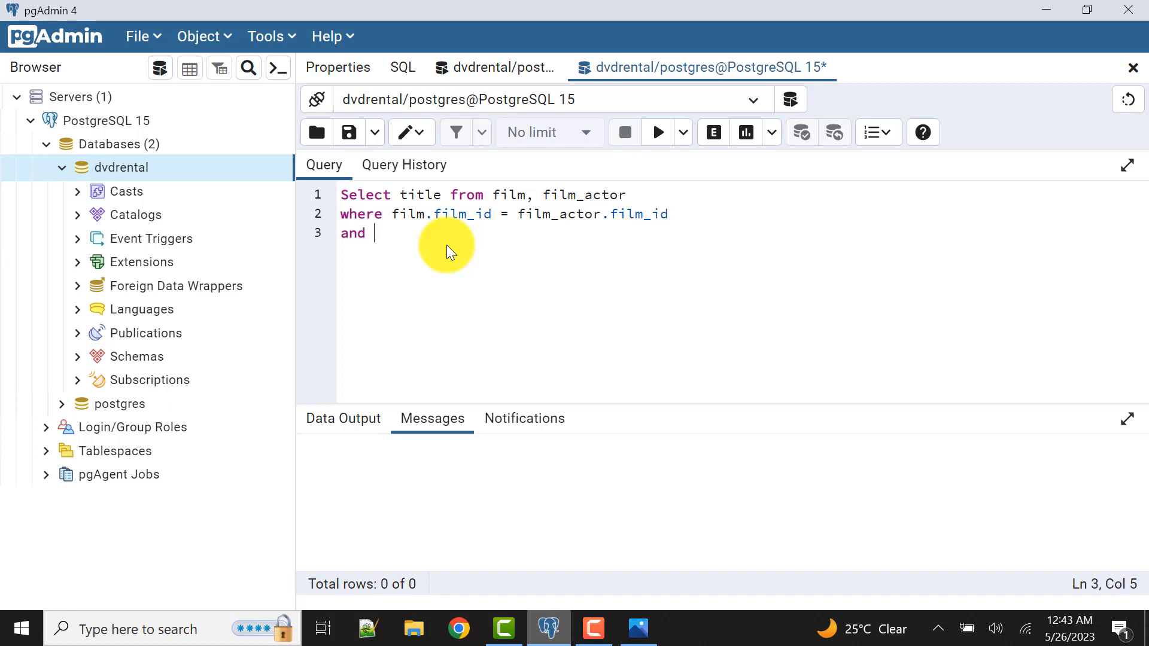
pyautogui.write('film_acto')
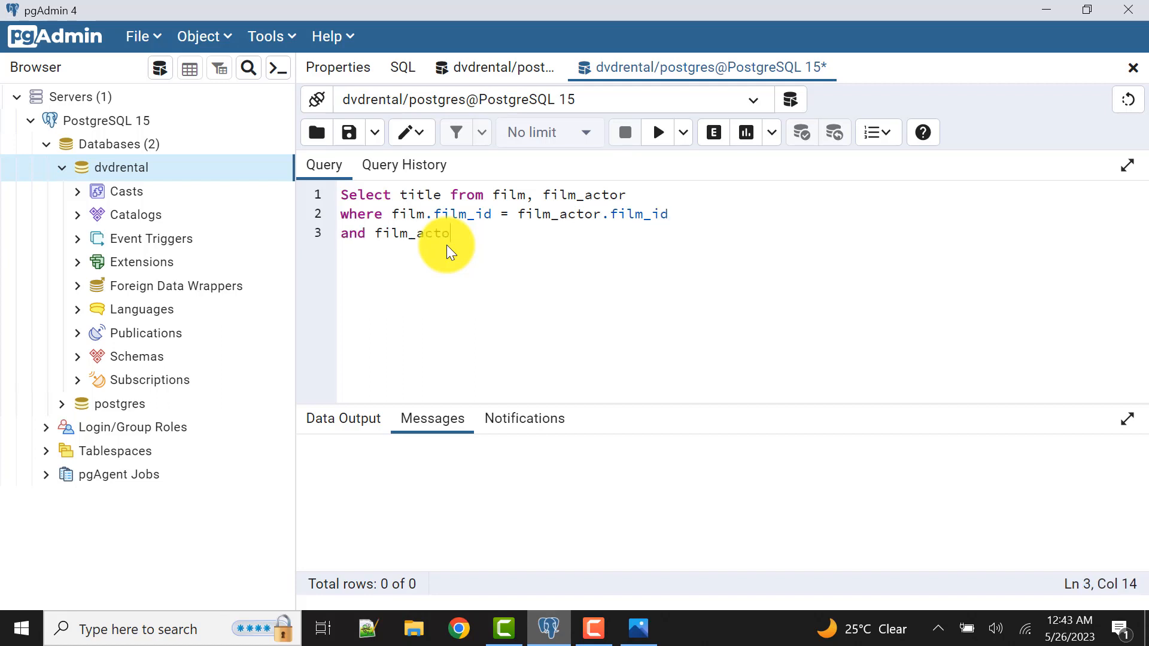
pyautogui.write('r.actor')
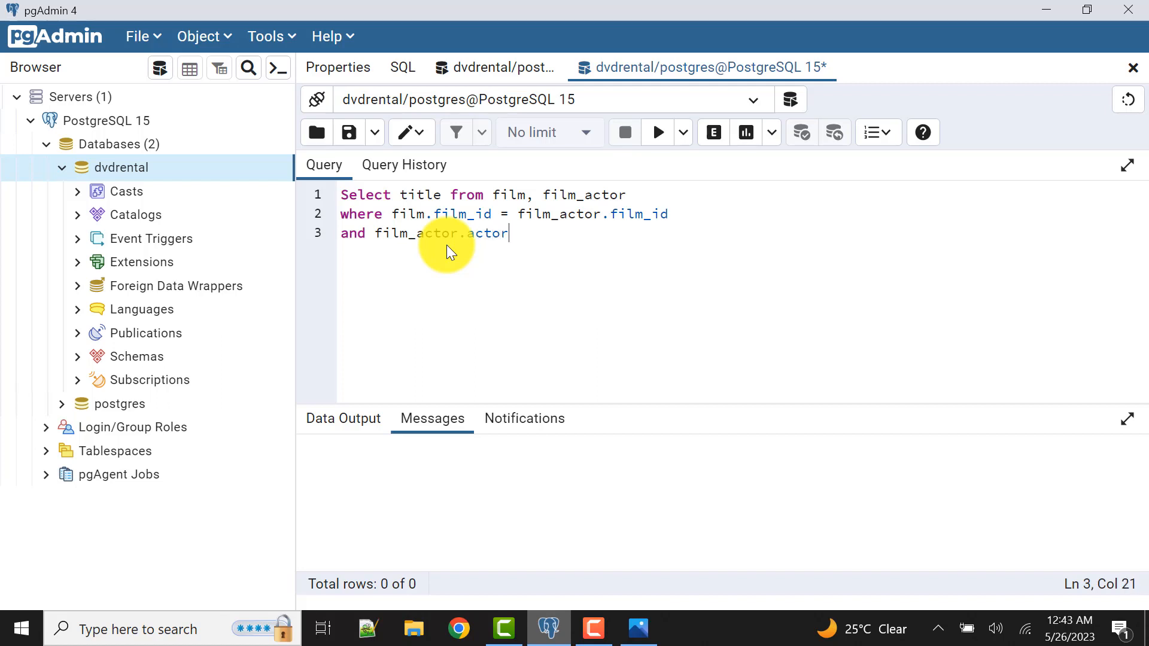
pyautogui.write('_id =')
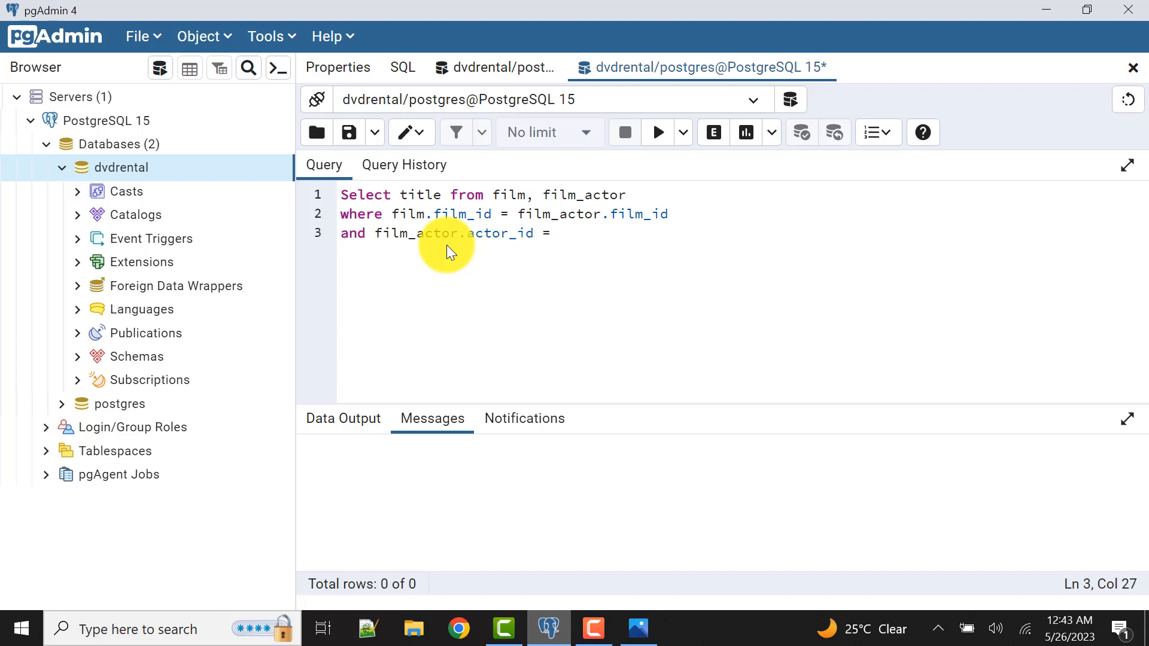
pyautogui.write('1')
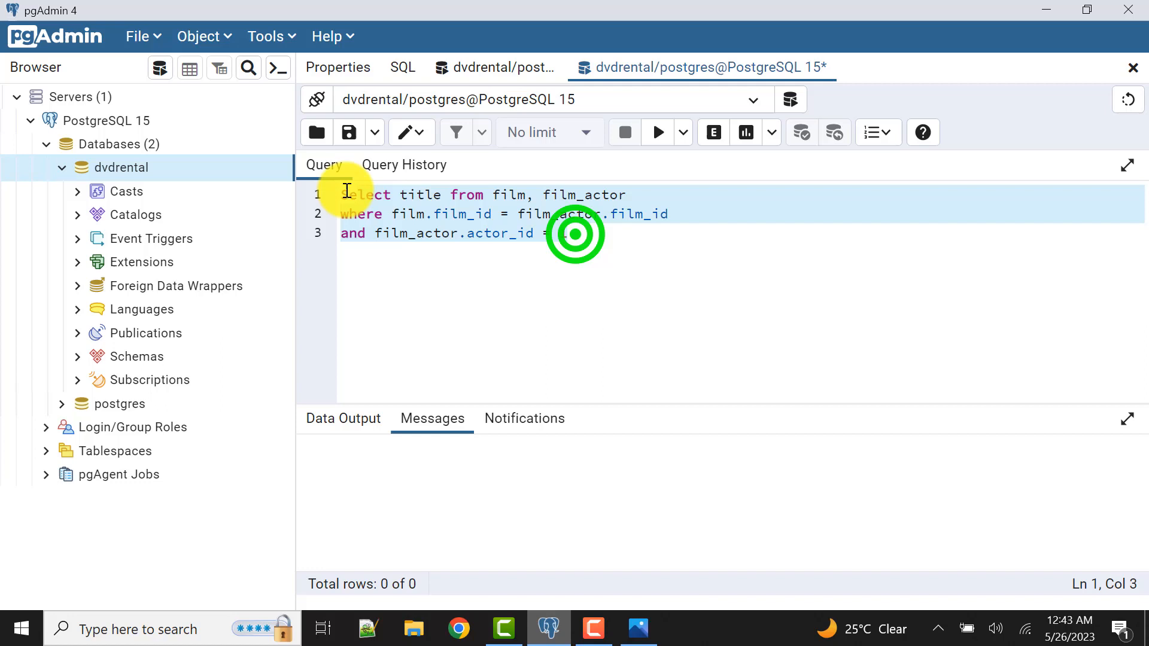
# Run the actor 1 title query, review the 19 titles, and enlarge the editor above the results.
pyautogui.click(657, 133)
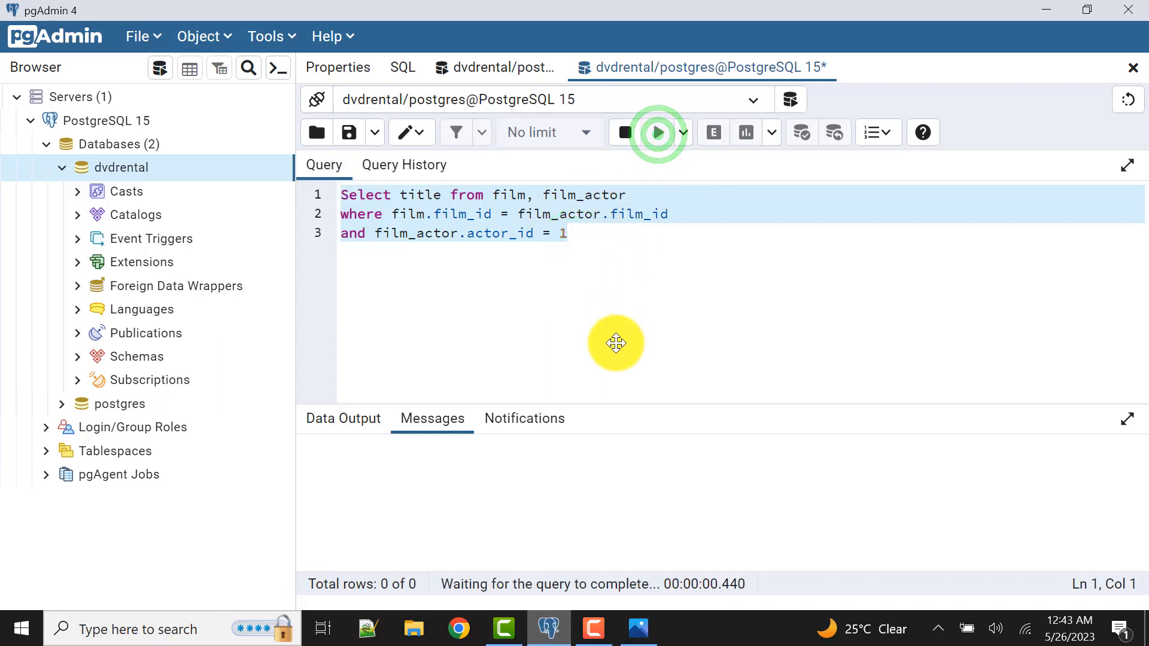
pyautogui.click(658, 133)
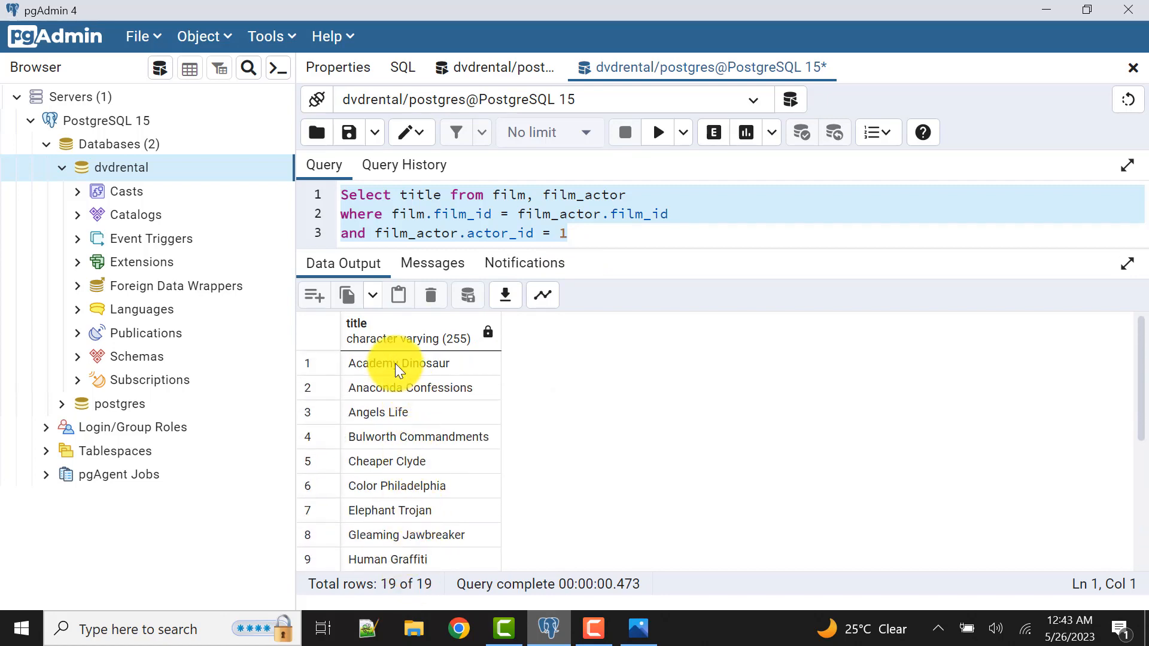
pyautogui.scroll(-3)
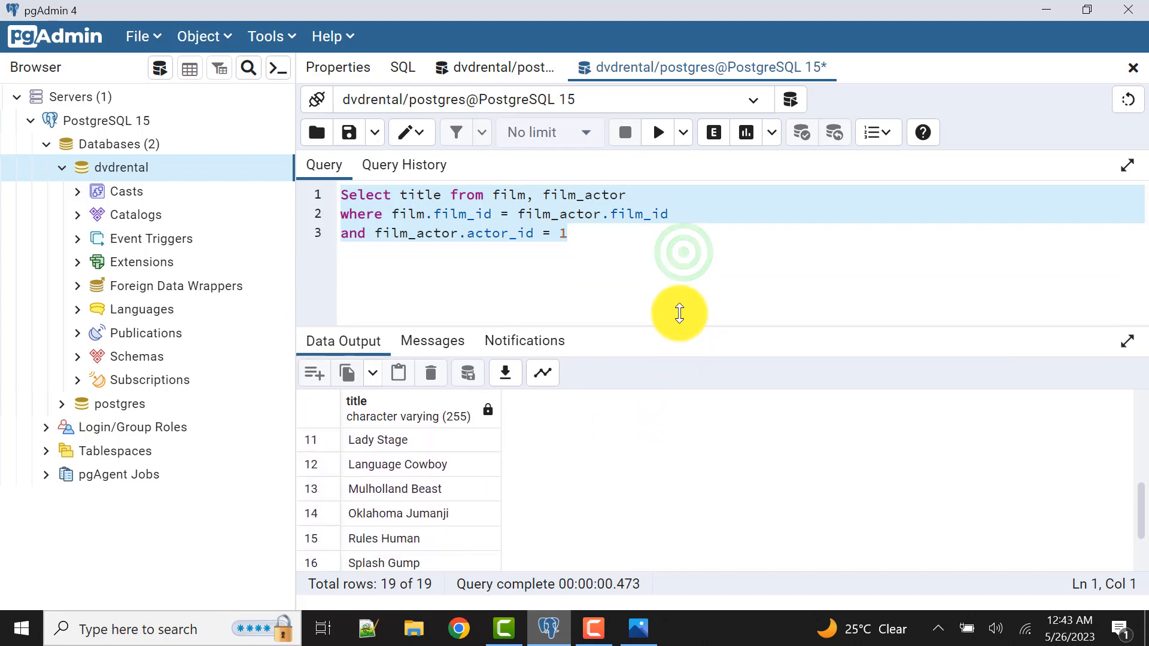
pyautogui.moveTo(679, 313); pyautogui.dragTo(587, 256)
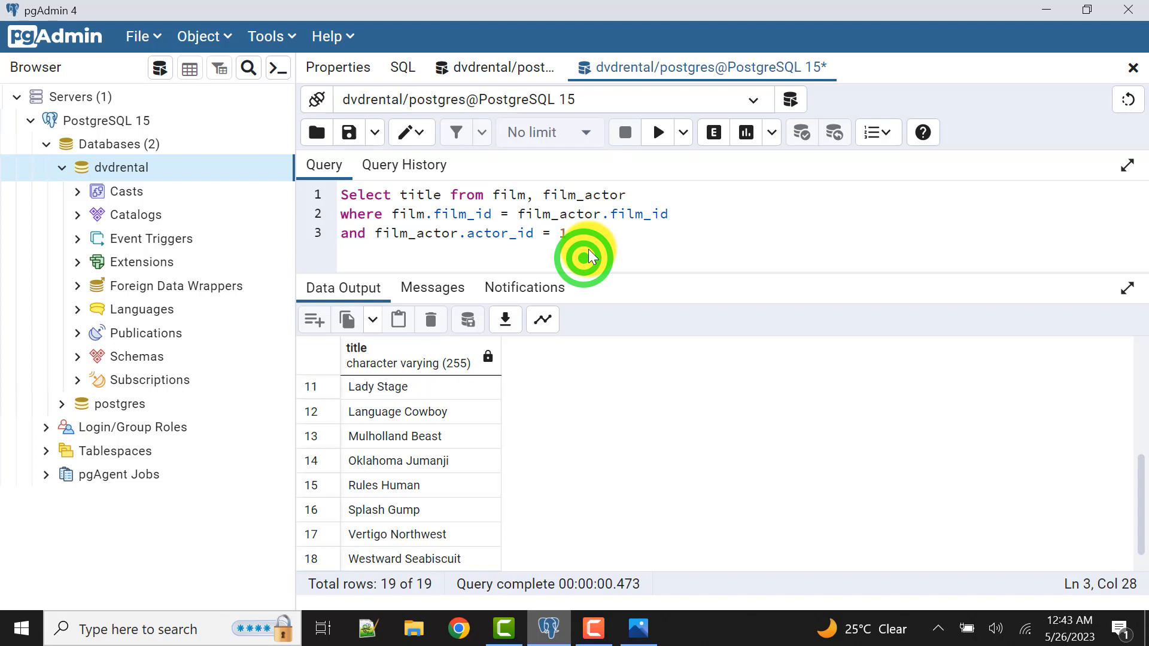
pyautogui.click(495, 67)
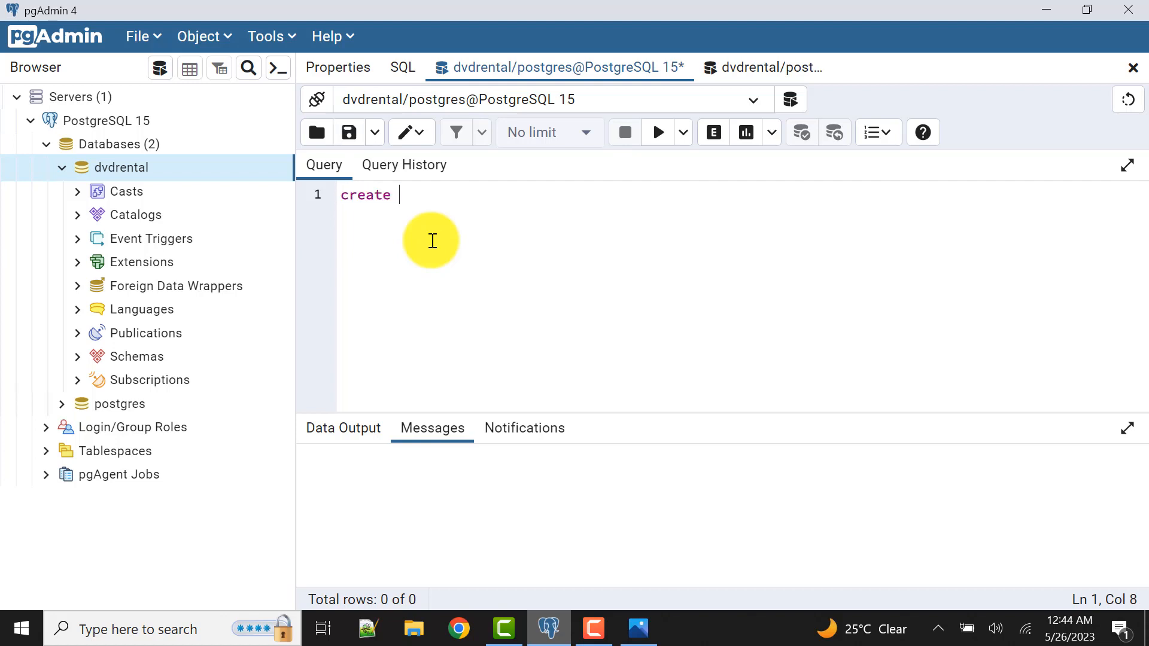
# Write the header 'create or replace function refcur_function'.
pyautogui.write('or')
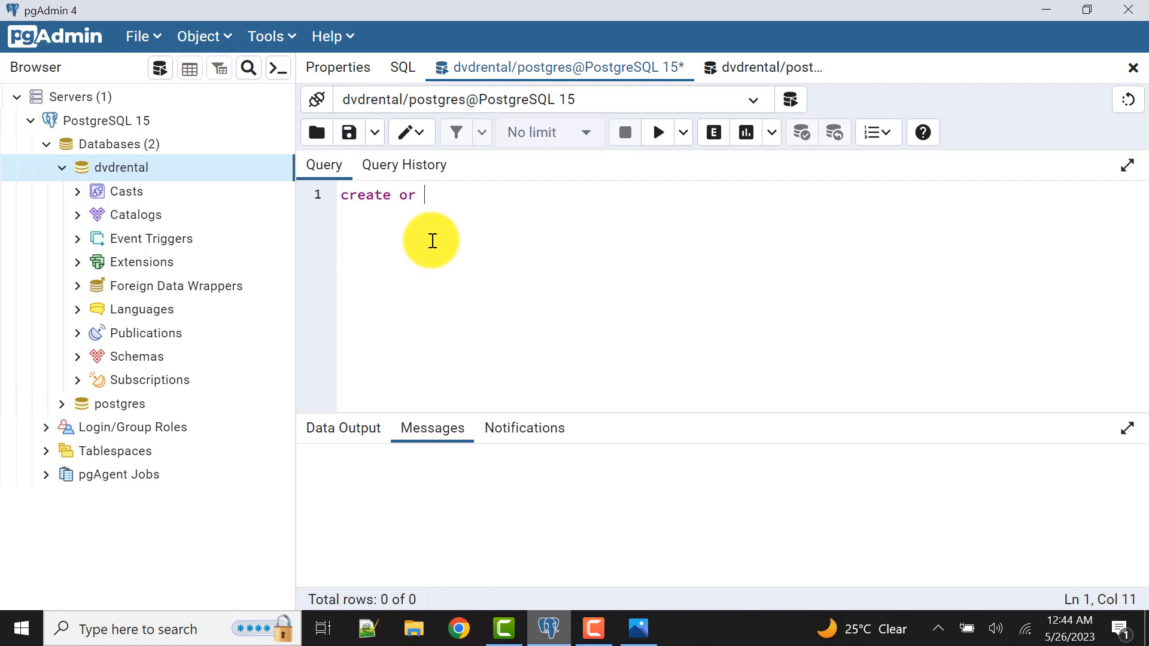
pyautogui.write('replace func')
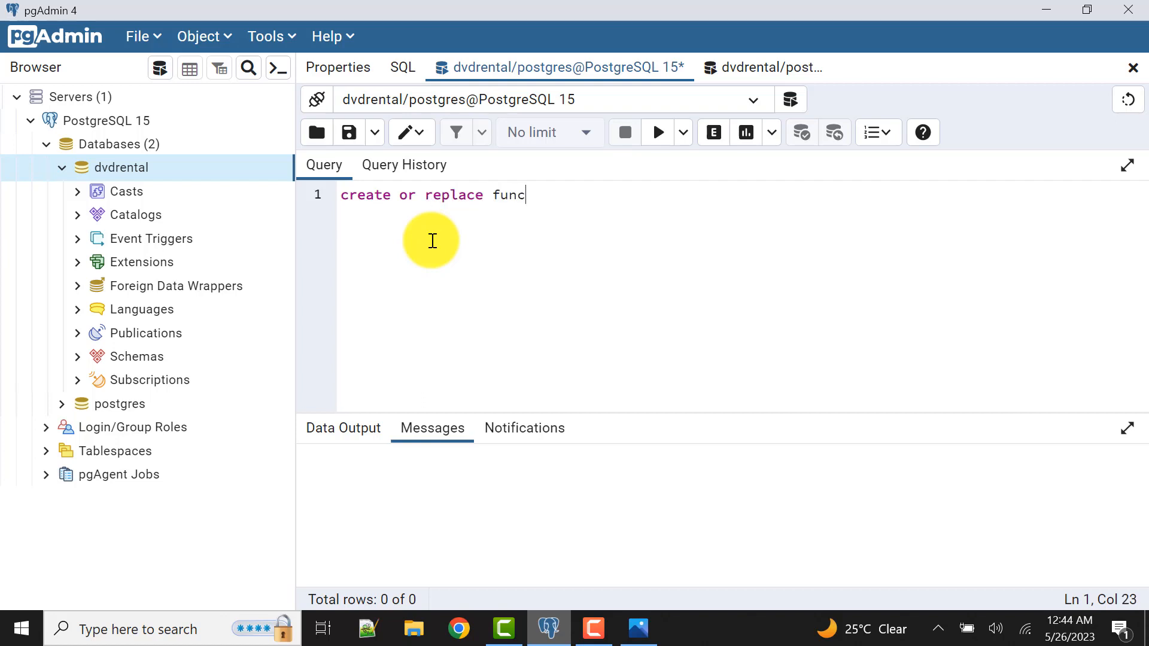
pyautogui.write('tion')
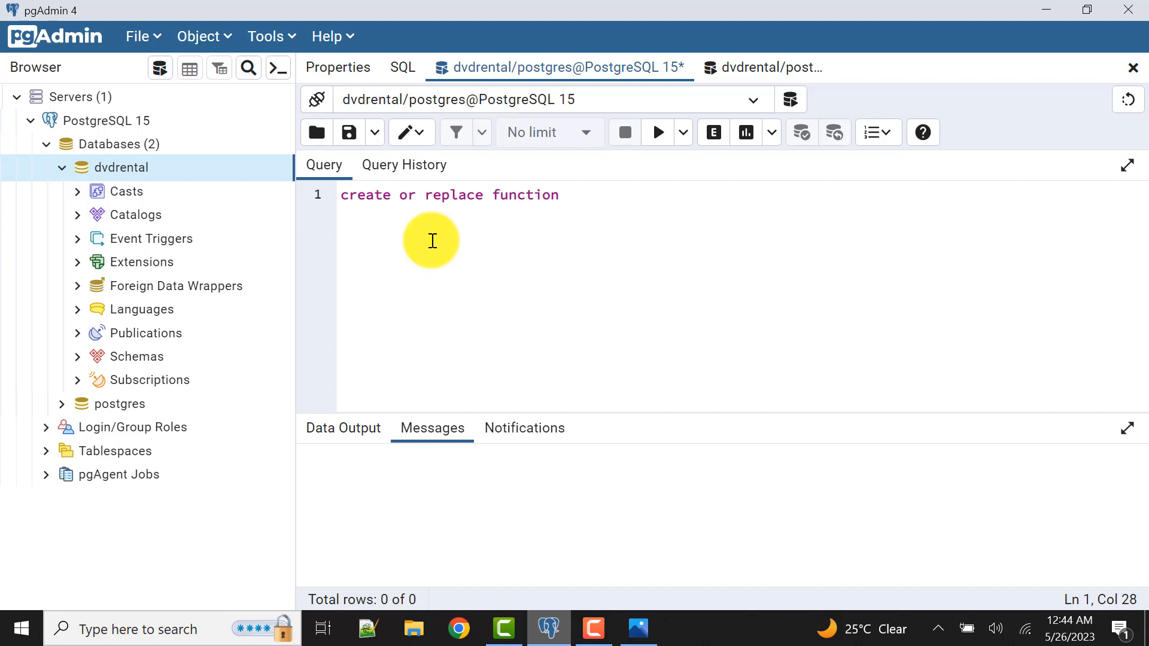
pyautogui.write('refcur_')
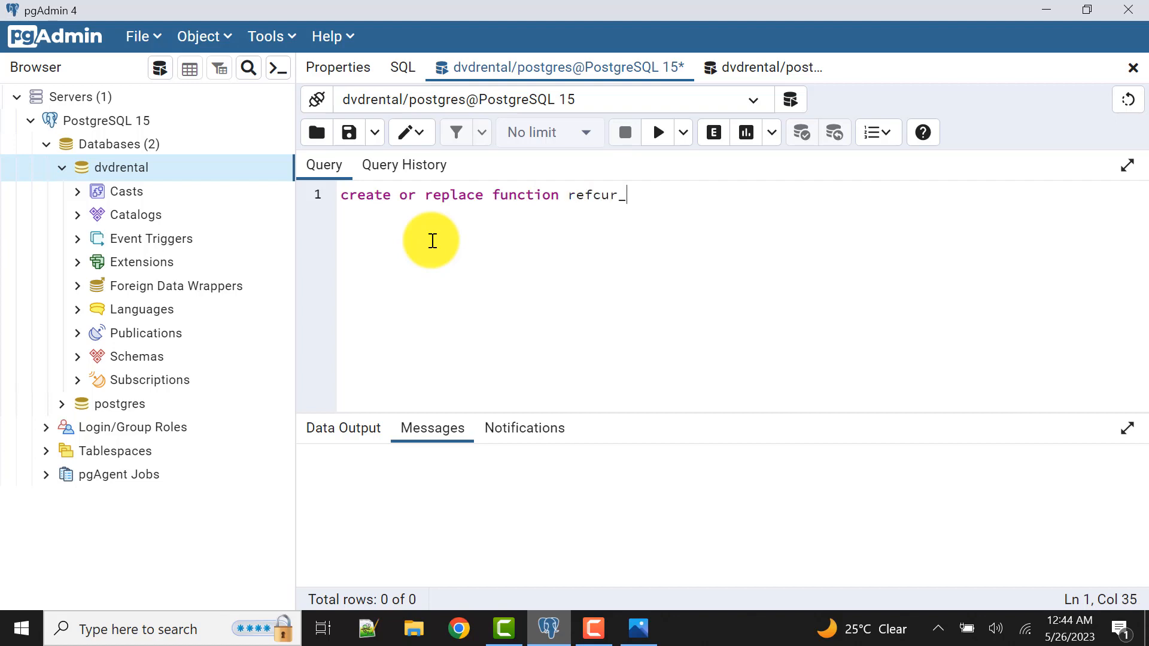
pyautogui.write('func')
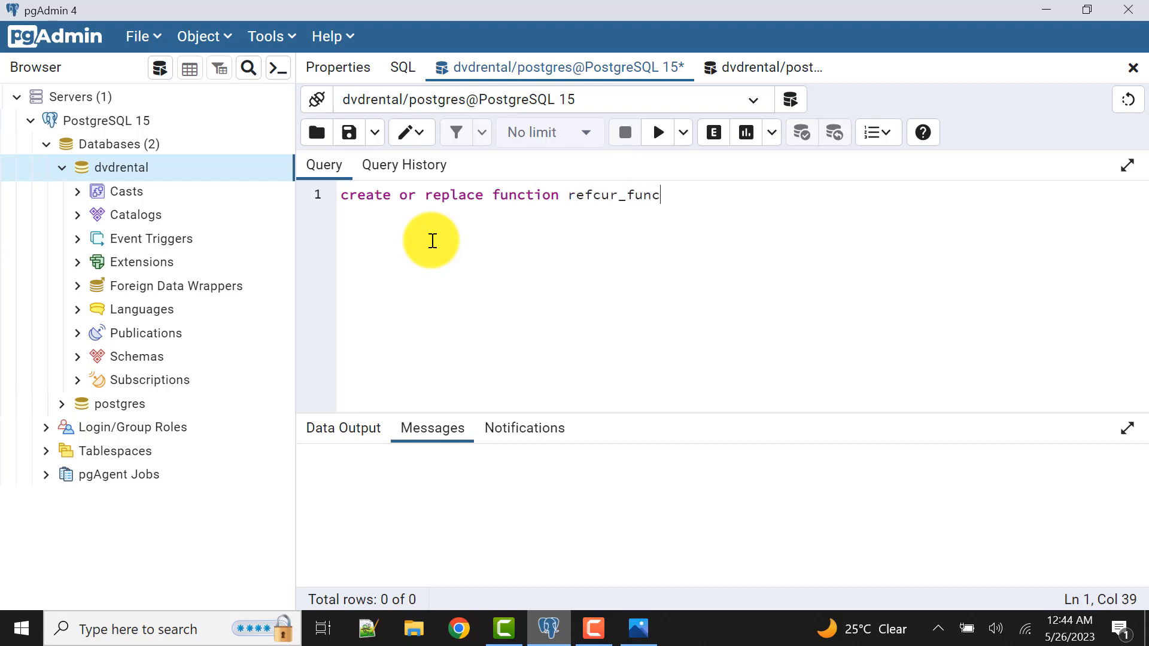
pyautogui.write('tion')
pyautogui.write('(')
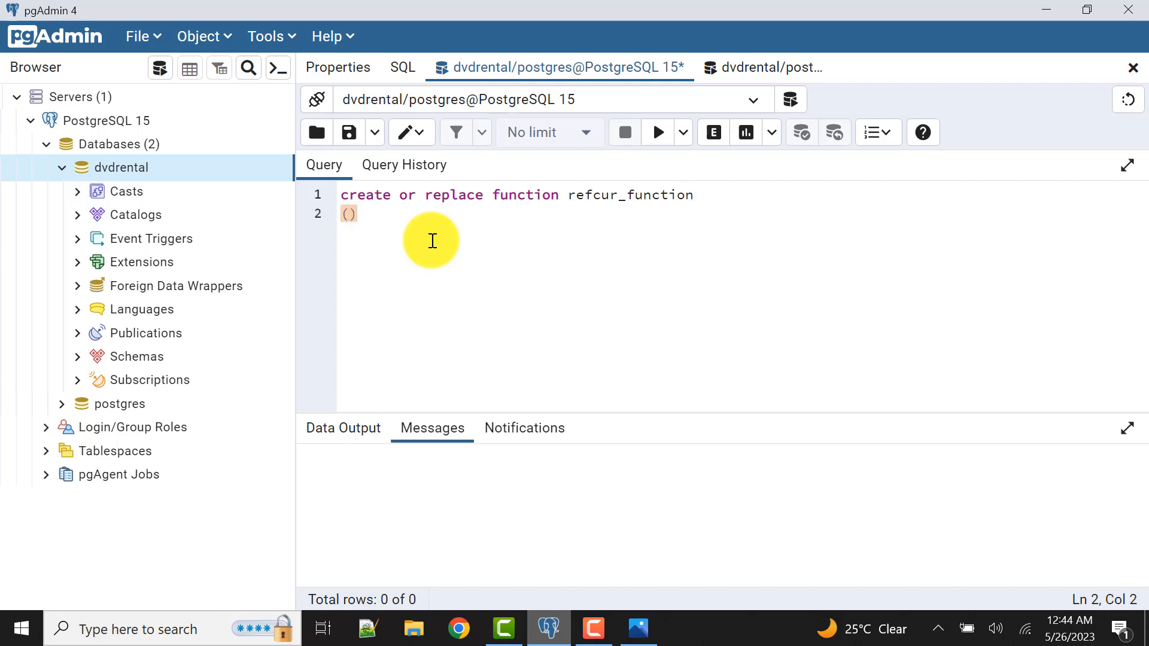
# Declare the parameters (in_actor_id IN numeric, refcur_output refcursor).
pyautogui.write('inP')
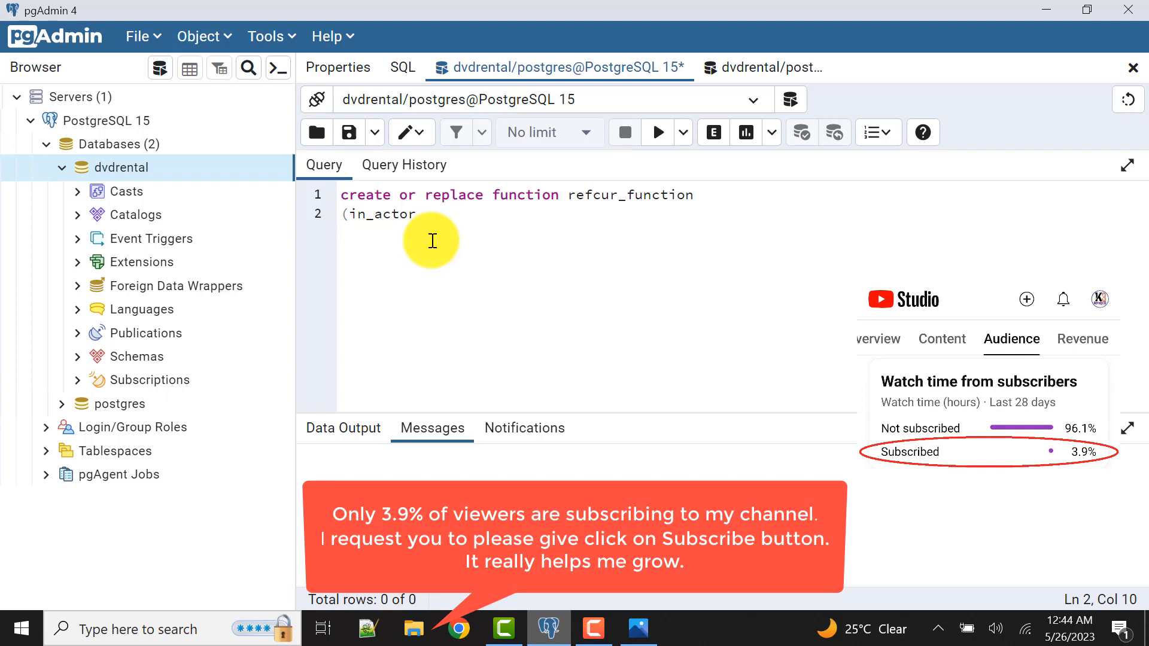
pyautogui.write('_id IN')
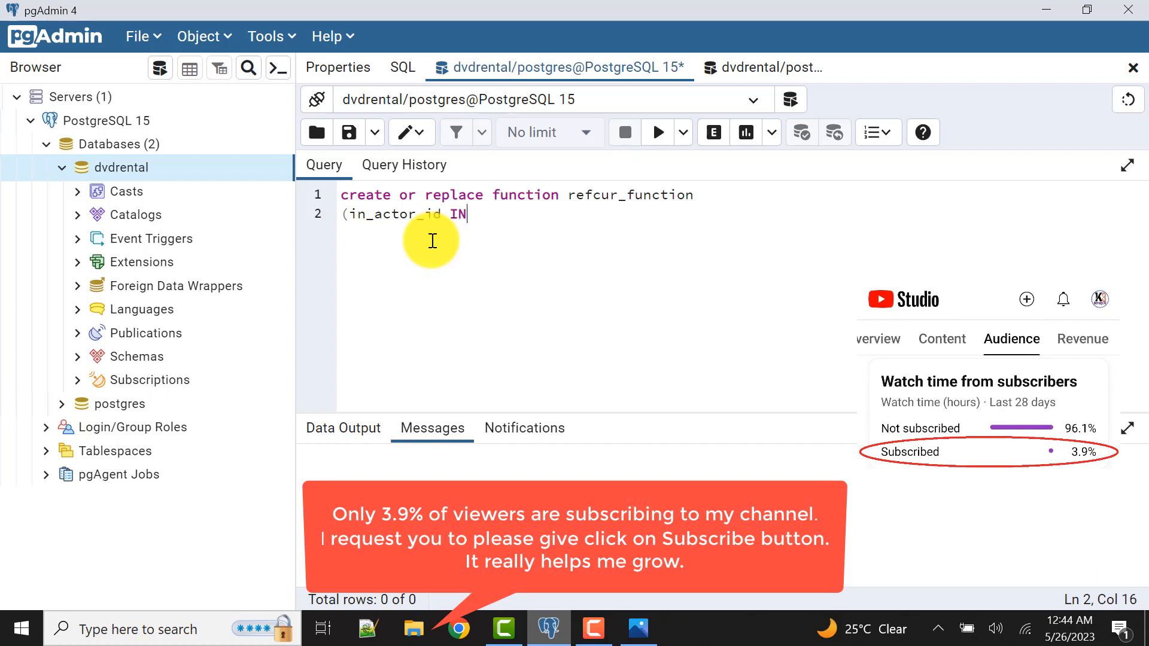
pyautogui.write(')')
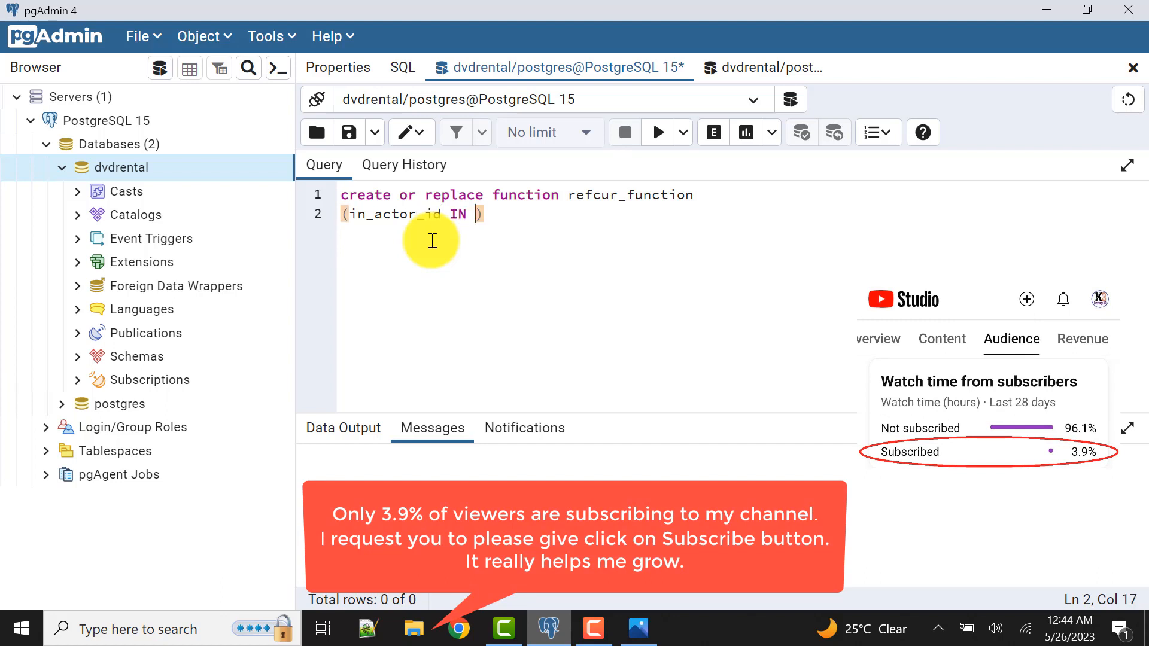
pyautogui.write('numr')
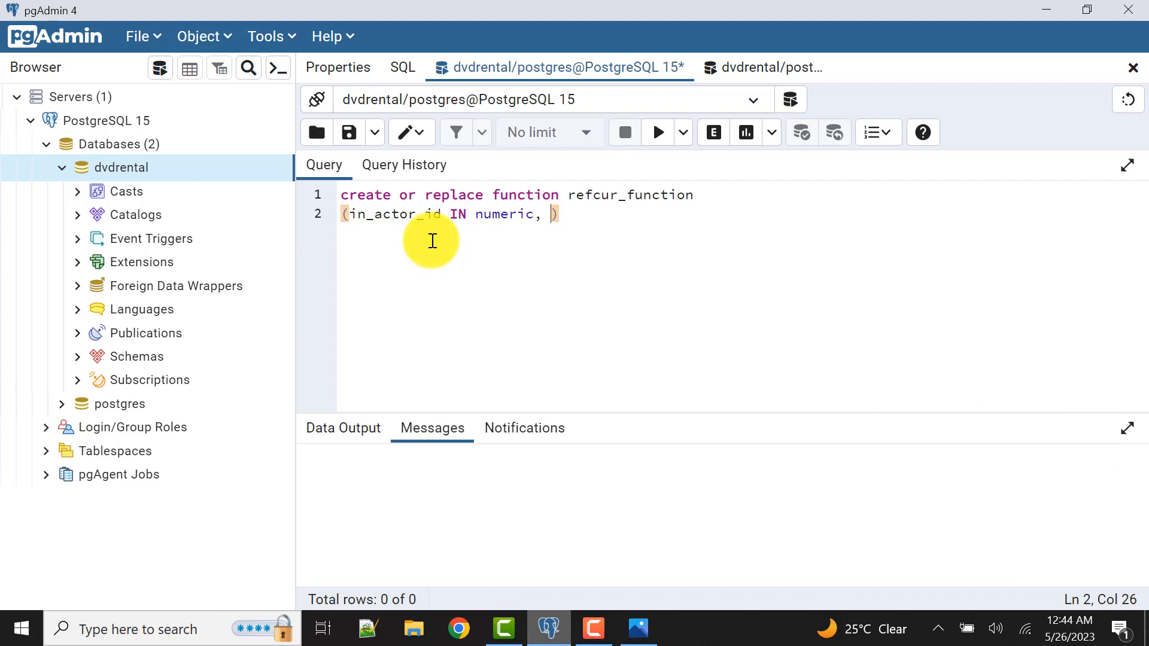
pyautogui.write('lv_')
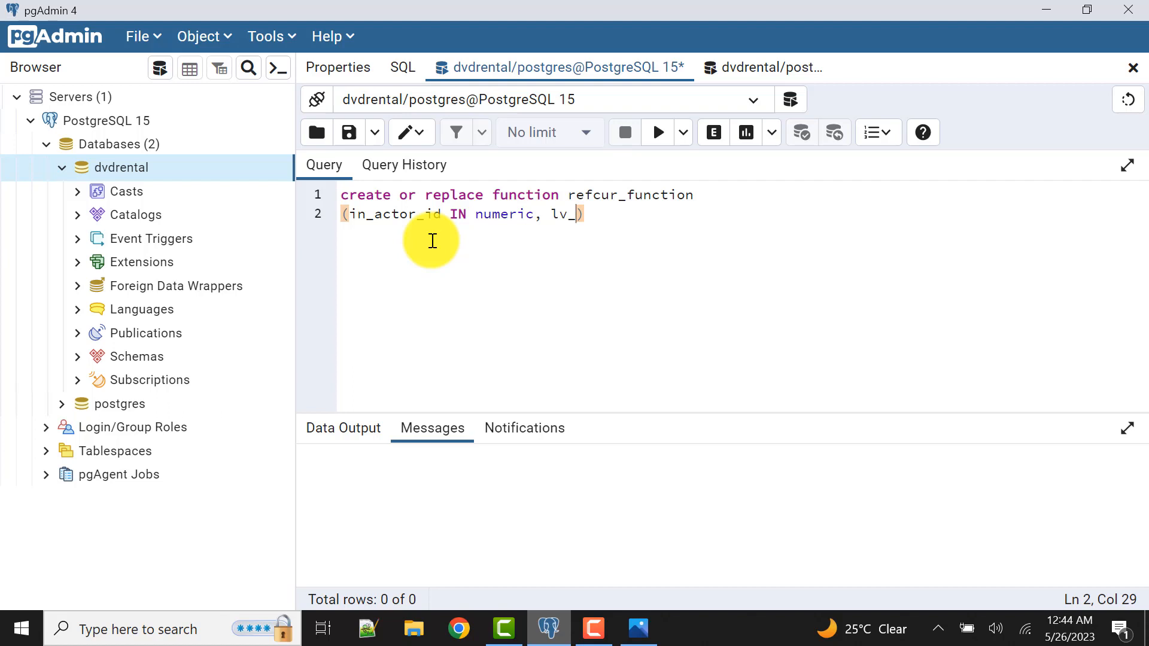
pyautogui.write('out')
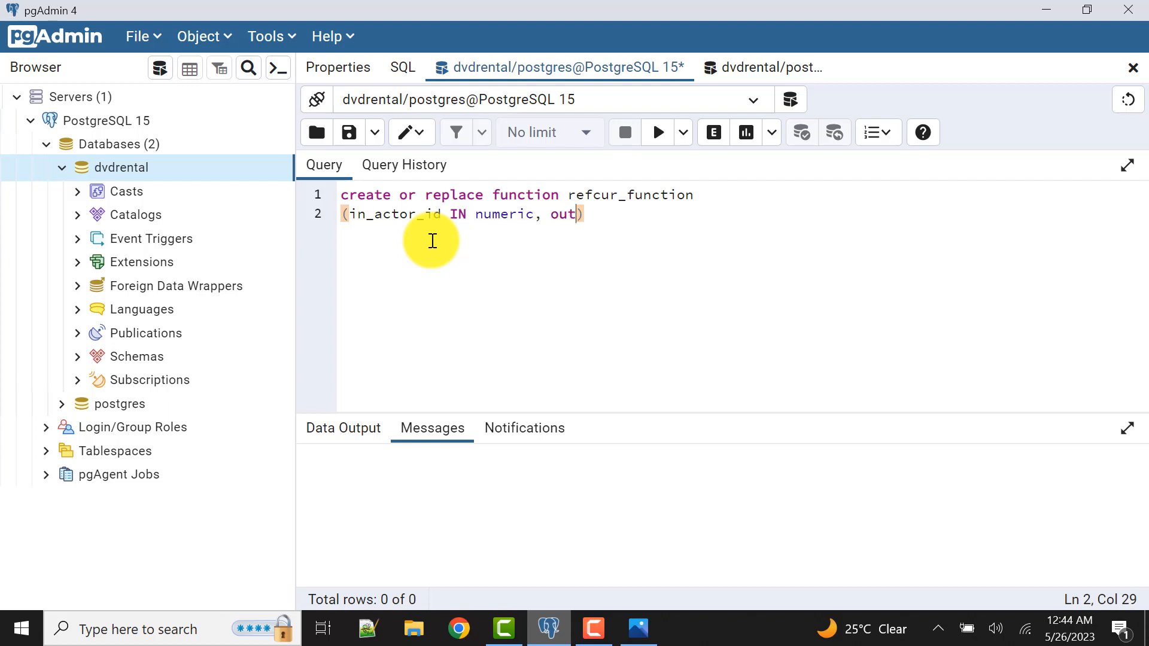
pyautogui.press('Backspace')
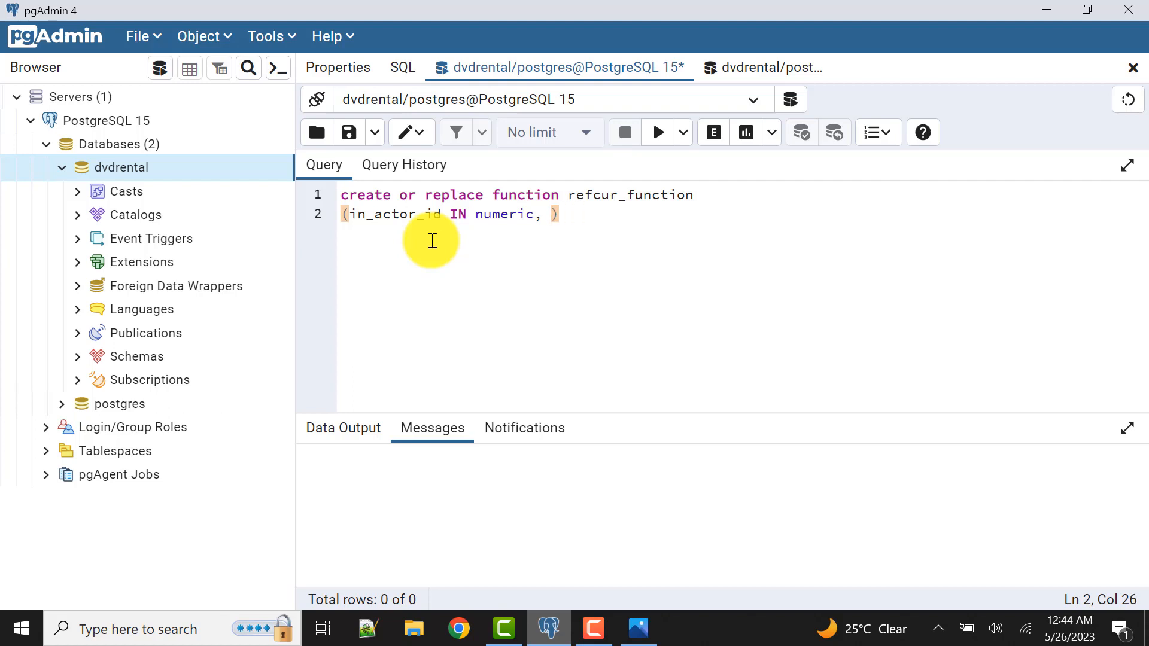
pyautogui.write('refcur_')
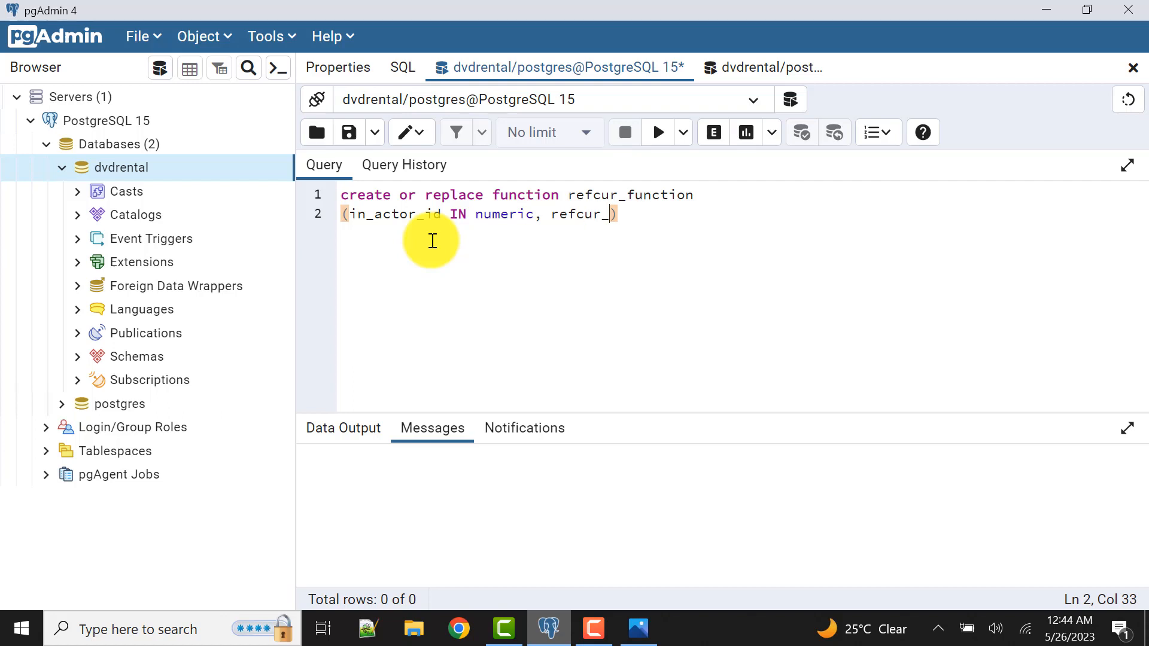
pyautogui.write('output')
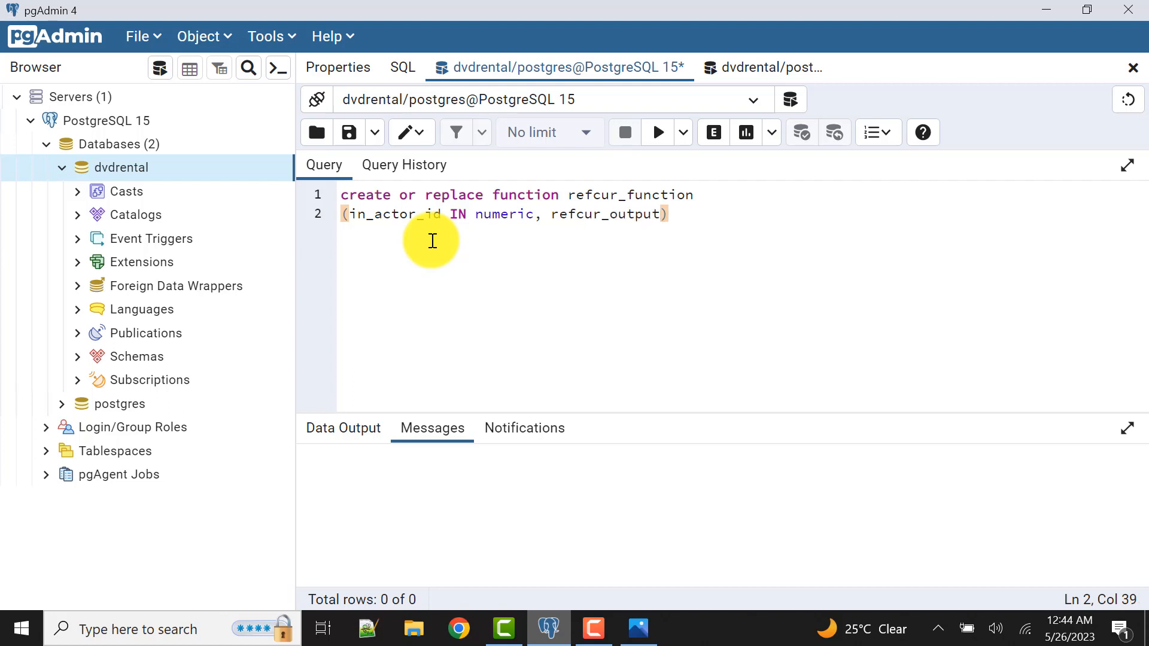
pyautogui.write('refcur')
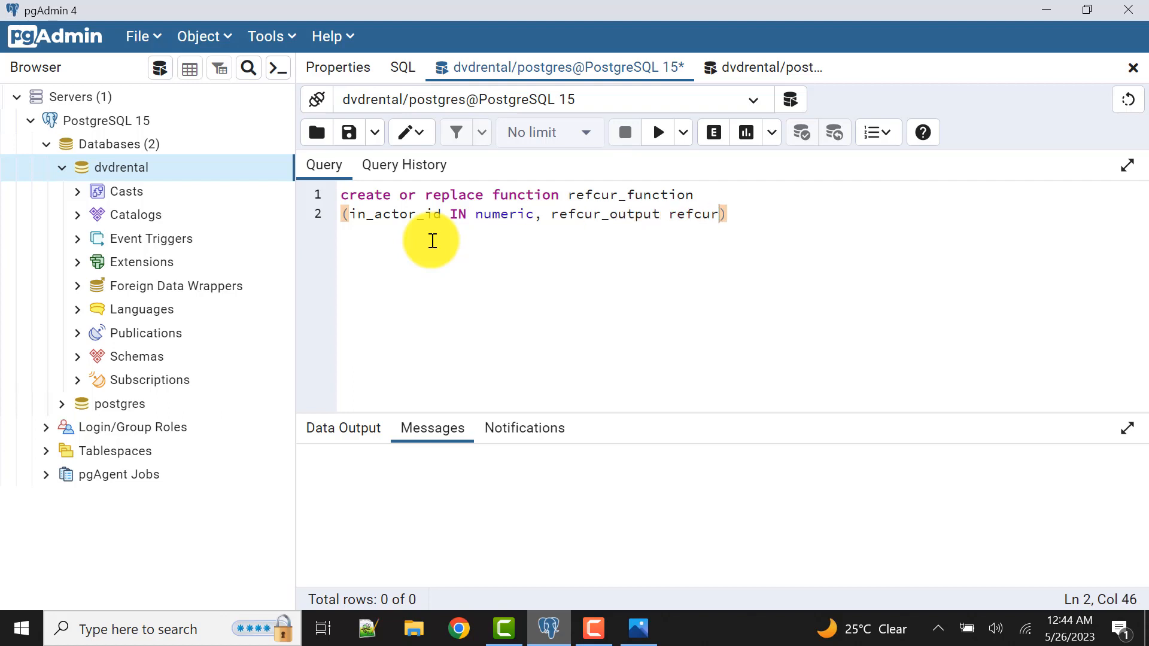
pyautogui.write('or')
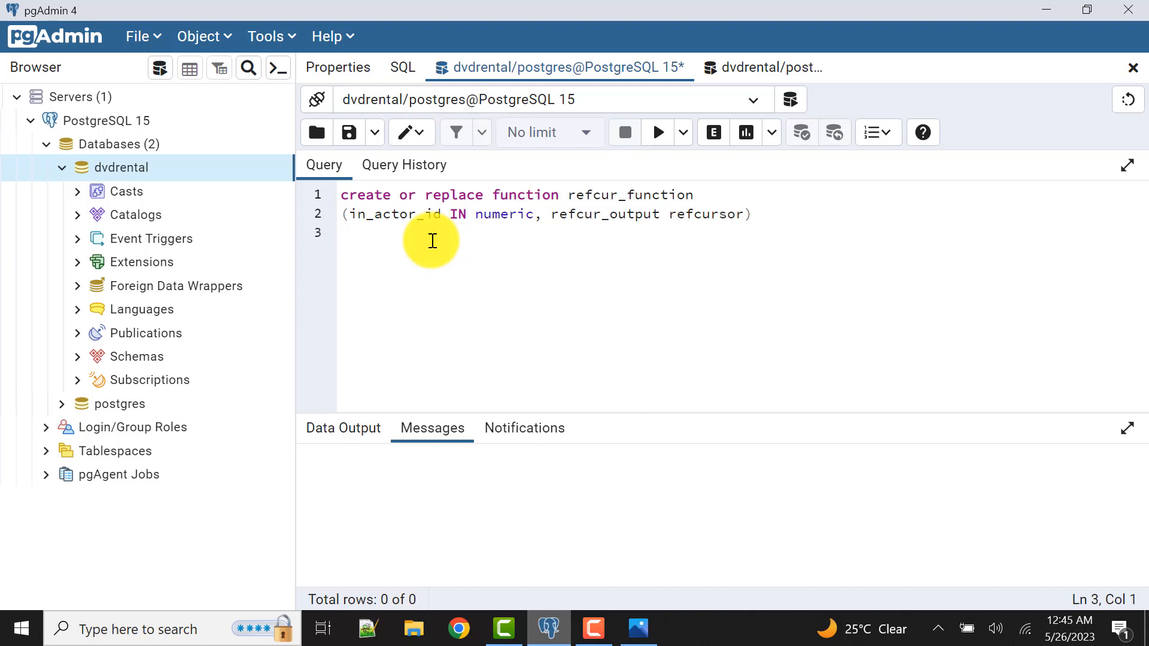
# Declare return refcursor and language plpgsql under the header.
pyautogui.write('return')
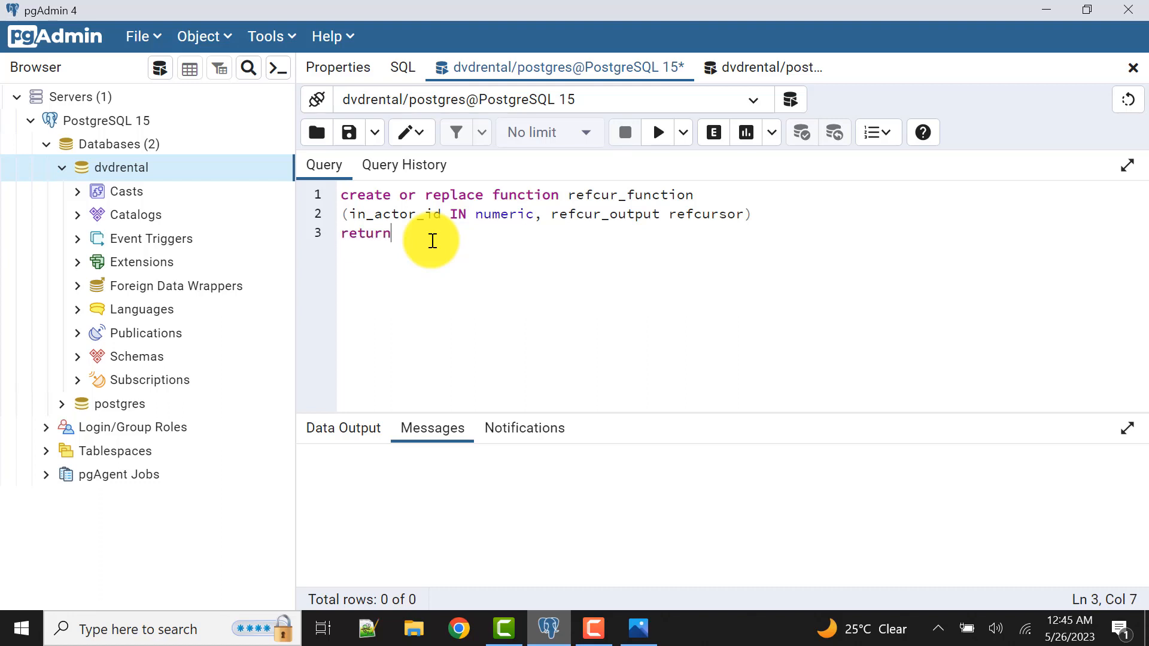
pyautogui.write('ref')
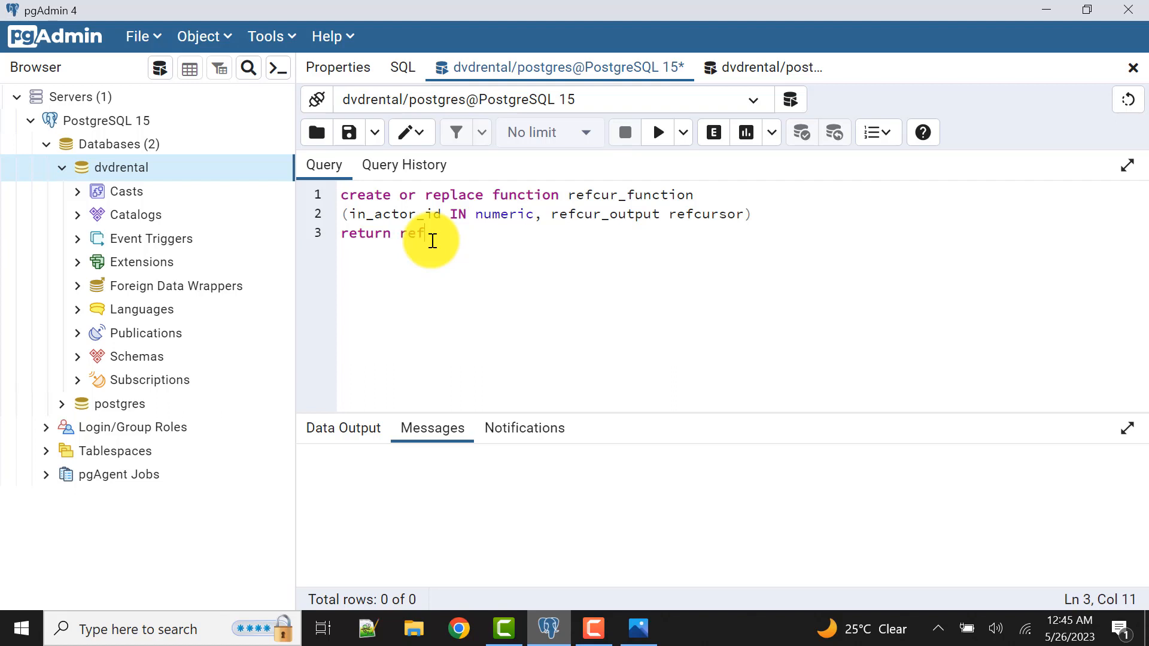
pyautogui.write('cursor')
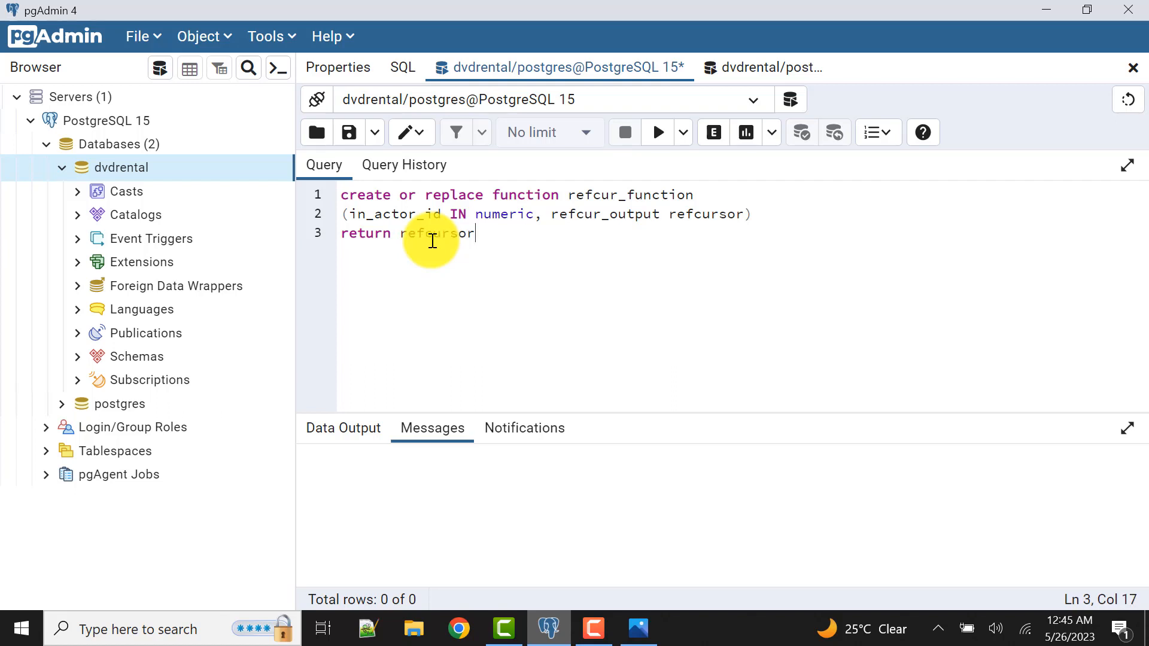
pyautogui.moveTo(498, 242)
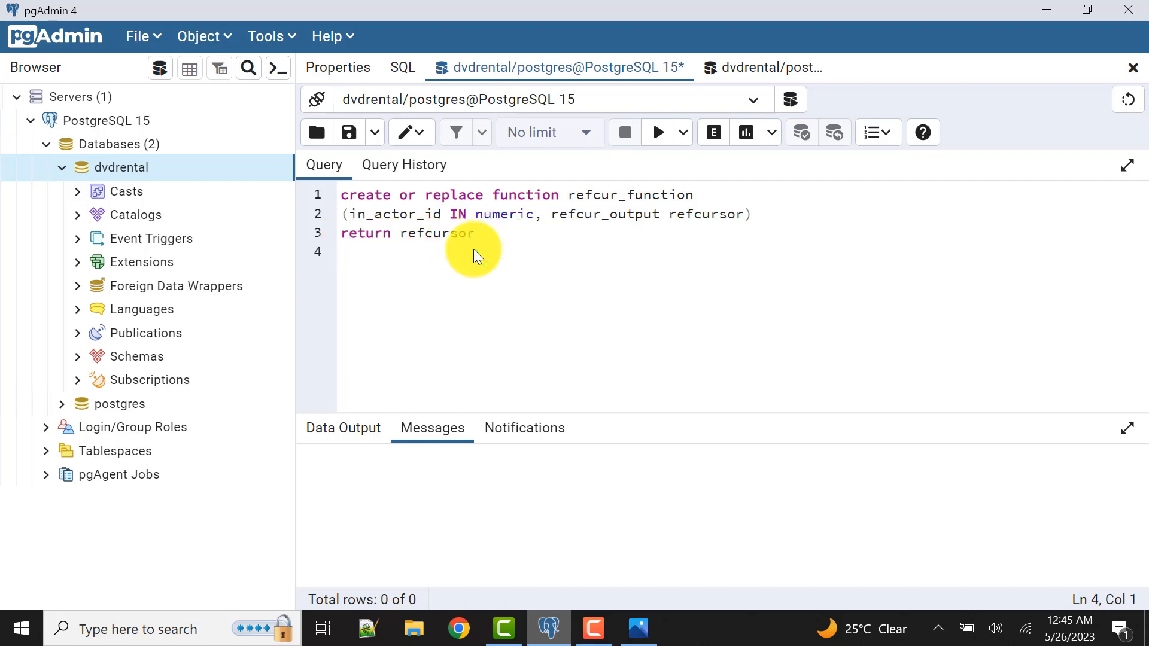
pyautogui.write('la')
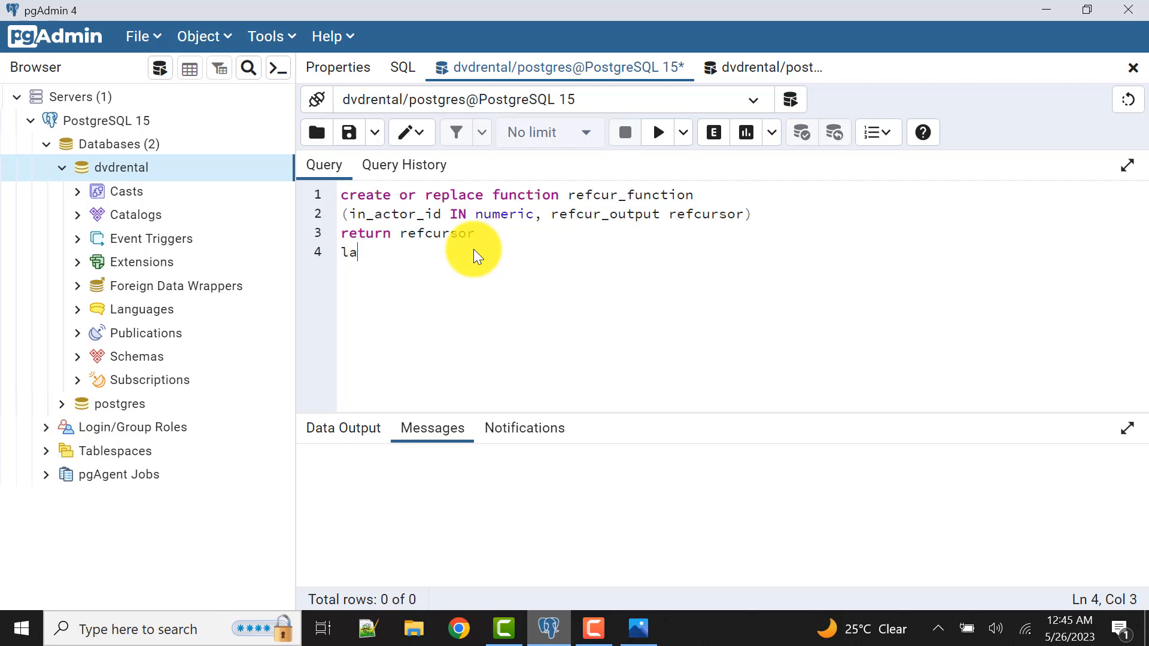
pyautogui.write('nguage pl')
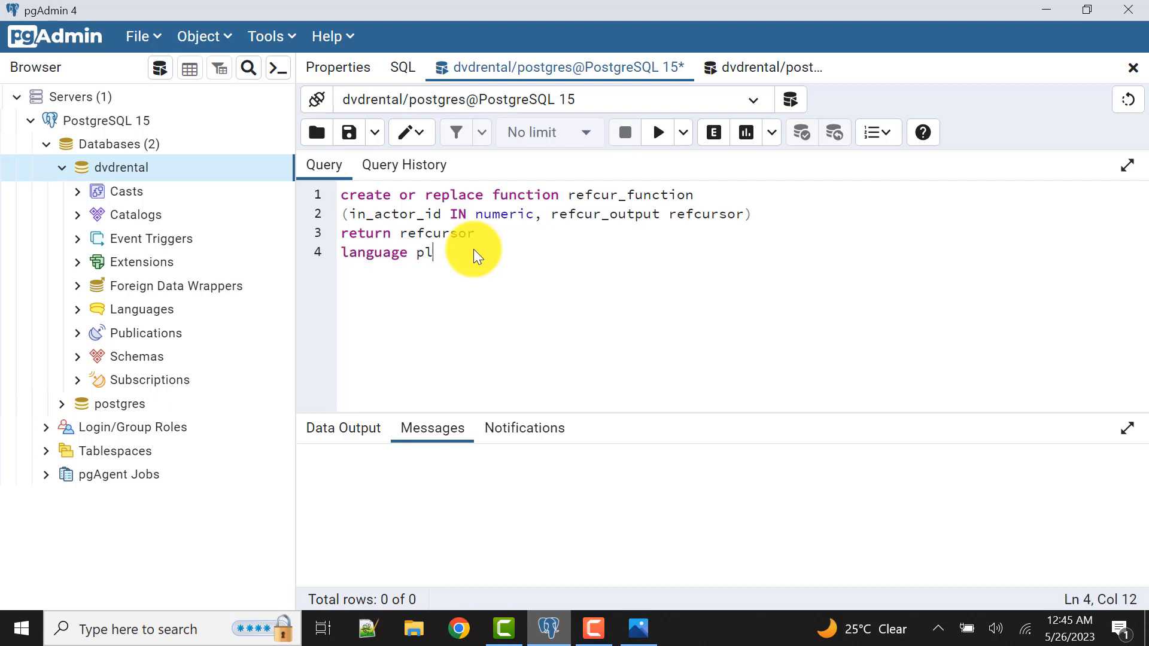
pyautogui.write('pgsql')
pyautogui.write('a')
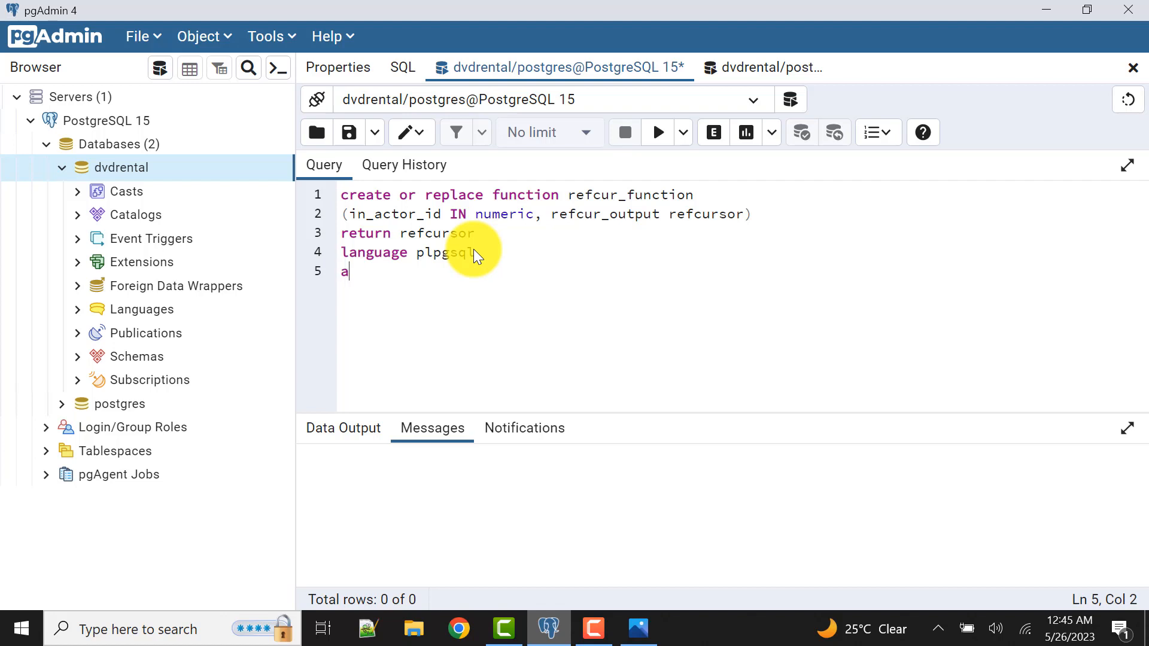
# Add the 'as $$', 'begin' and 'end; $$' body skeleton.
pyautogui.write('s $$')
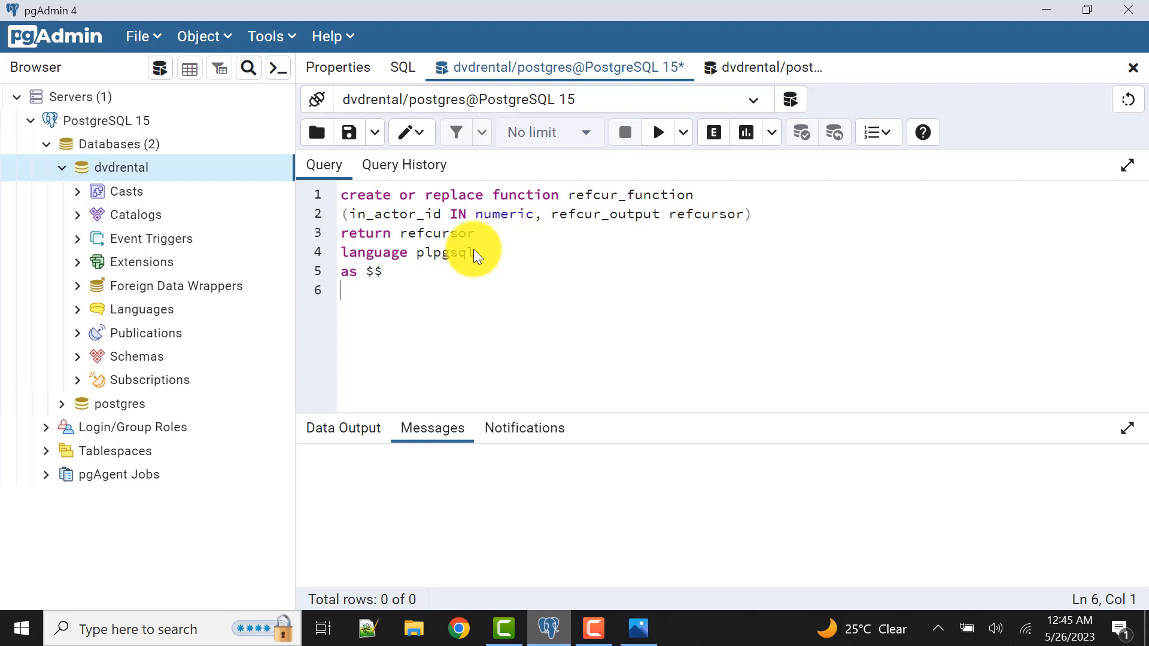
pyautogui.write('begin')
pyautogui.write('end')
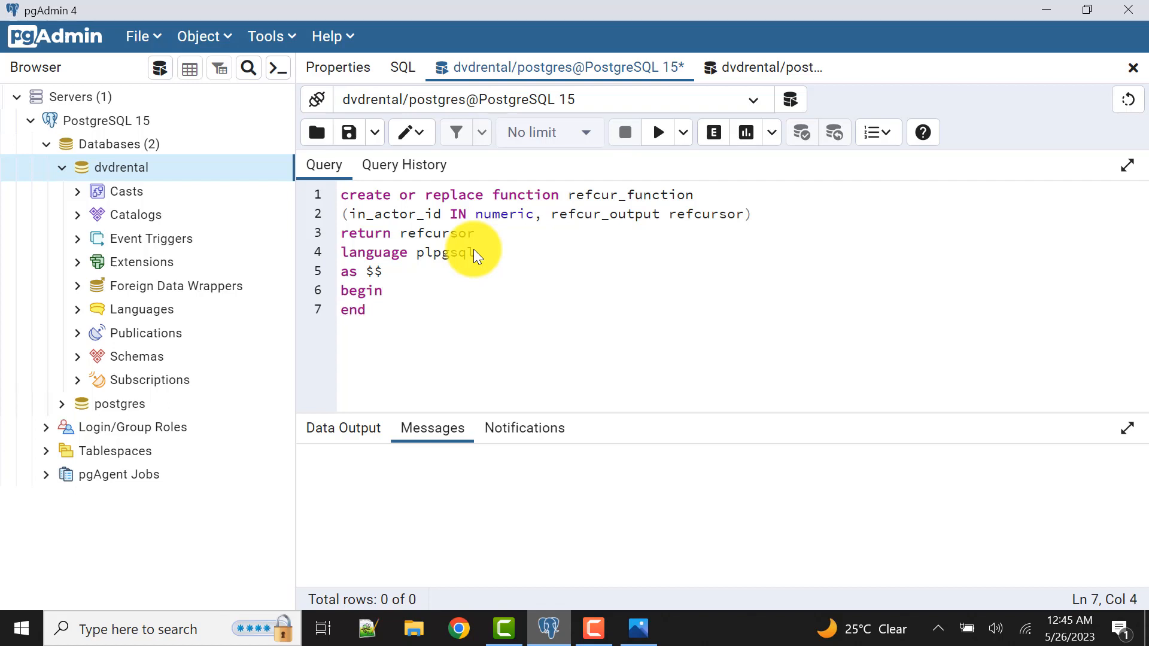
pyautogui.write('$$;')
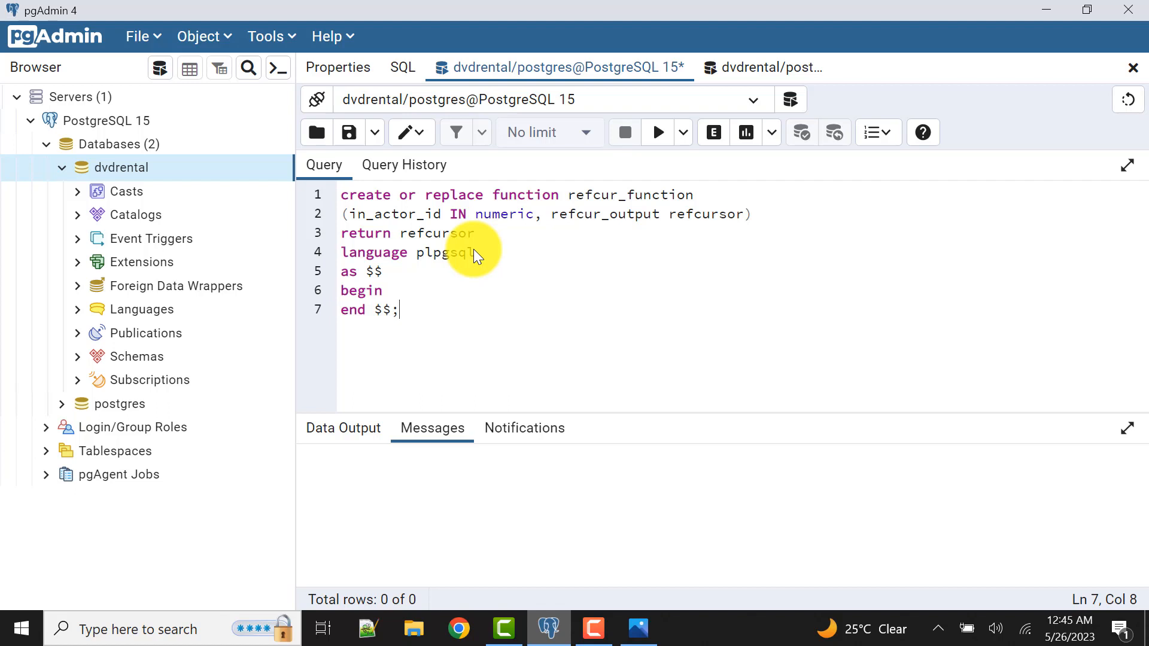
pyautogui.press('Backspace')
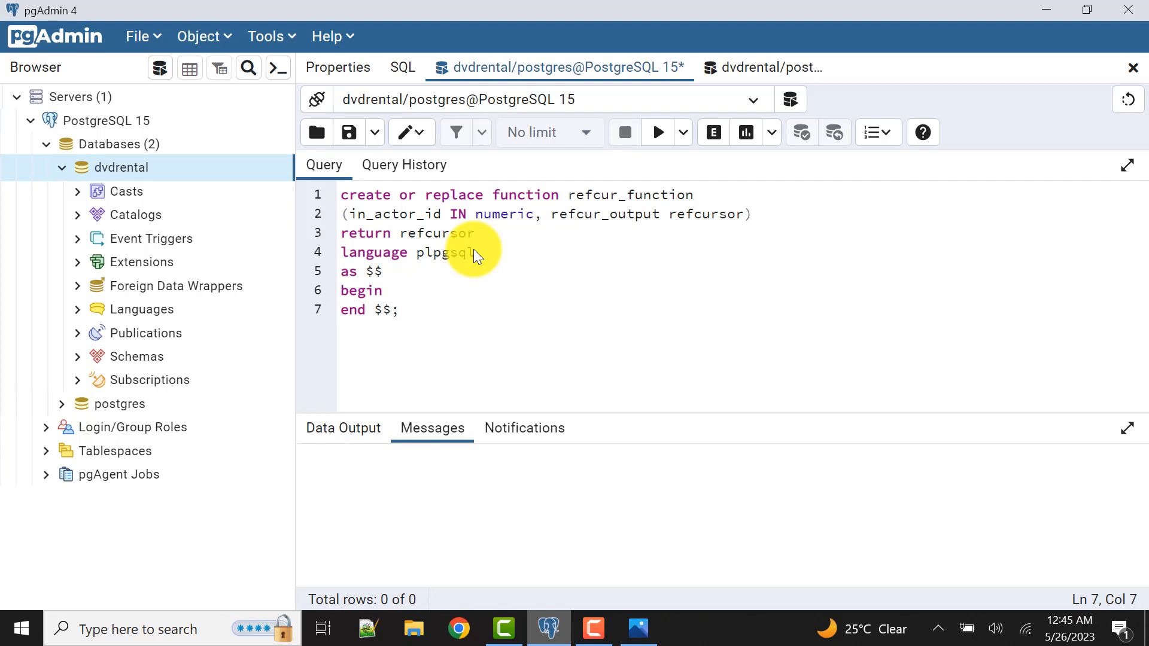
pyautogui.write(';')
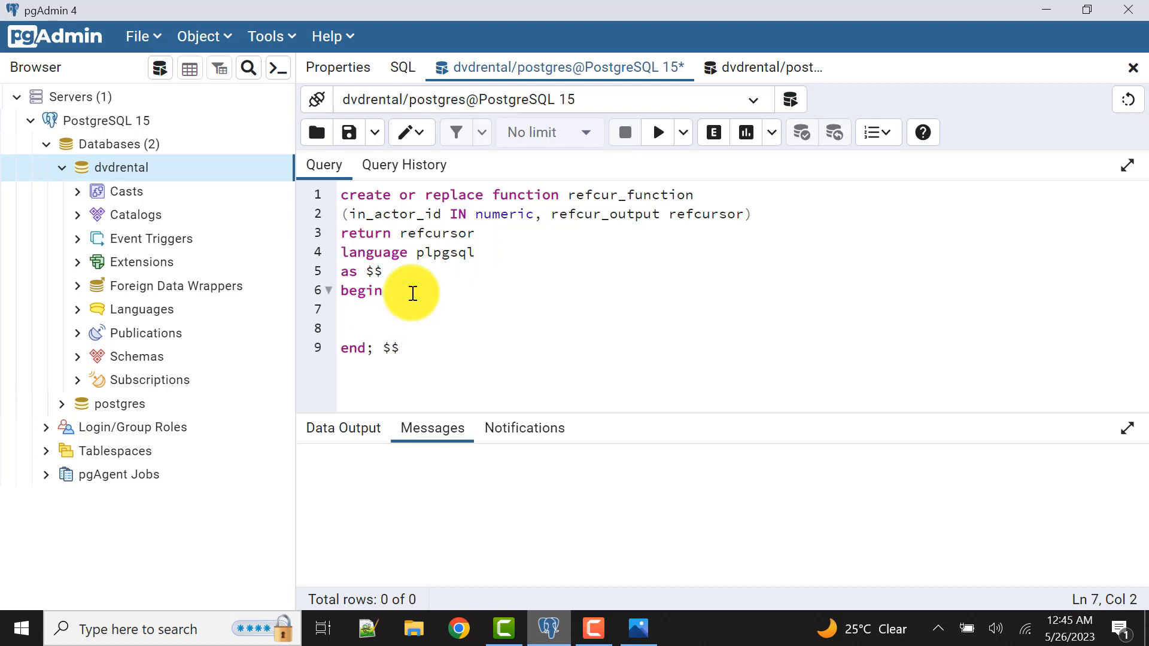
# Open refcur_output for the film title query filtered by in_actor_id.
pyautogui.write('open')
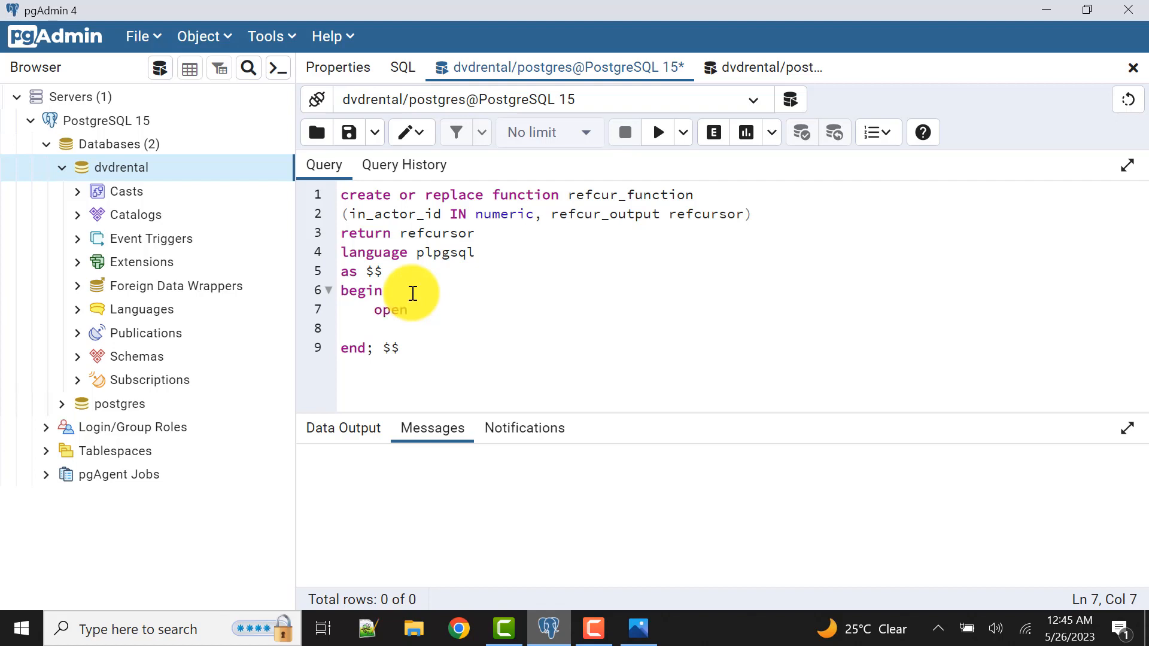
pyautogui.click(419, 309)
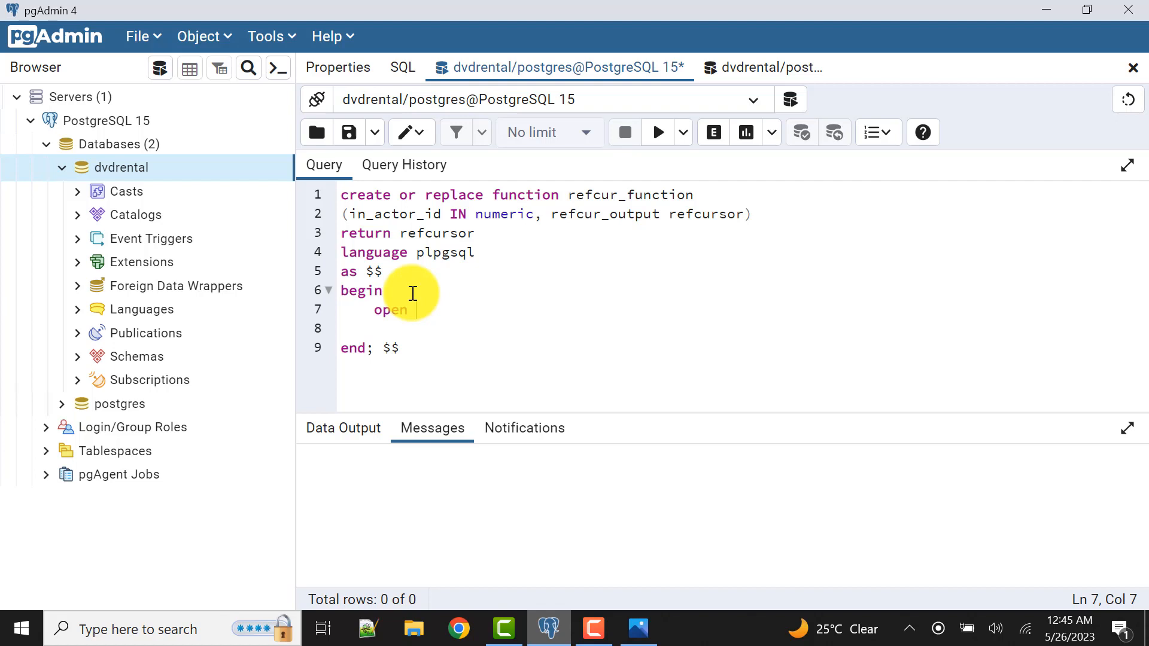
pyautogui.doubleClick(590, 214)
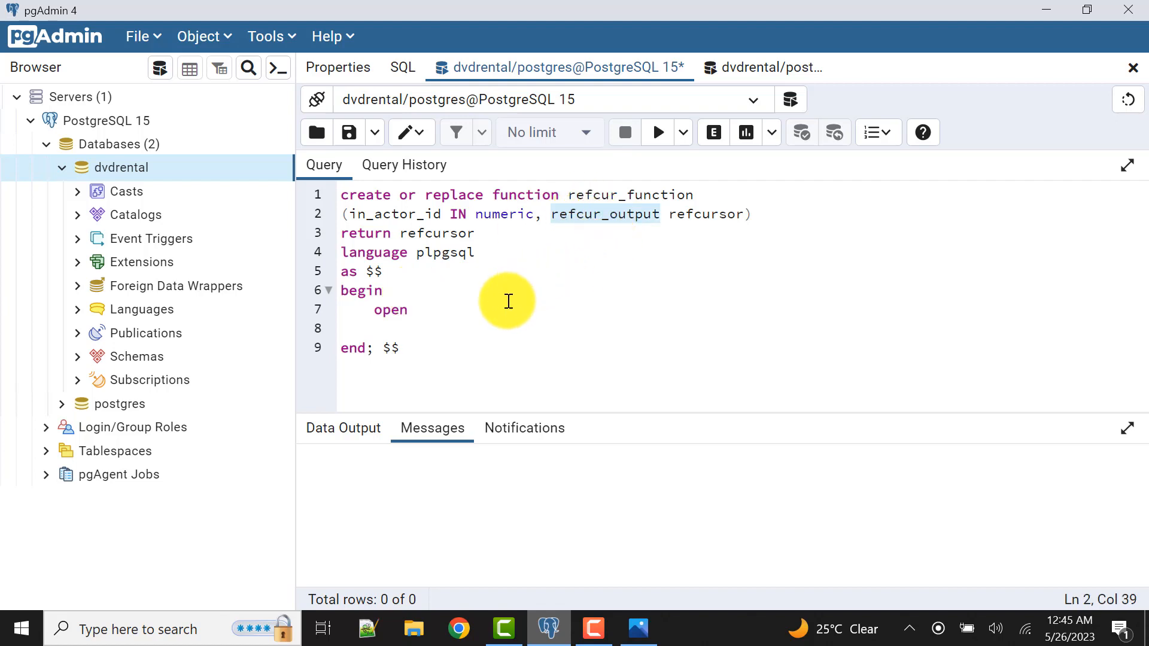
pyautogui.write('refcur_output')
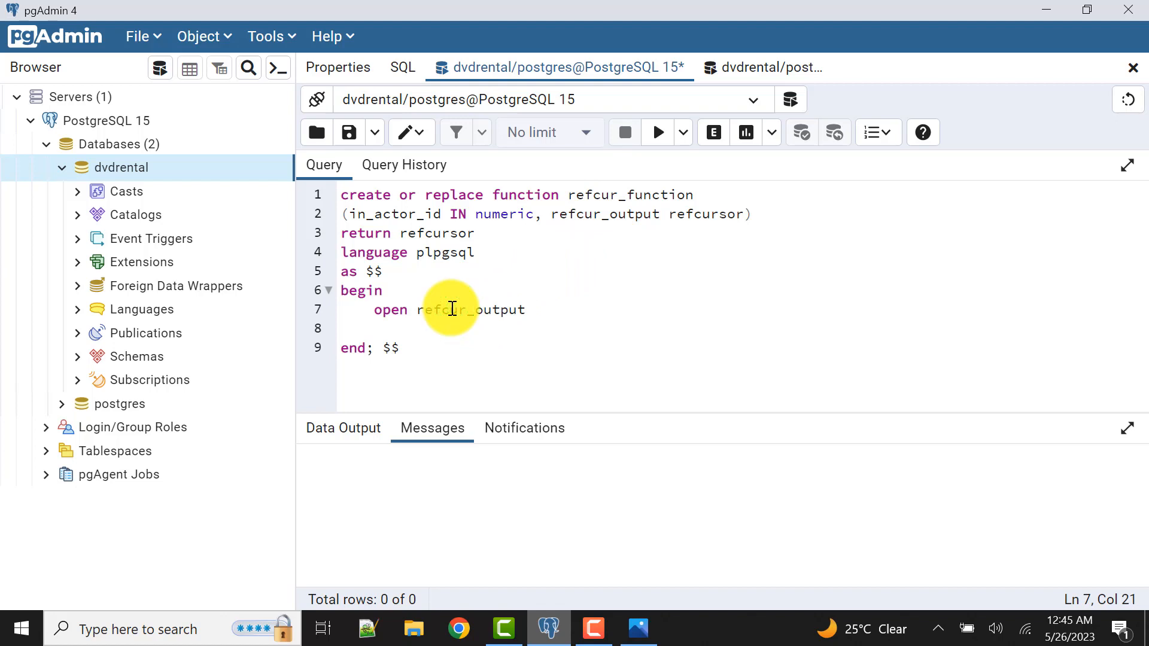
pyautogui.write('for')
pyautogui.write('and film_actor.actor_id = in_actor_id;')
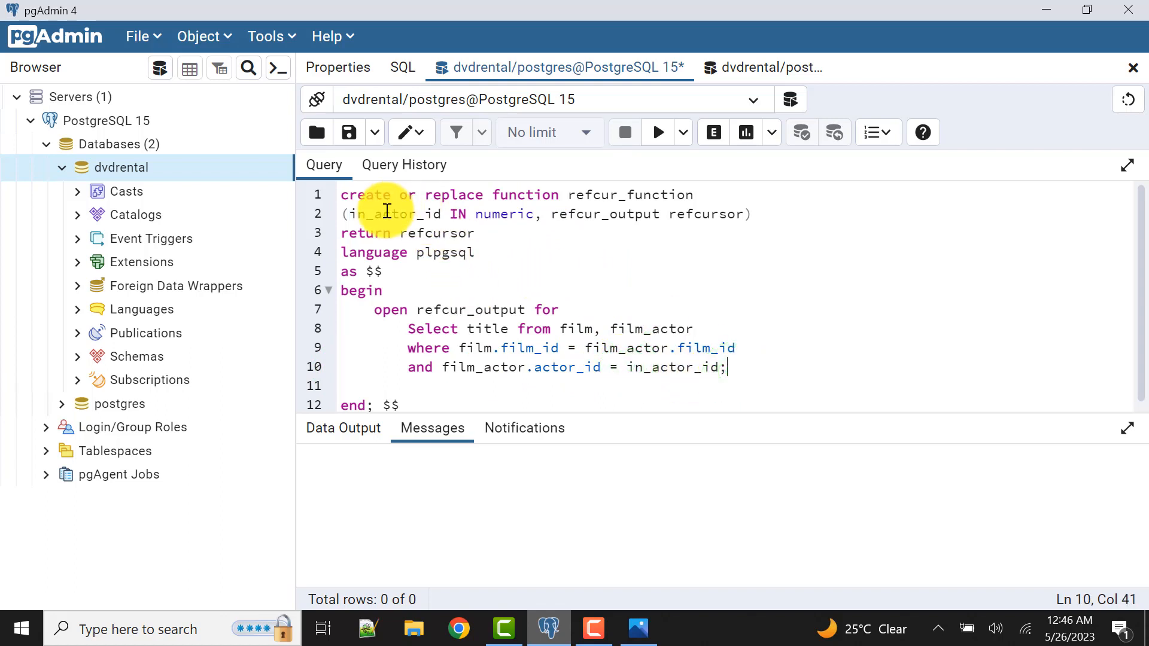
pyautogui.moveTo(617, 328)
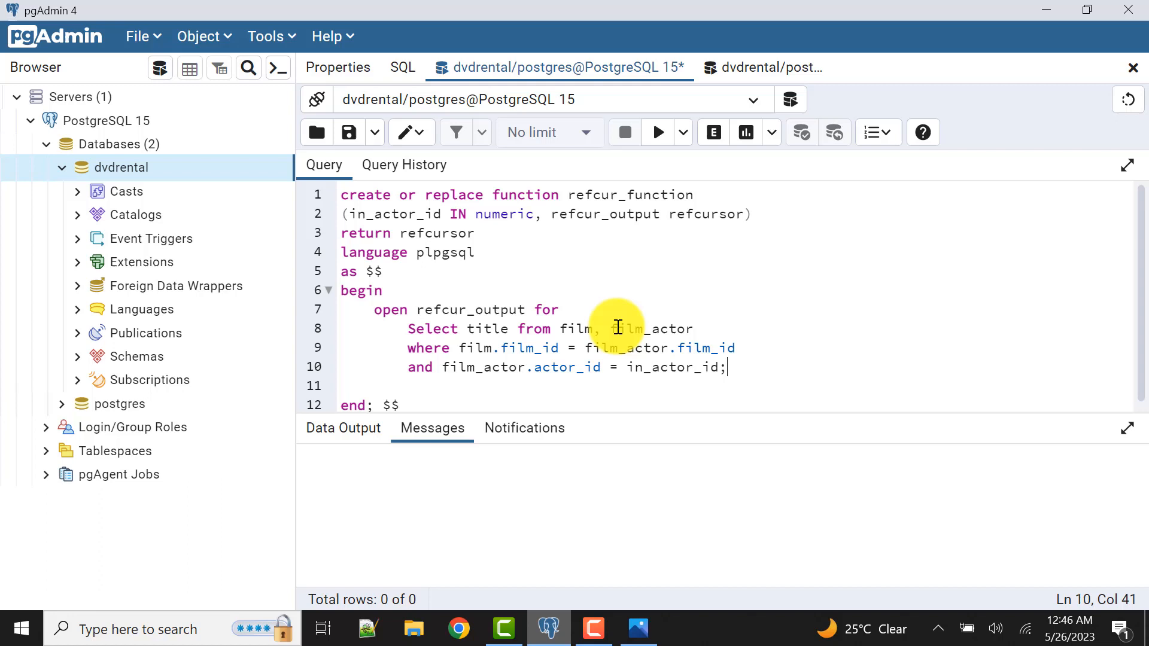
pyautogui.moveTo(700, 379)
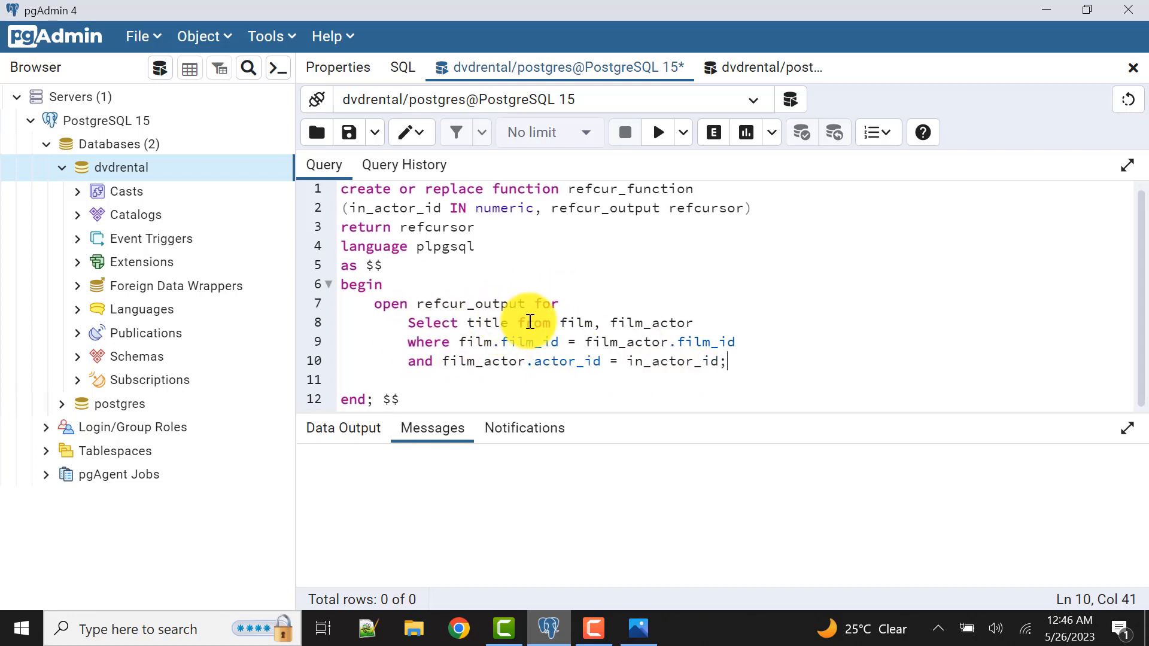
pyautogui.moveTo(759, 354)
pyautogui.write('r')
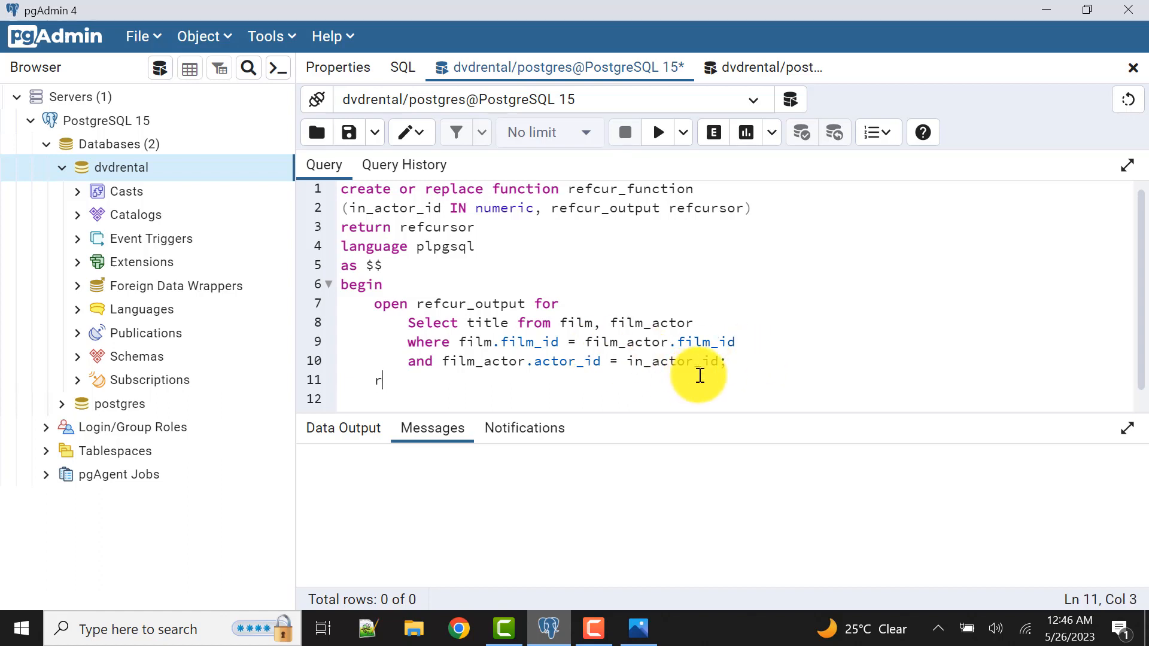
# Return refcur_output from the function body.
pyautogui.write('eturn')
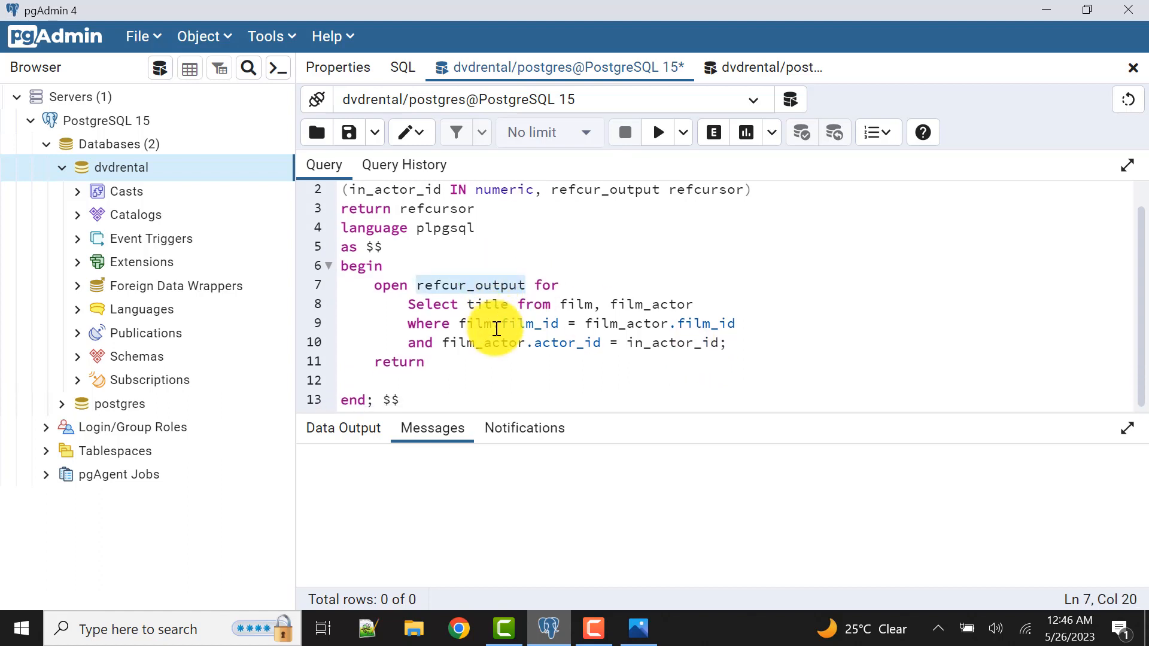
pyautogui.write('refcur_output')
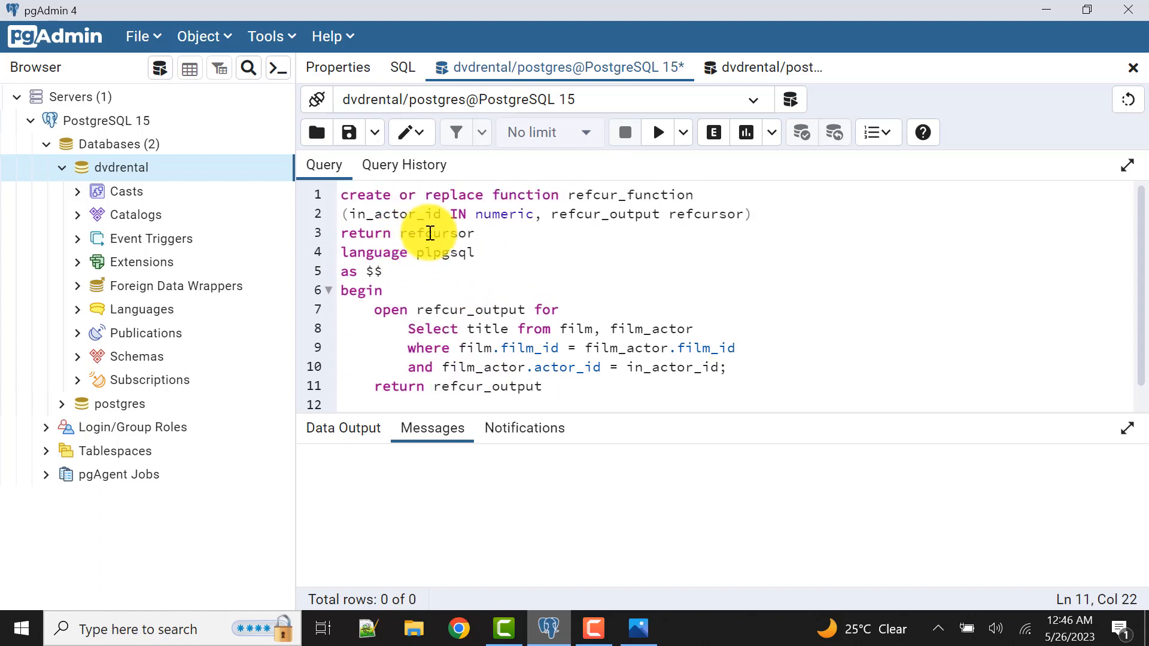
pyautogui.click(735, 214)
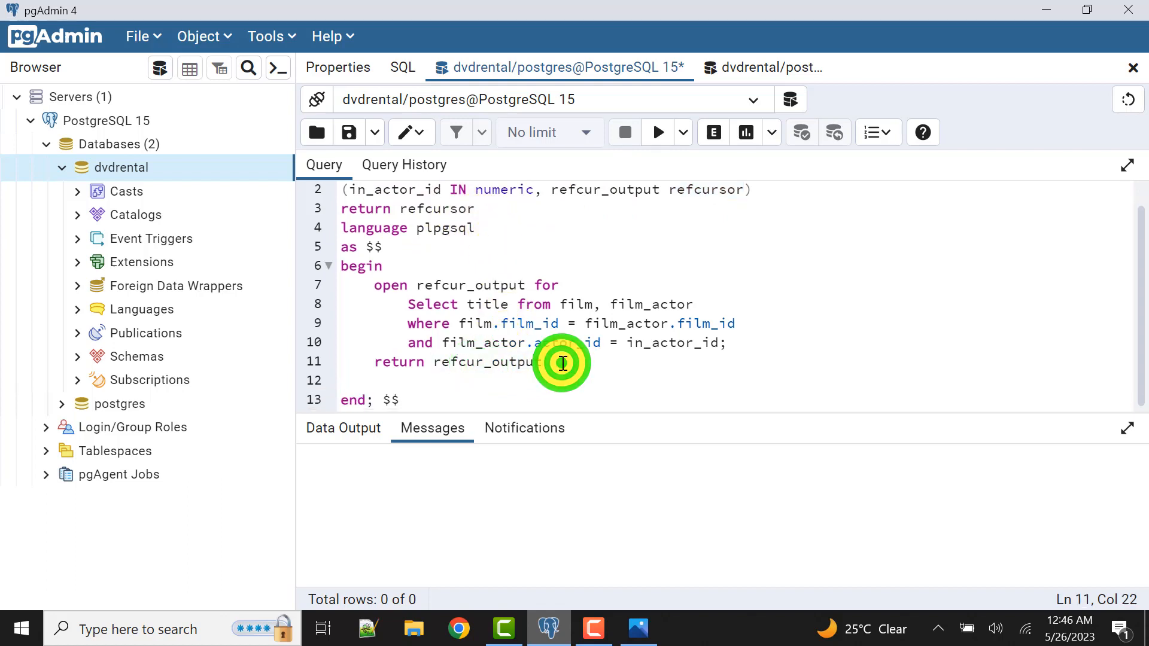
pyautogui.write(';')
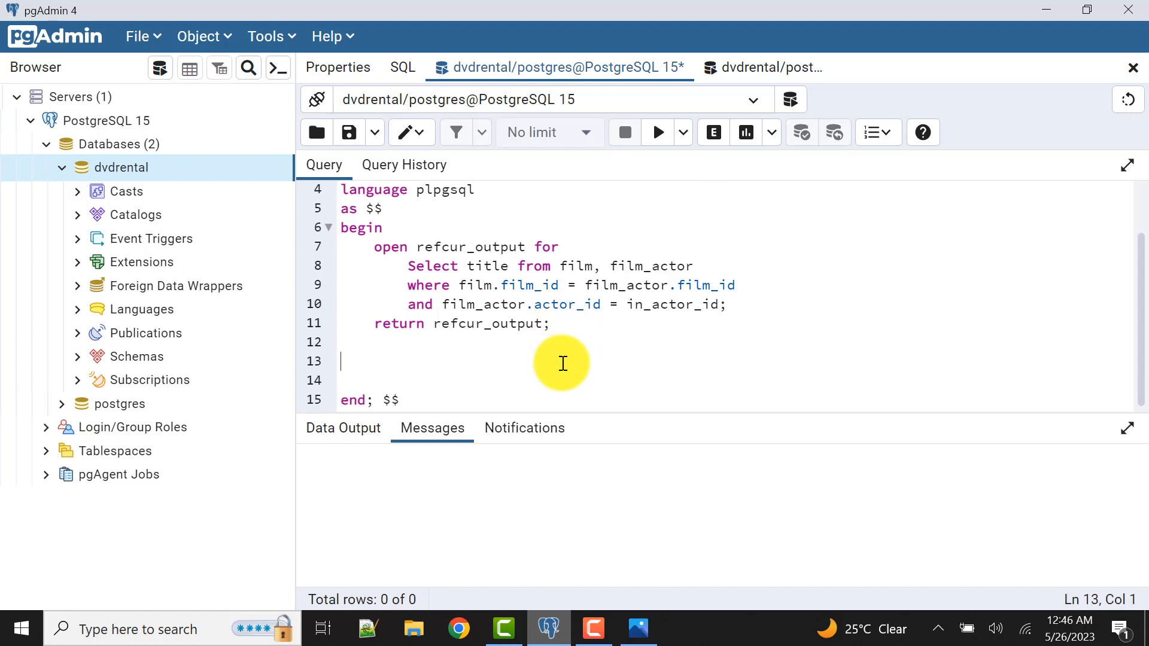
# Add an 'exception when others then raise notice' handler with the message 'Something Went Wrong'.
pyautogui.write('exception wh')
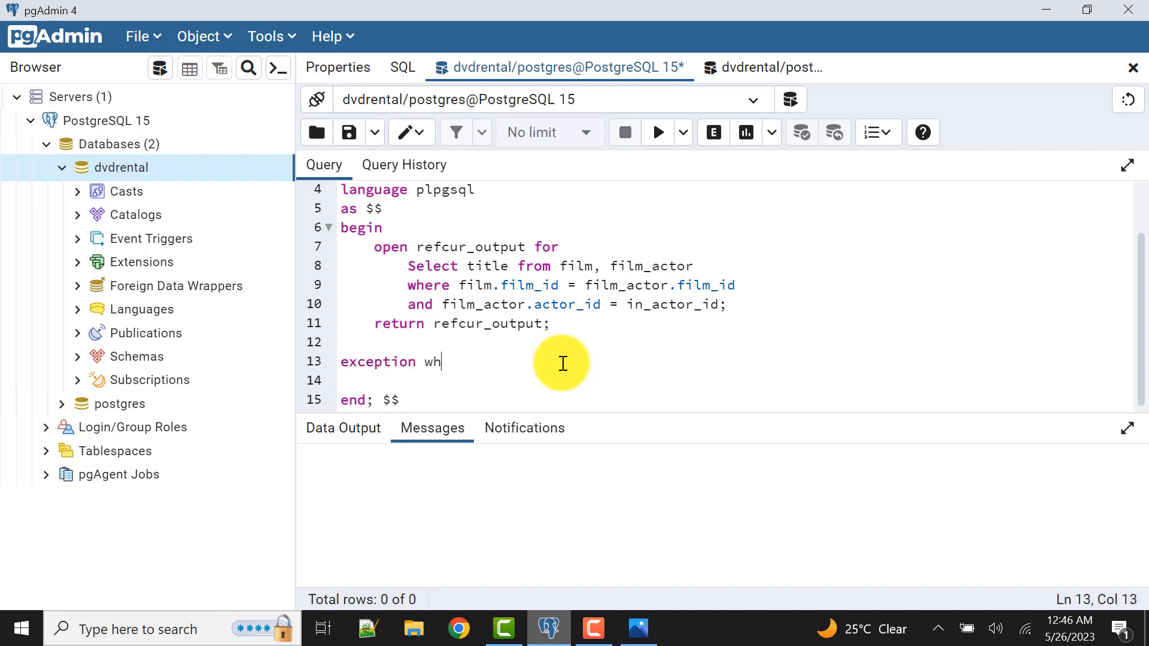
pyautogui.write('en others then')
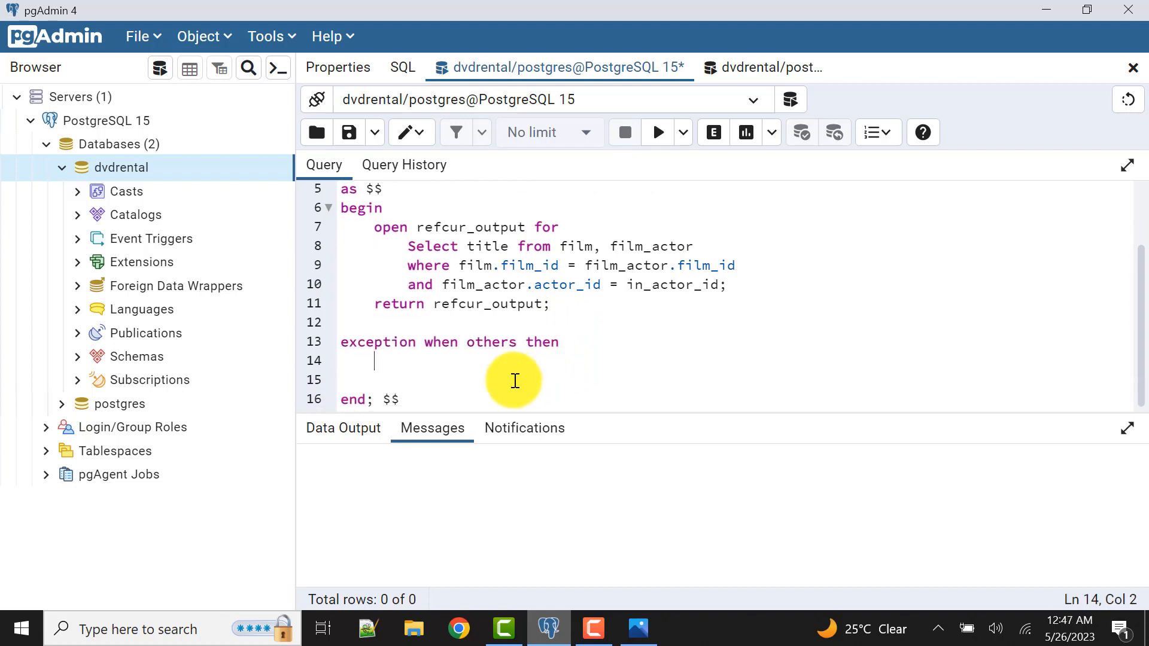
pyautogui.write('ra')
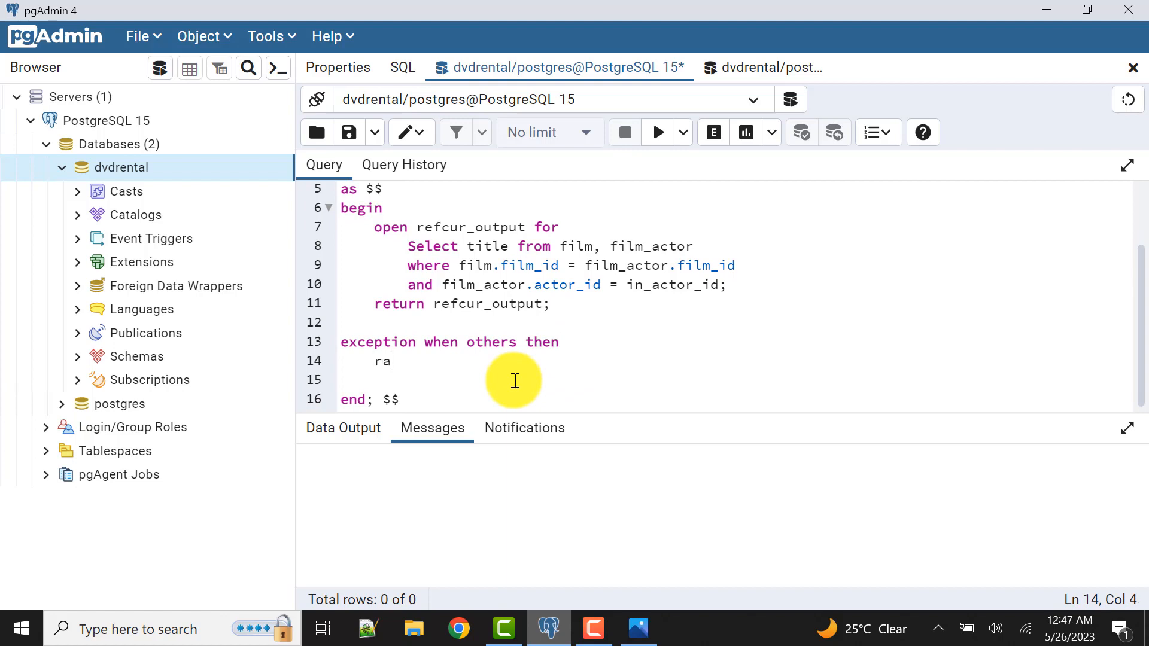
pyautogui.write('ise notice')
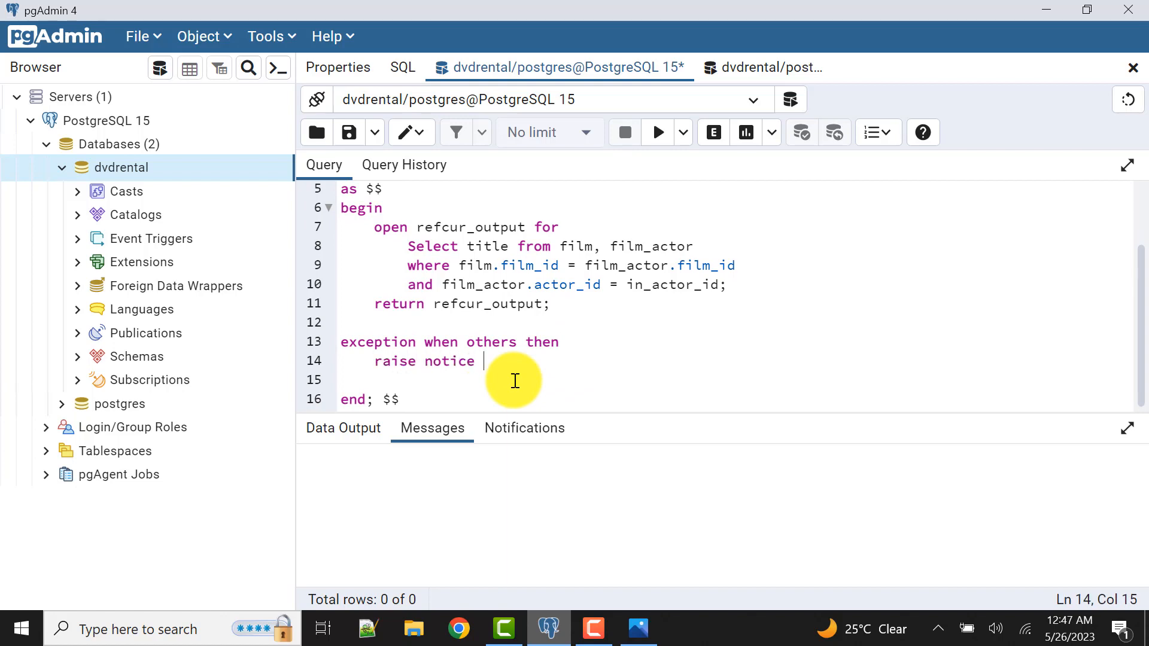
pyautogui.write("''")
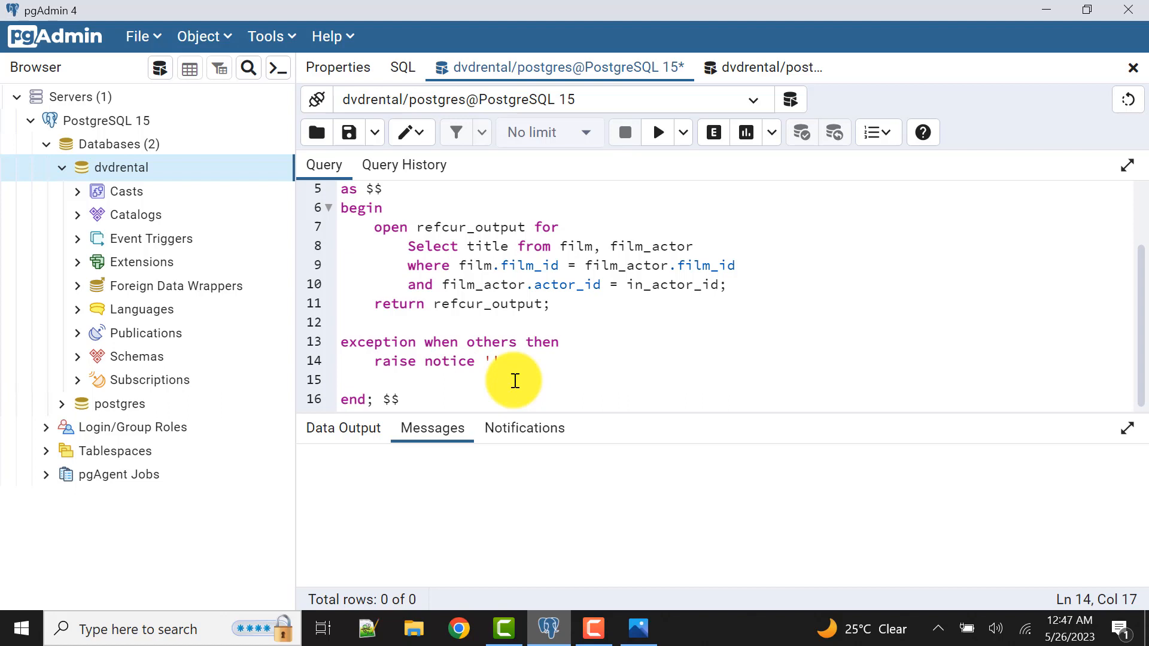
pyautogui.write('Somet')
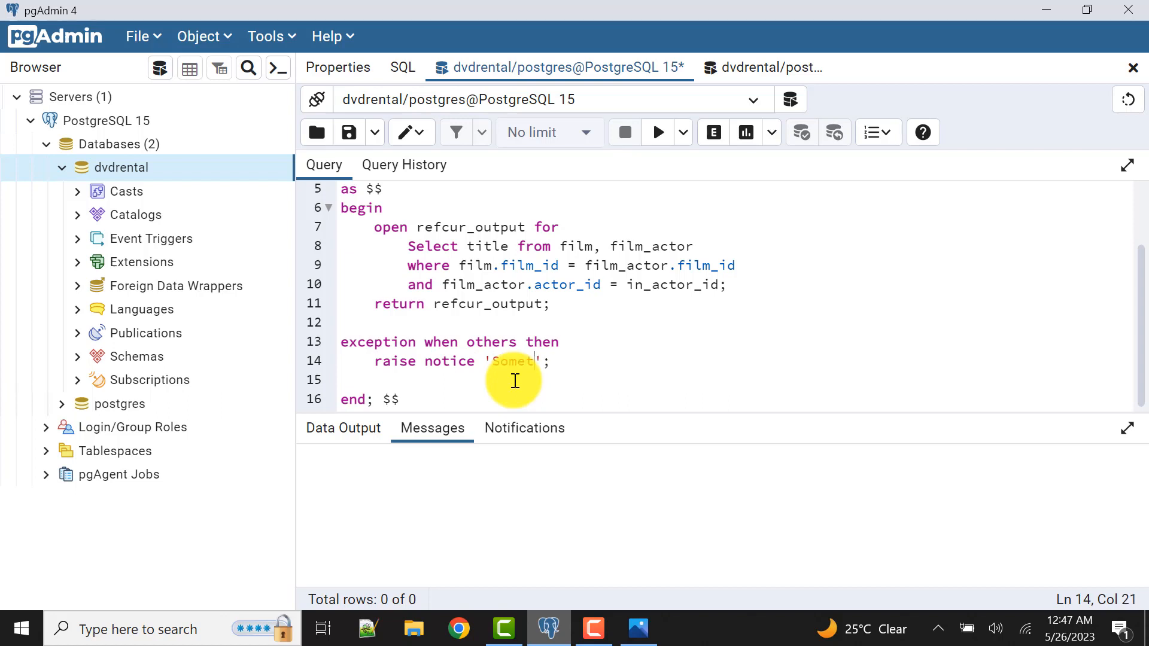
pyautogui.write('hing went w')
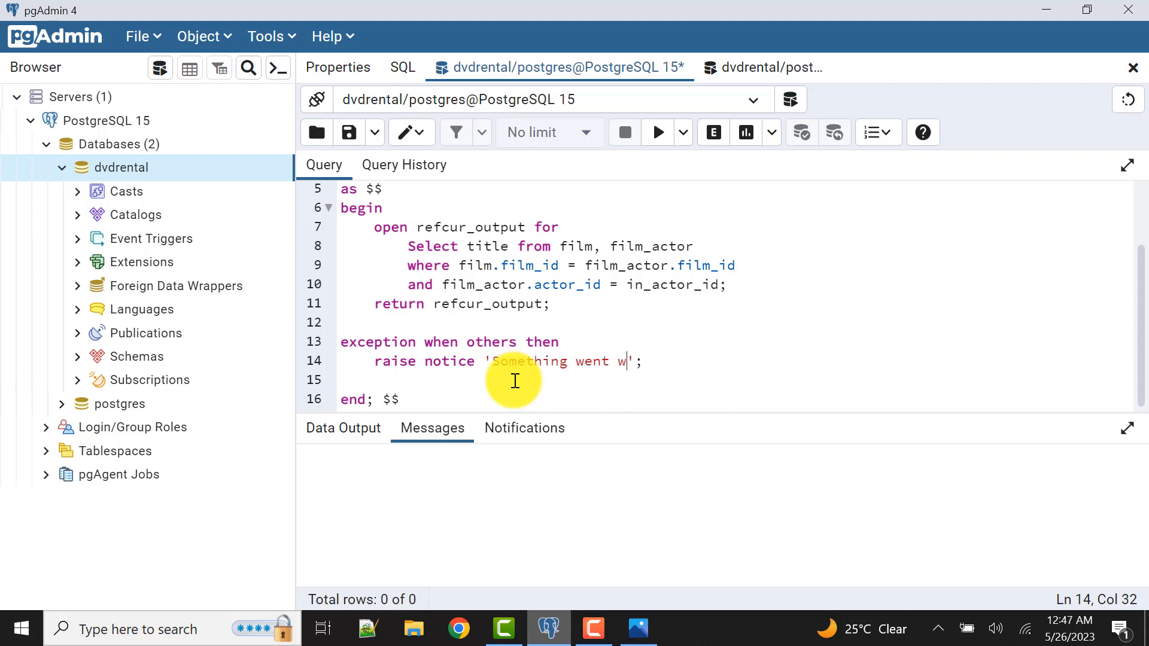
pyautogui.write('rong')
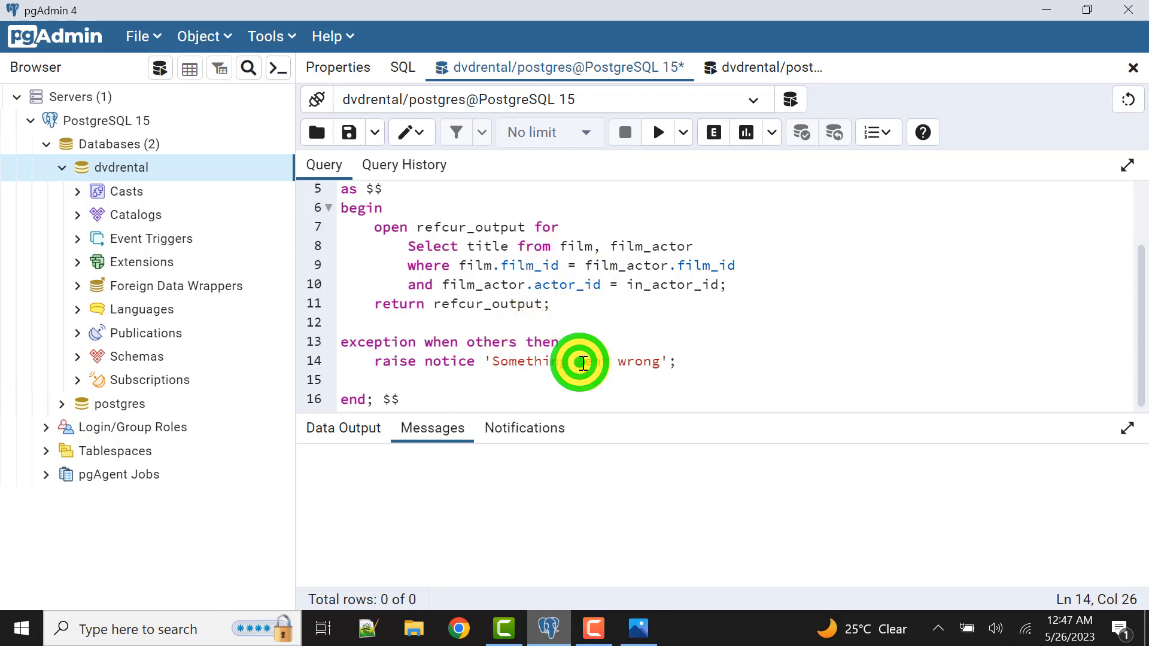
pyautogui.write('W')
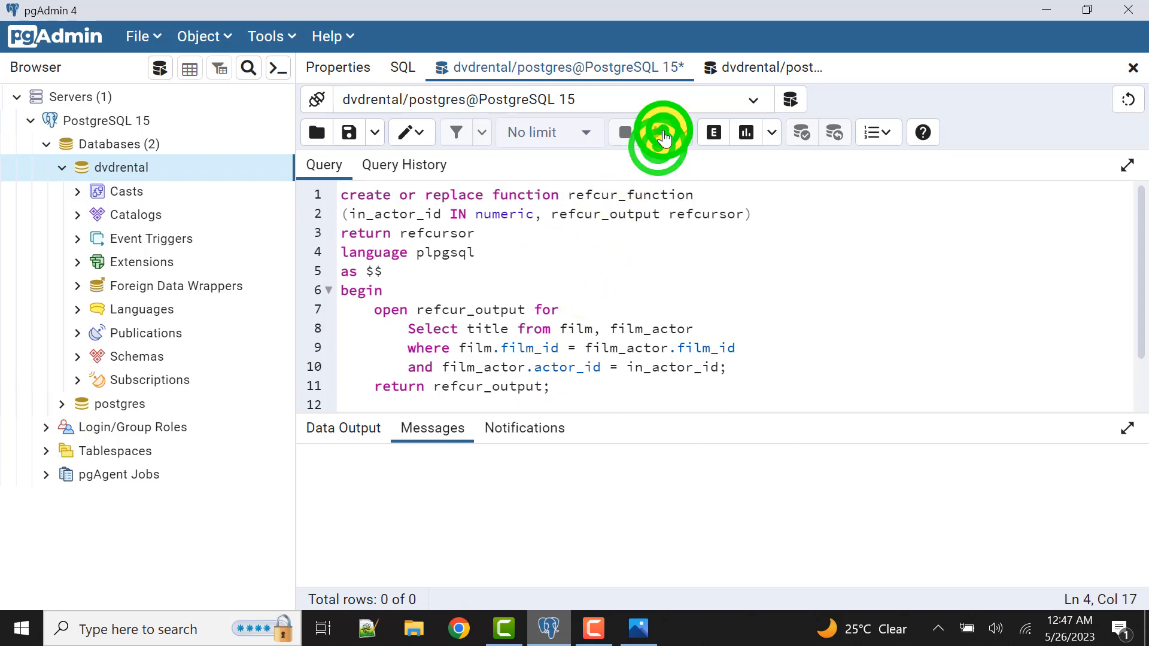
# Run the script, correct 'return' to 'returns refcursor' after the syntax error, and create the function.
pyautogui.click(657, 133)
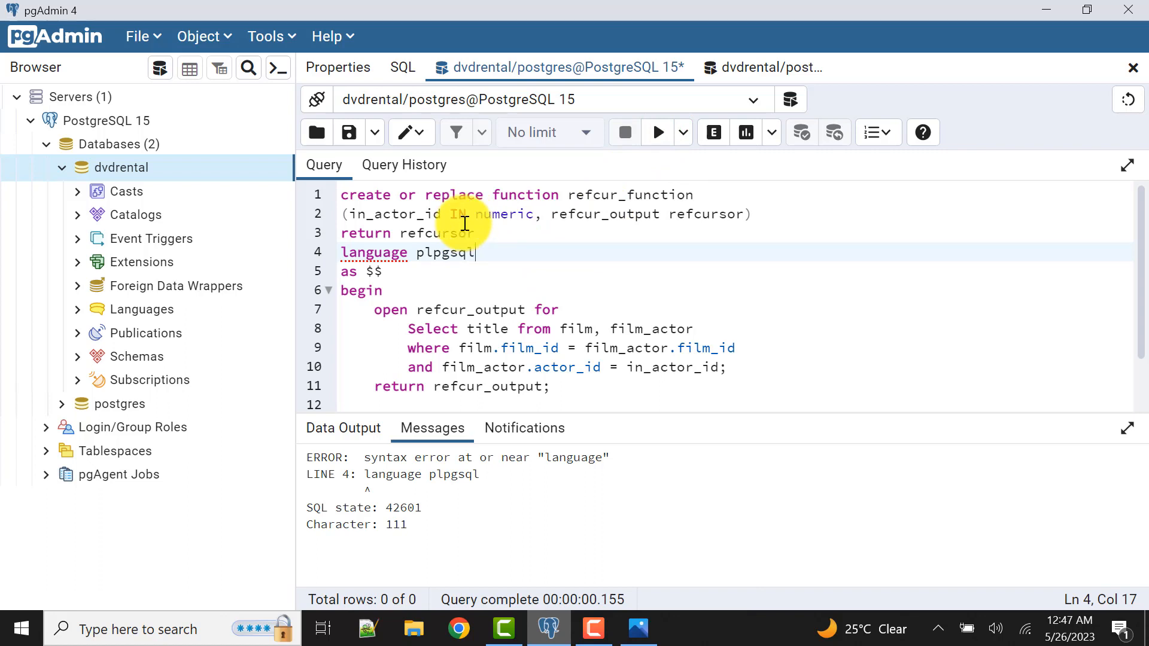
pyautogui.click(394, 234)
pyautogui.write('s')
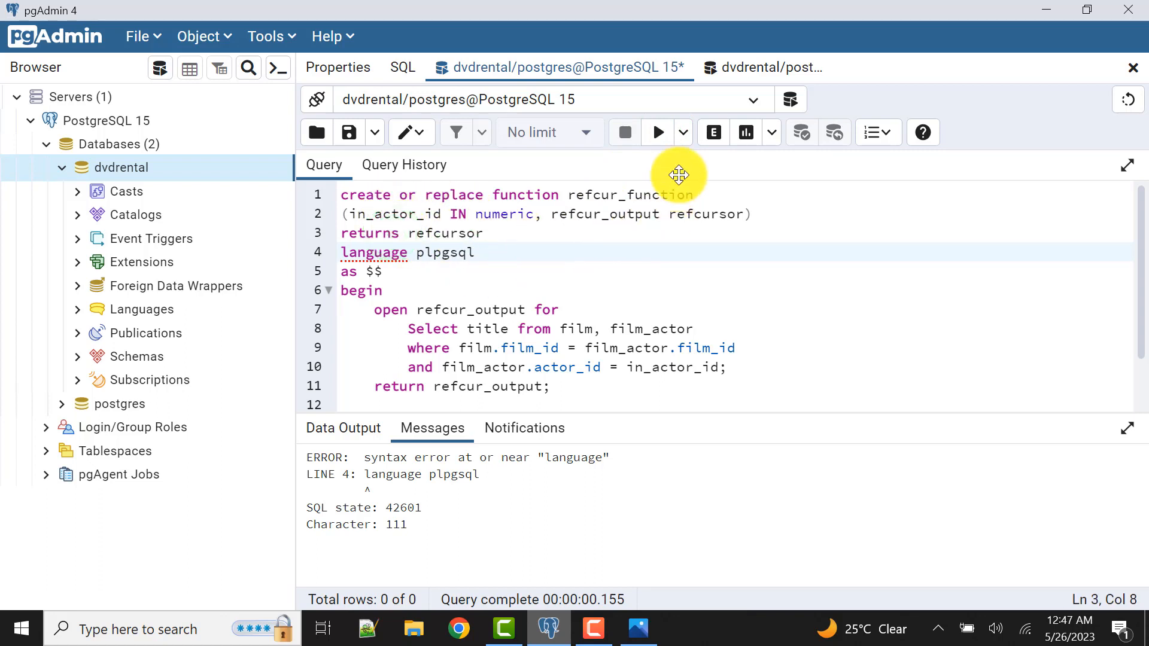
pyautogui.click(656, 132)
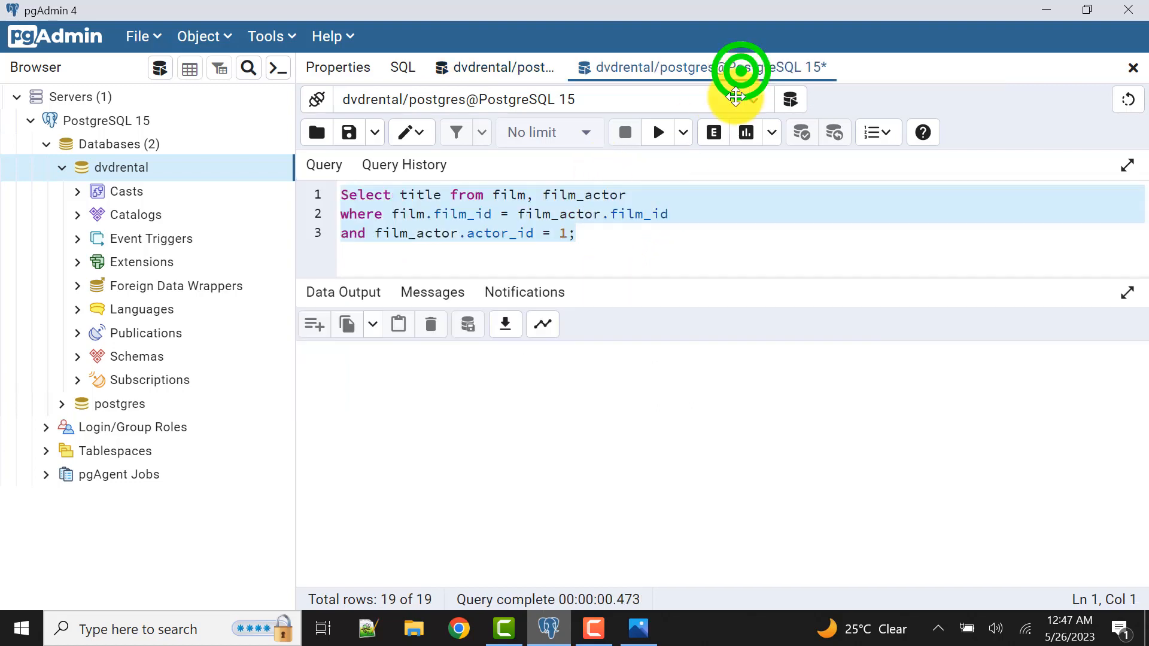
# Write select refcur_function(1, 'refcur_output'); in the second tab and select it.
pyautogui.click(657, 133)
pyautogui.write("select refcur_function(1, 'refcur_output')")
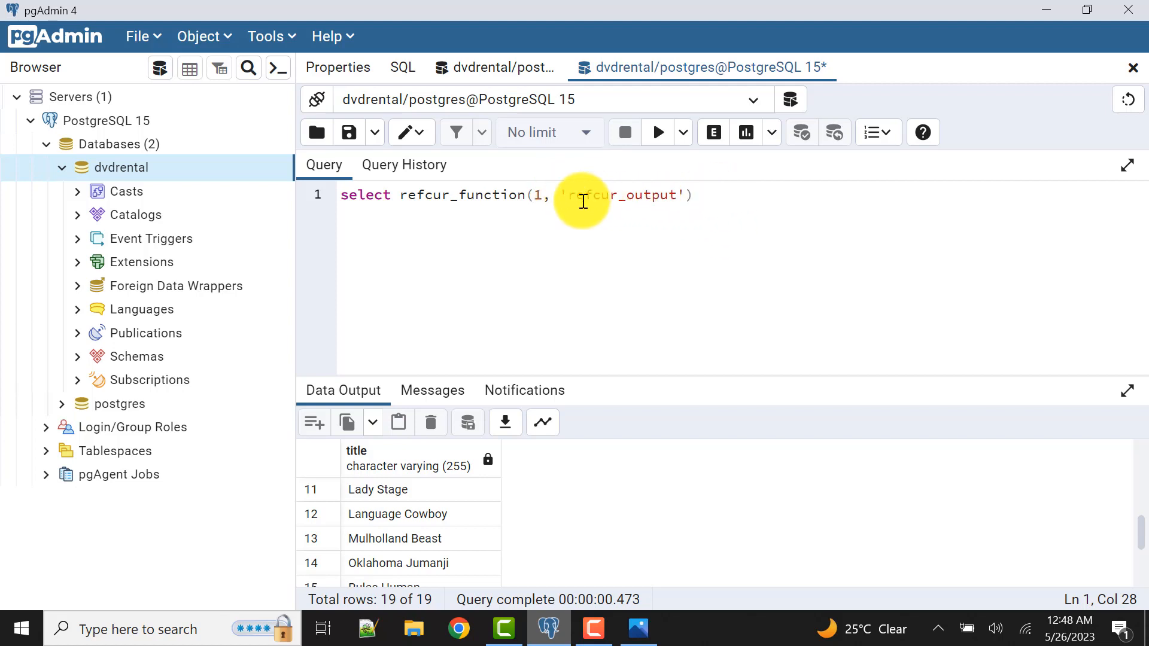
pyautogui.moveTo(672, 194)
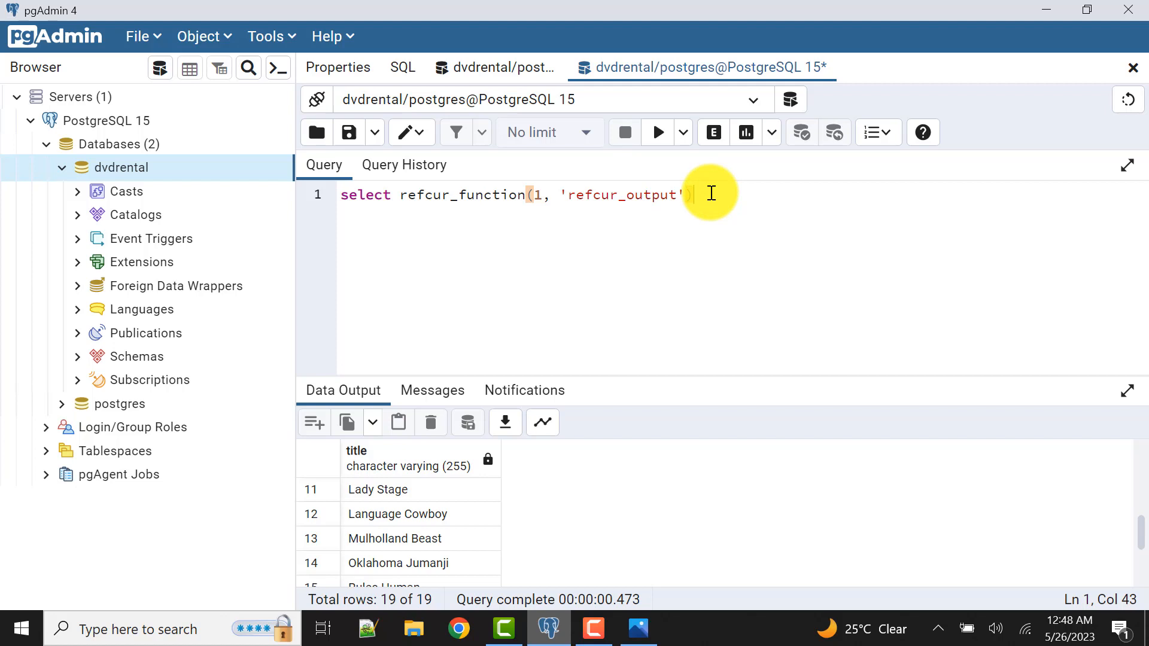
pyautogui.write(';')
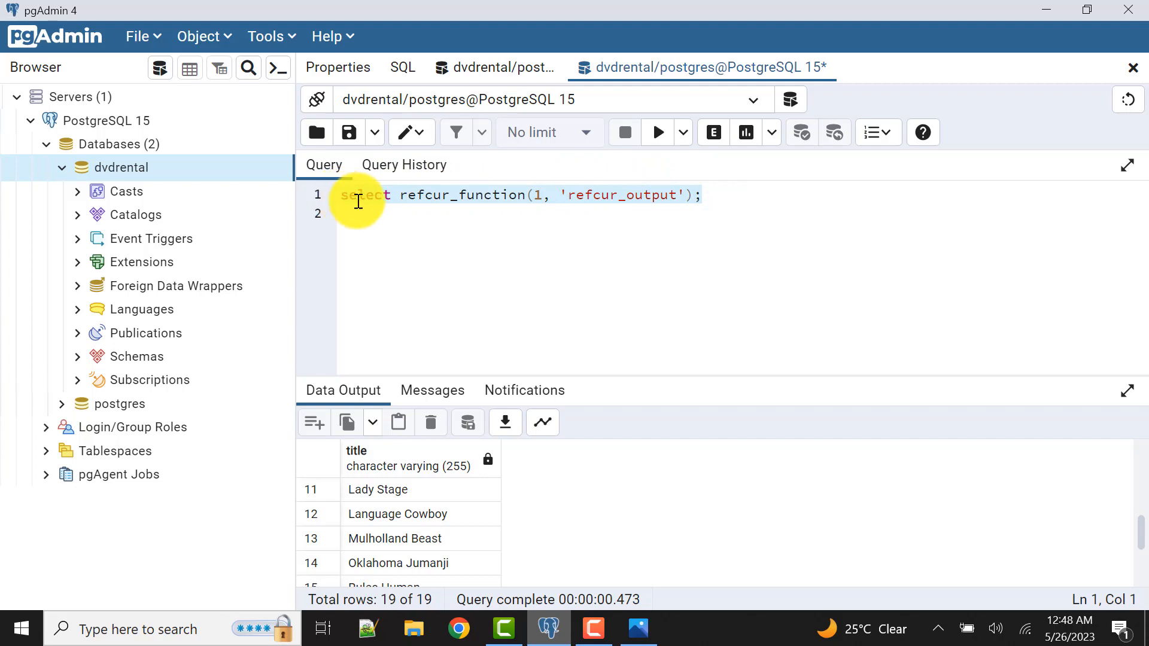
pyautogui.click(658, 133)
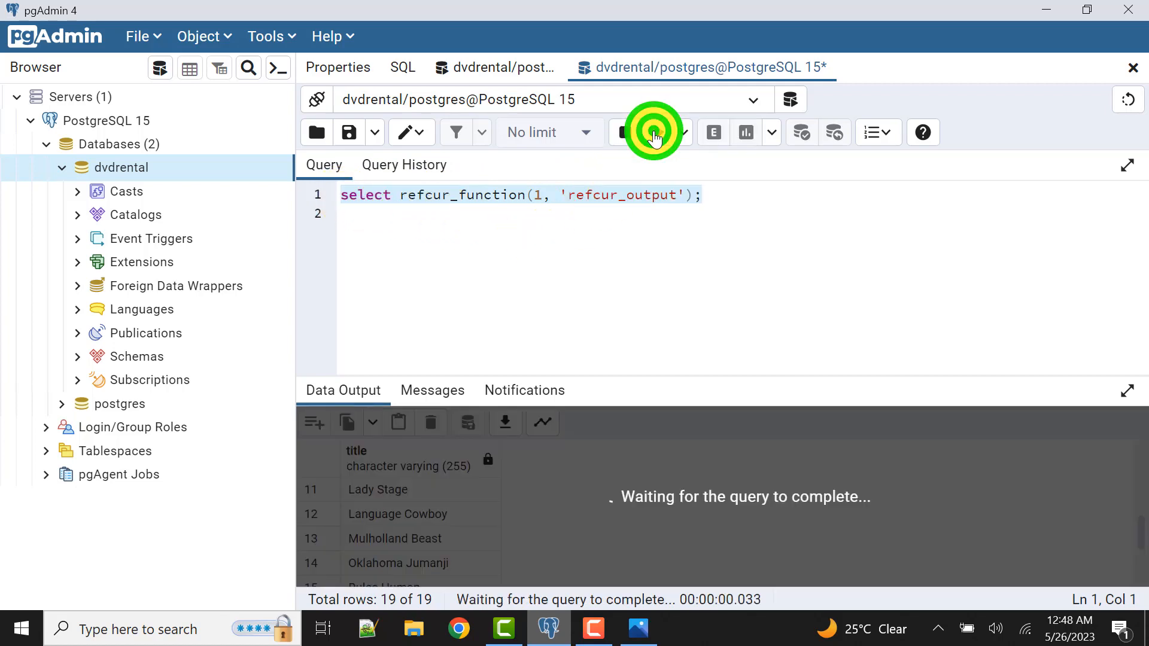
# Run the refcur_function call, returning the cursor refcur_output, and start a fetch line.
pyautogui.click(657, 132)
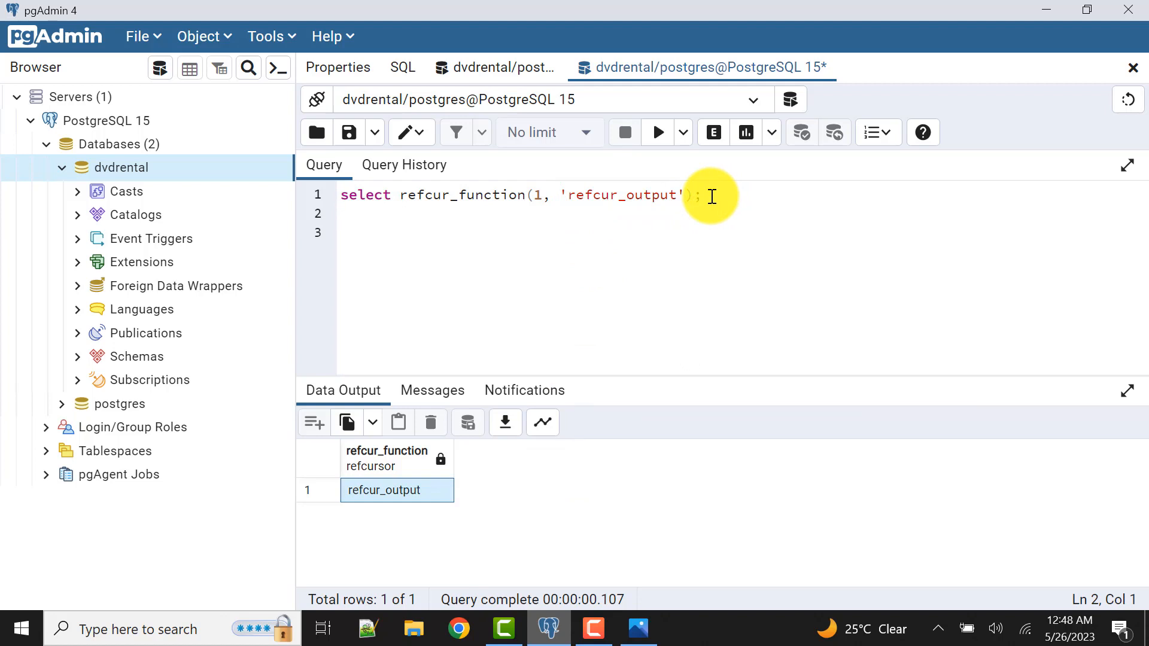
pyautogui.moveTo(587, 207)
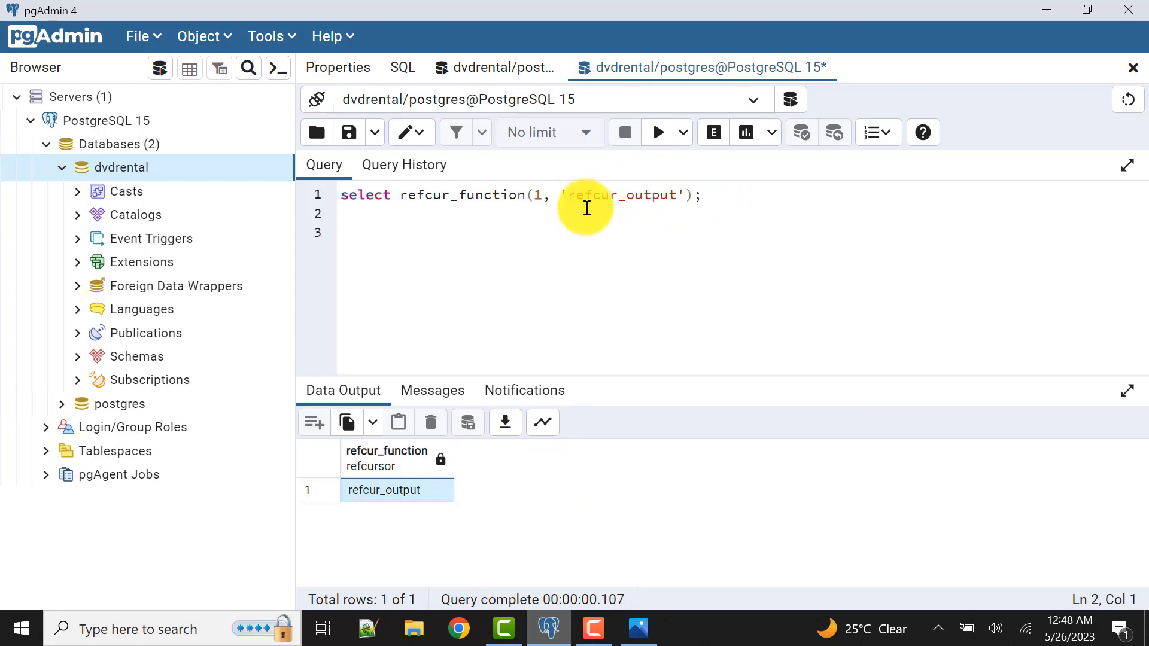
pyautogui.write('fetch')
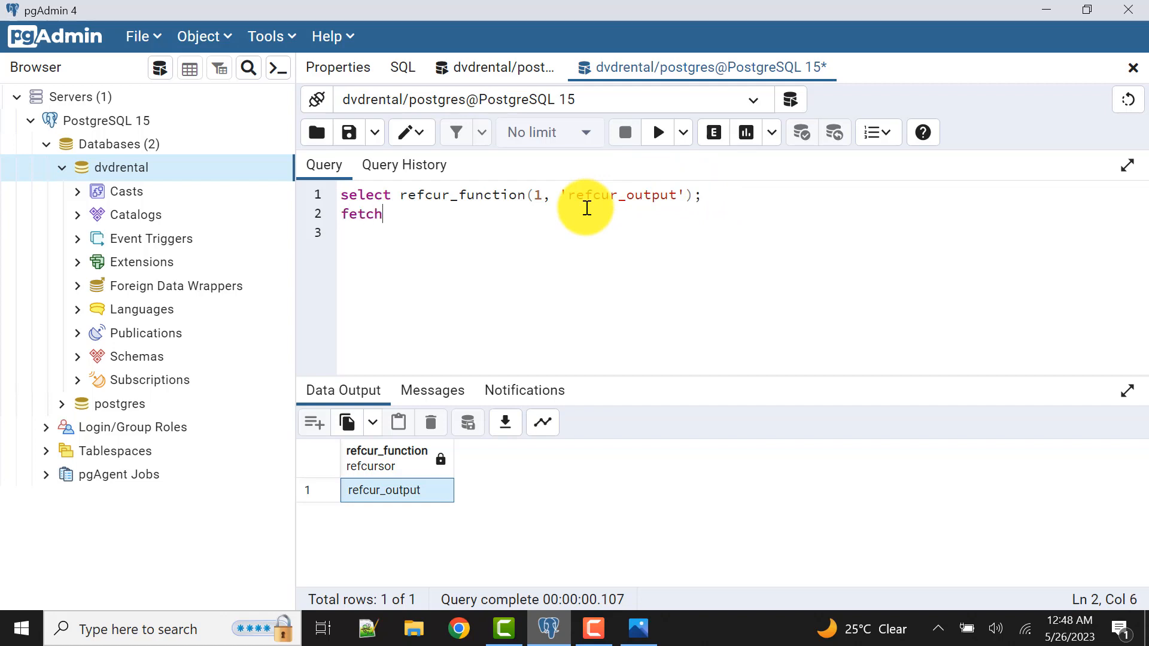
# Run the call with 'fetch all in refcur_output;', listing the 19 film titles for actor 1.
pyautogui.write('all in')
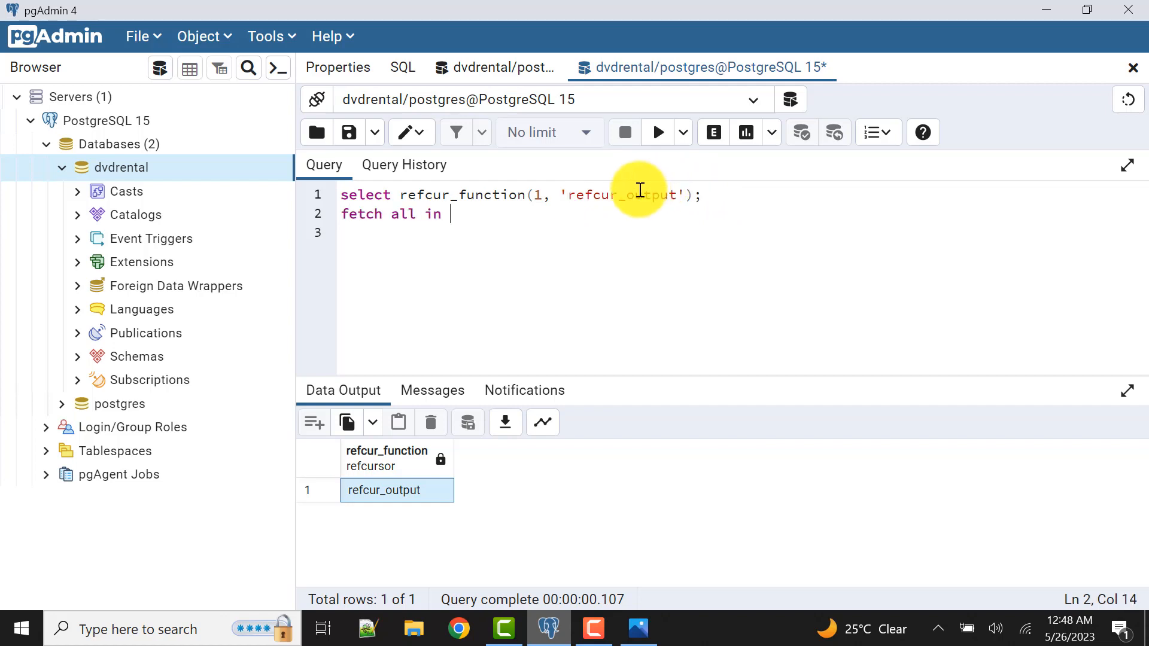
pyautogui.click(473, 215)
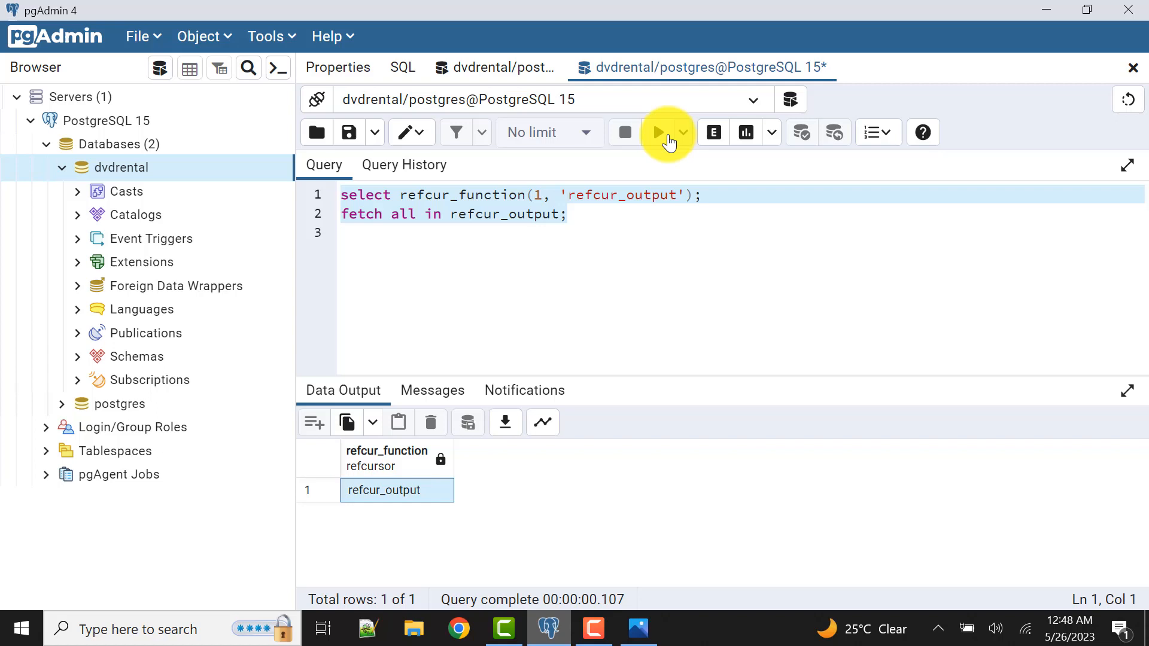
pyautogui.click(658, 133)
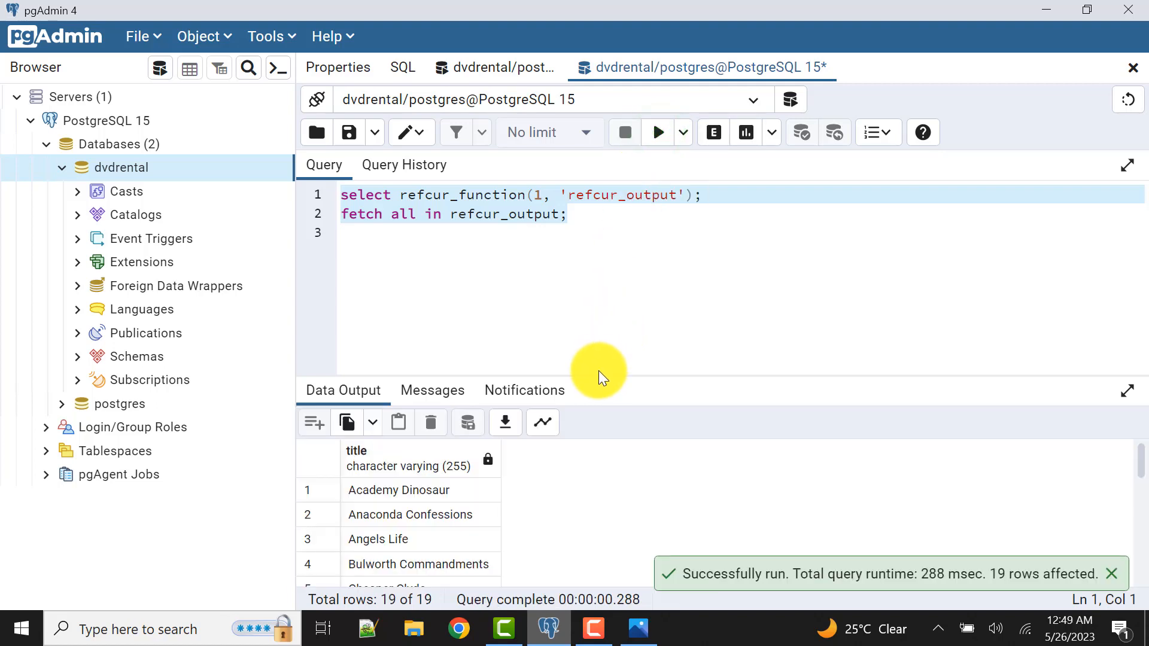
pyautogui.moveTo(599, 377); pyautogui.dragTo(625, 240)
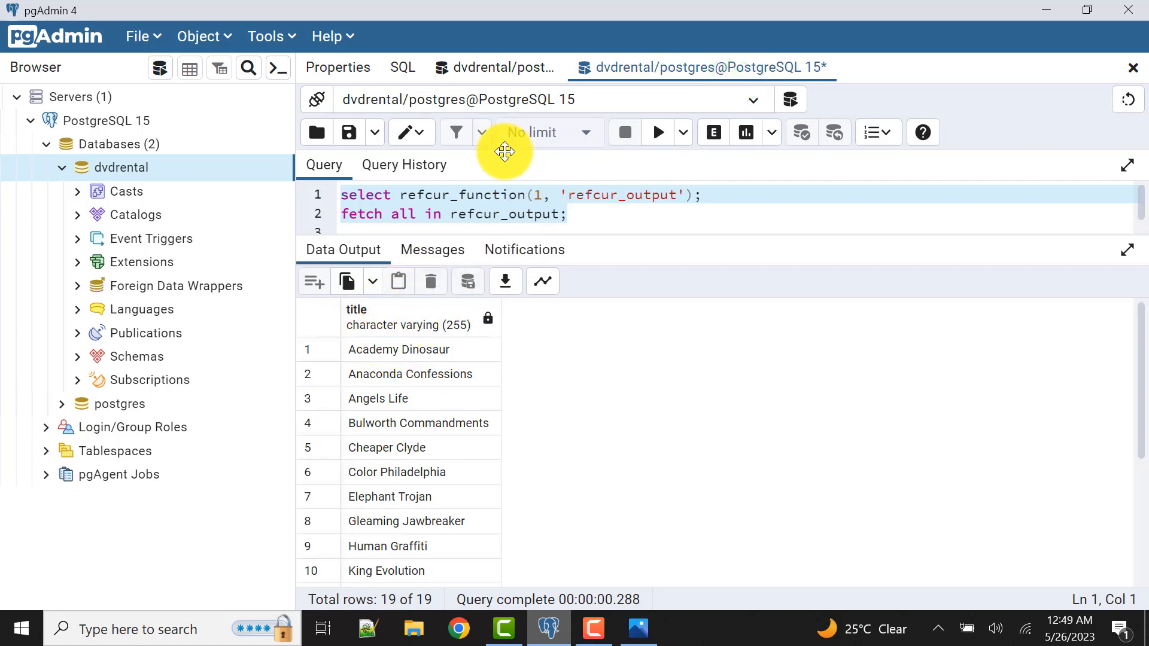
pyautogui.scroll(-3)
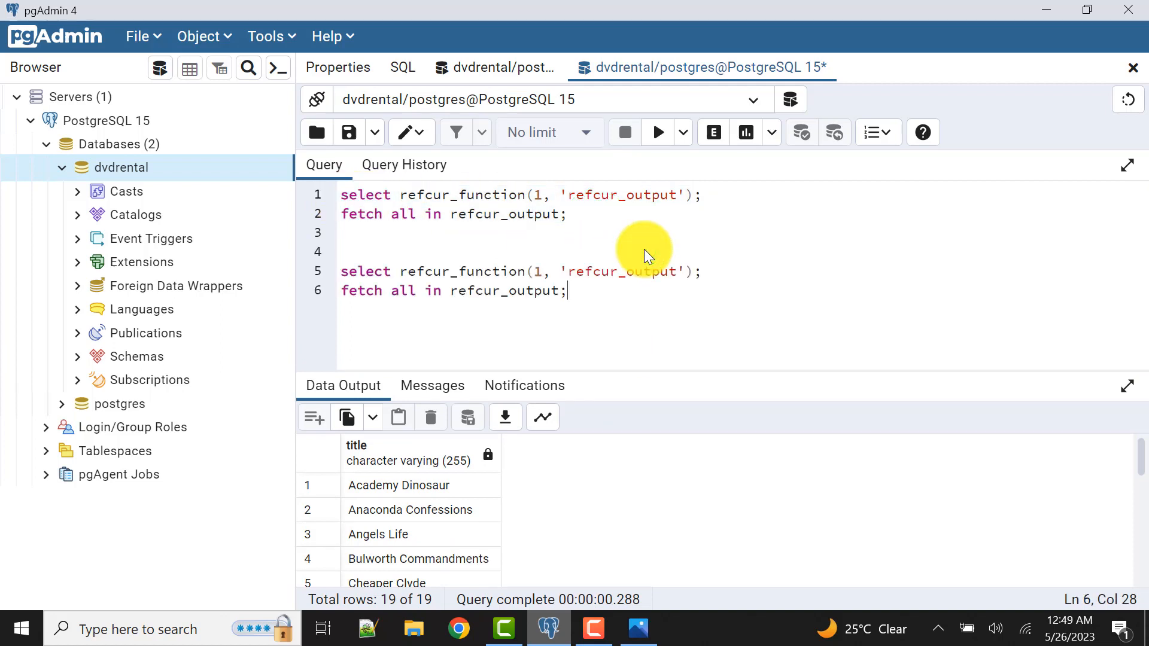
# Change the copied call to actor 2 and run it with the fetch, listing 25 film titles.
pyautogui.click(542, 272)
pyautogui.write('2')
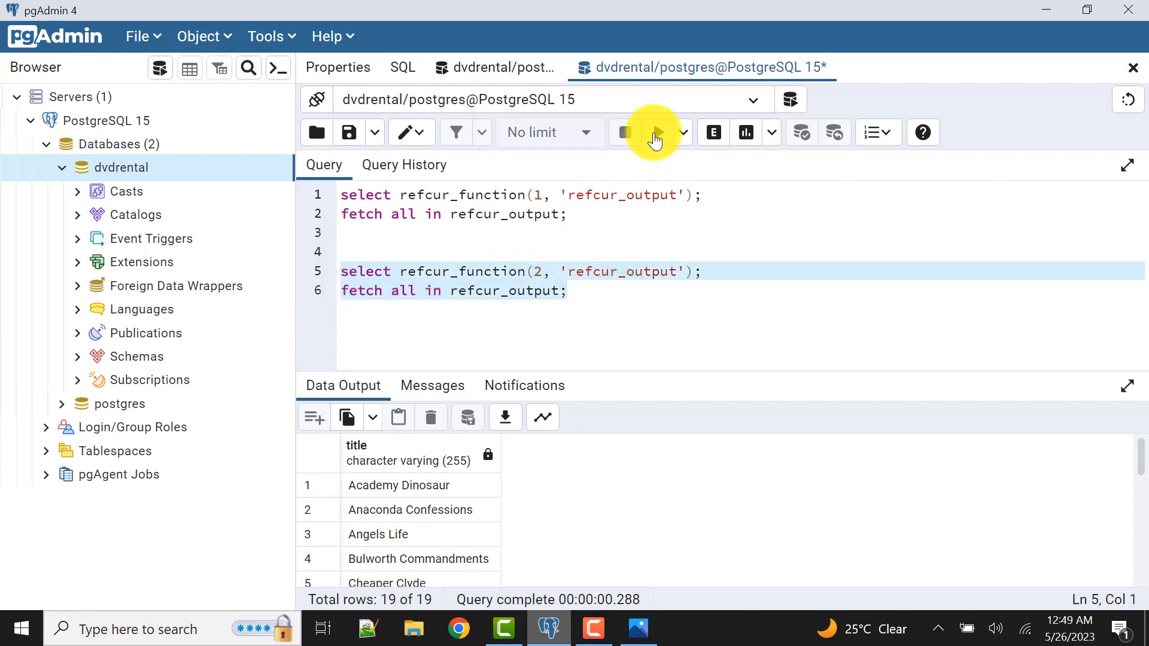
pyautogui.moveTo(655, 139)
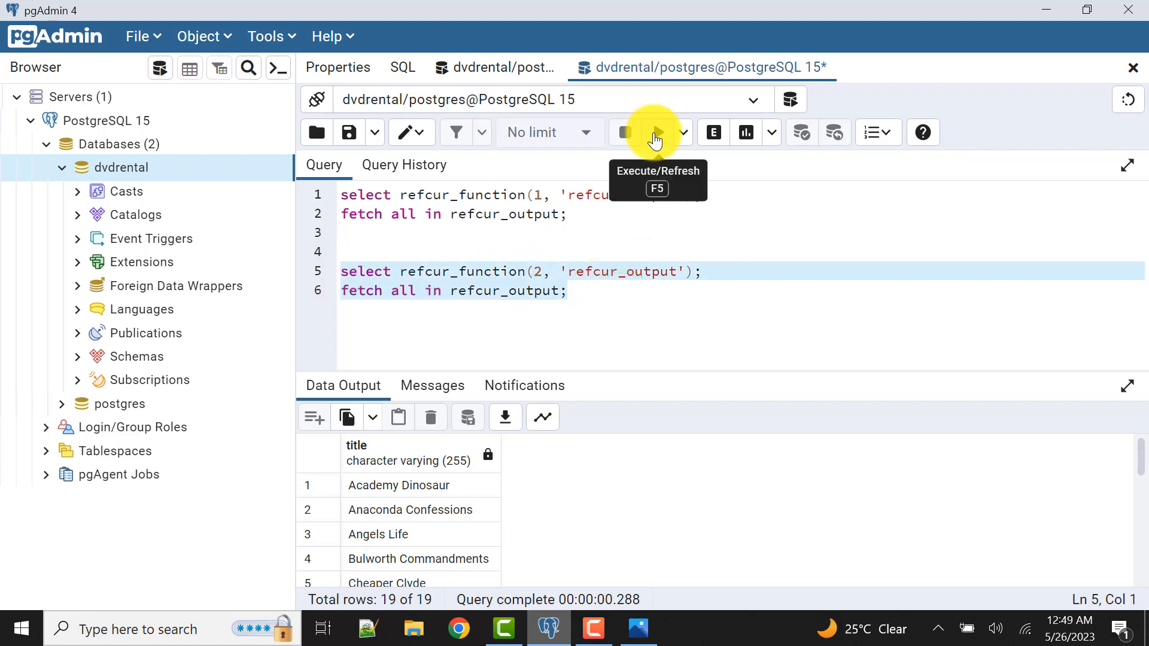
pyautogui.click(656, 133)
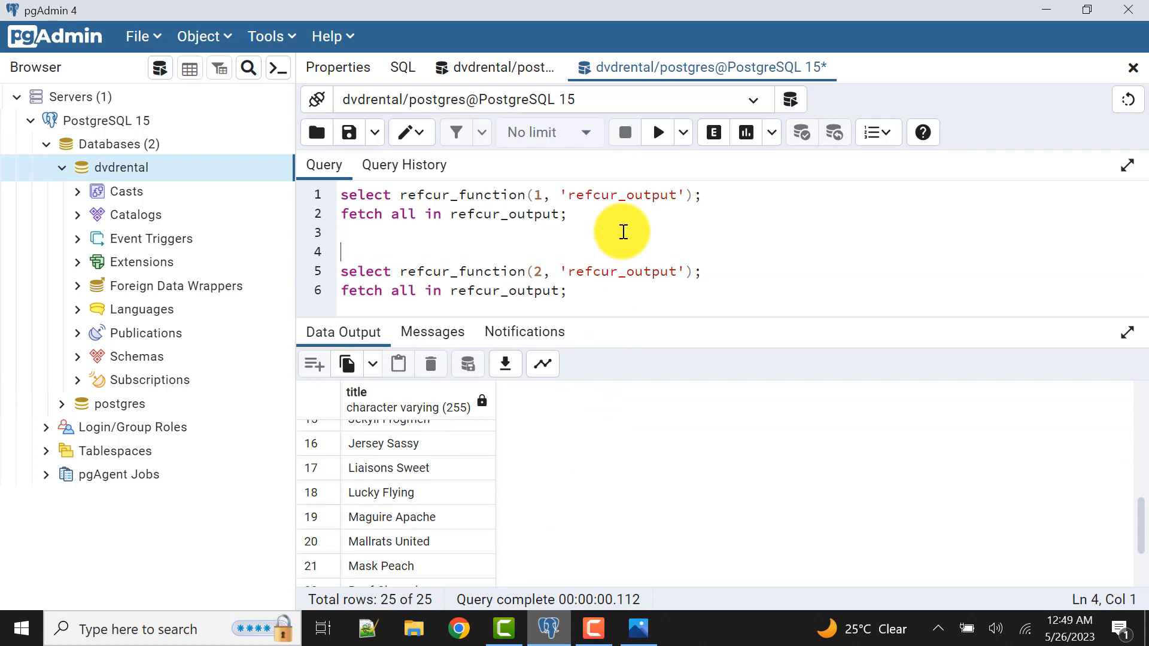
pyautogui.moveTo(513, 75)
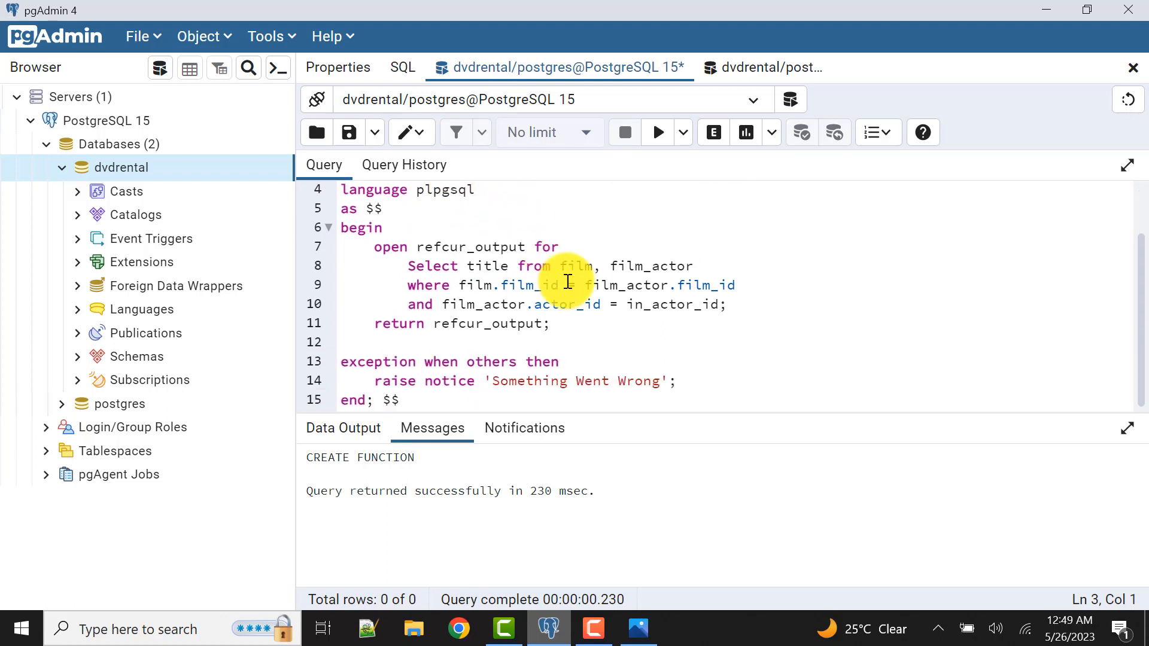
# Scroll up through the refcur_function definition and its successful CREATE FUNCTION message.
pyautogui.scroll(3)
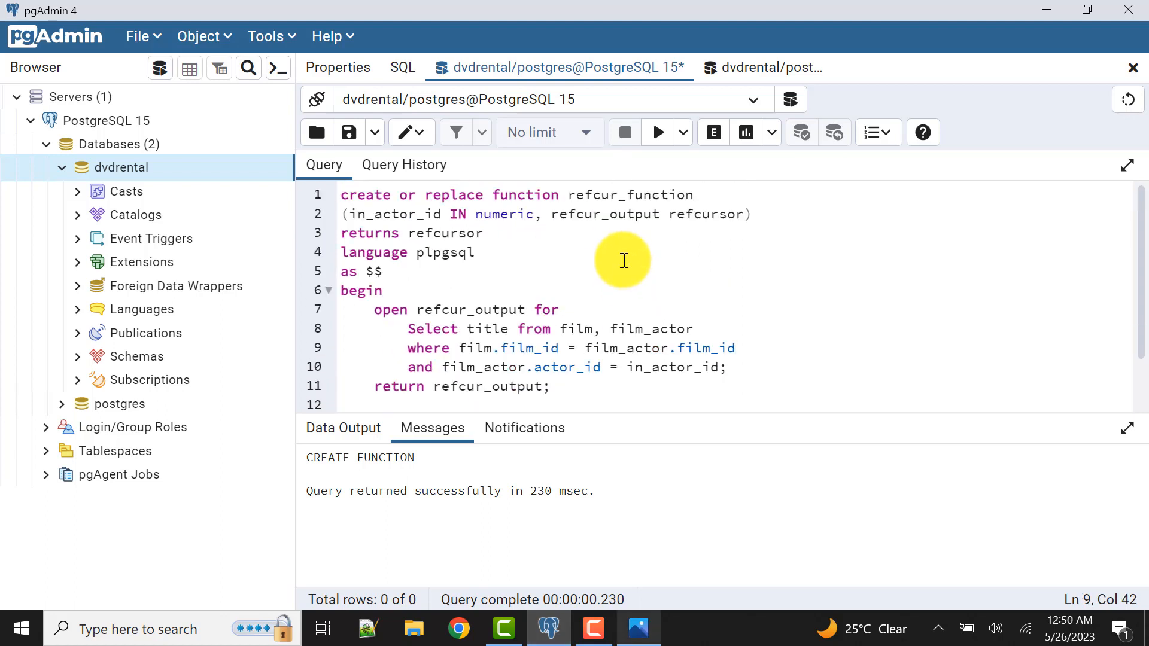